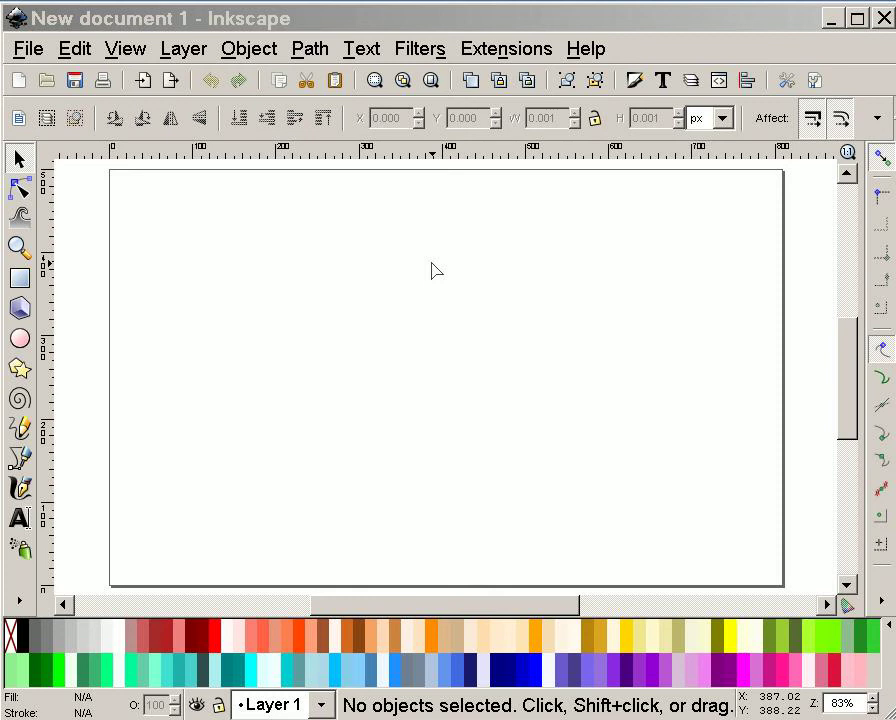
mouse_move(311, 247)
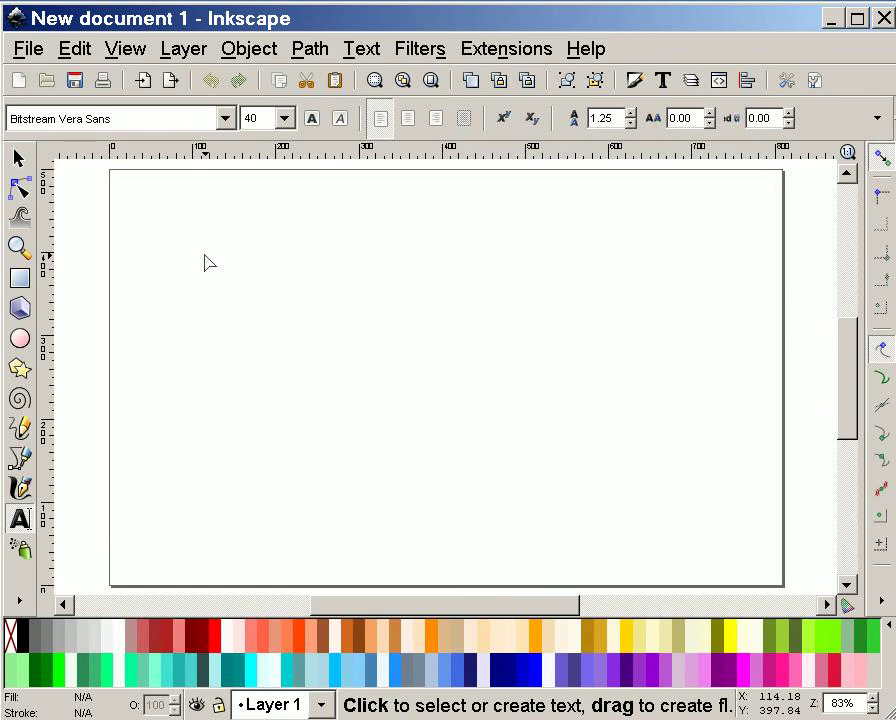
mouse_move(220, 100)
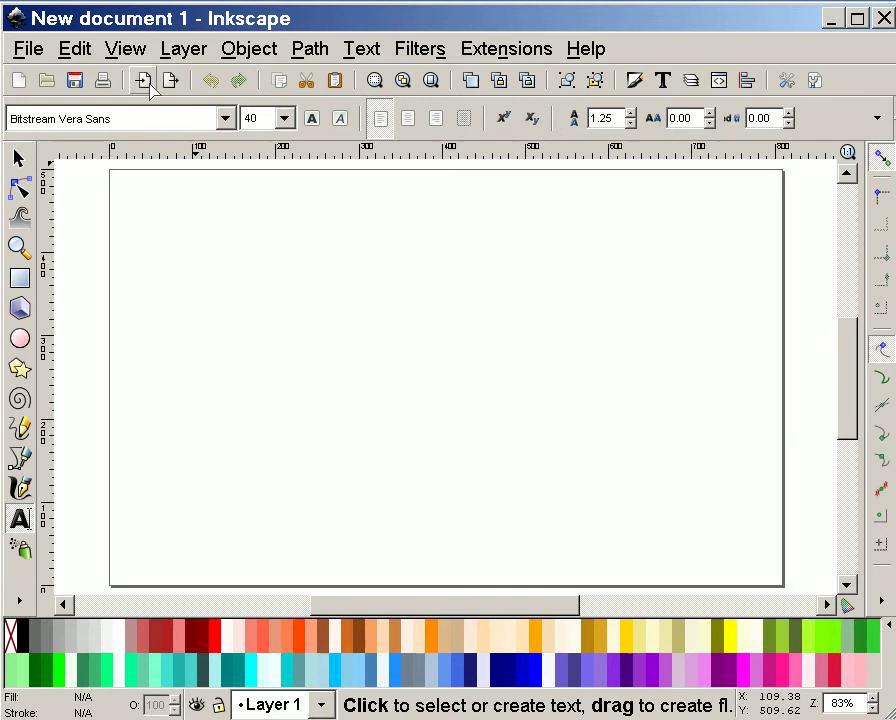
mouse_move(170, 80)
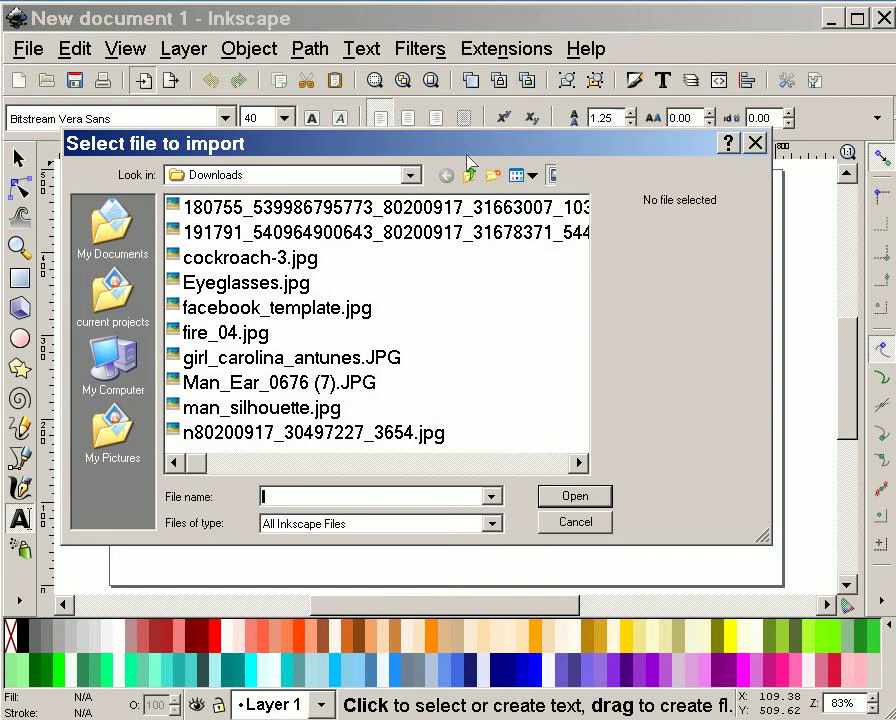
- Preview cockroach-3, fire_04 and Man_Ear images in Downloads, then select man_silhouette.jpg
left_click(251, 257)
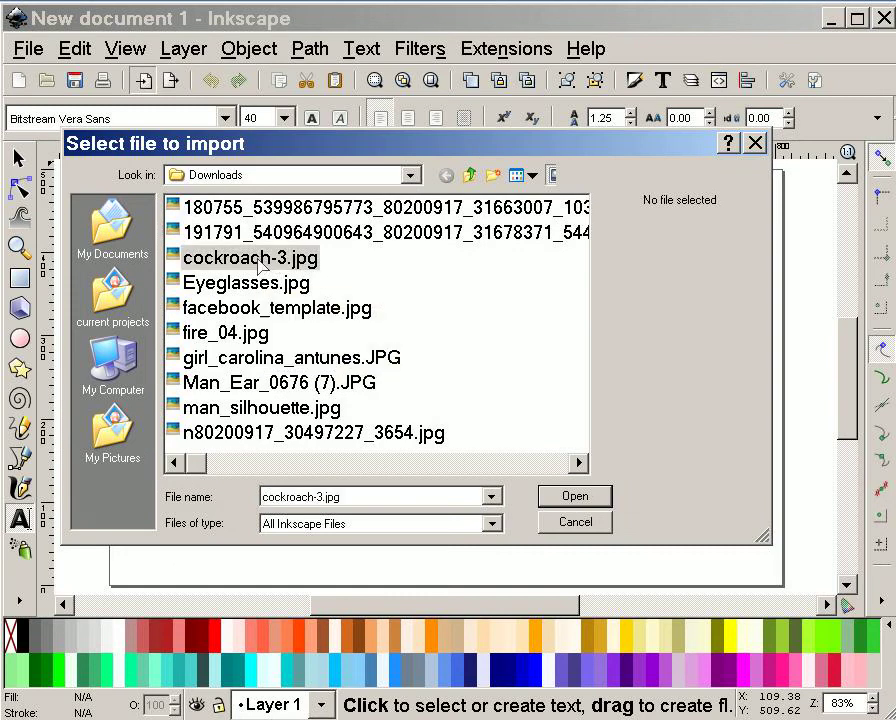
left_click(251, 258)
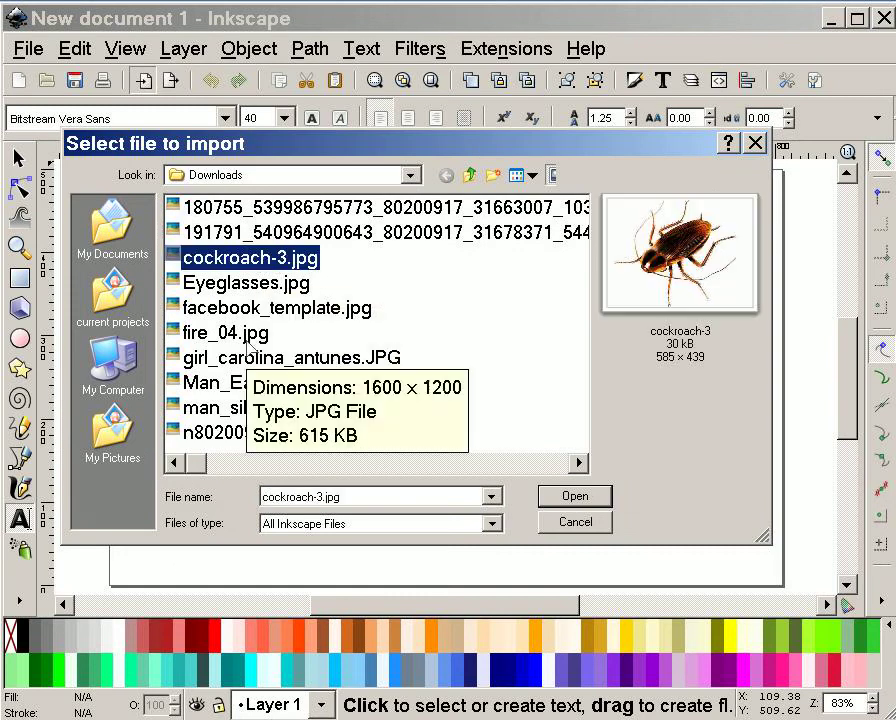
left_click(225, 332)
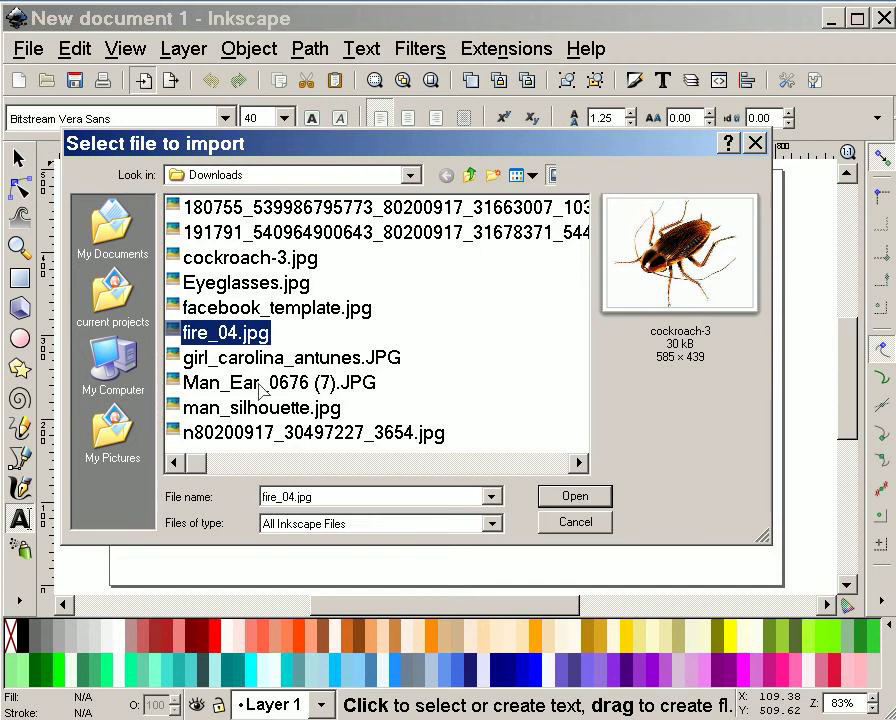
left_click(260, 382)
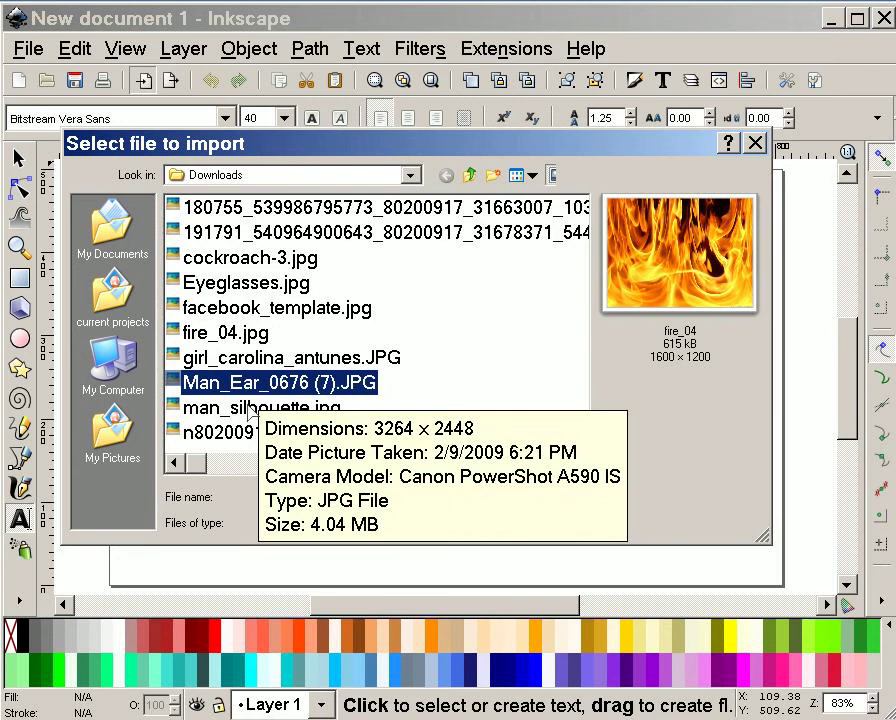
mouse_move(586, 436)
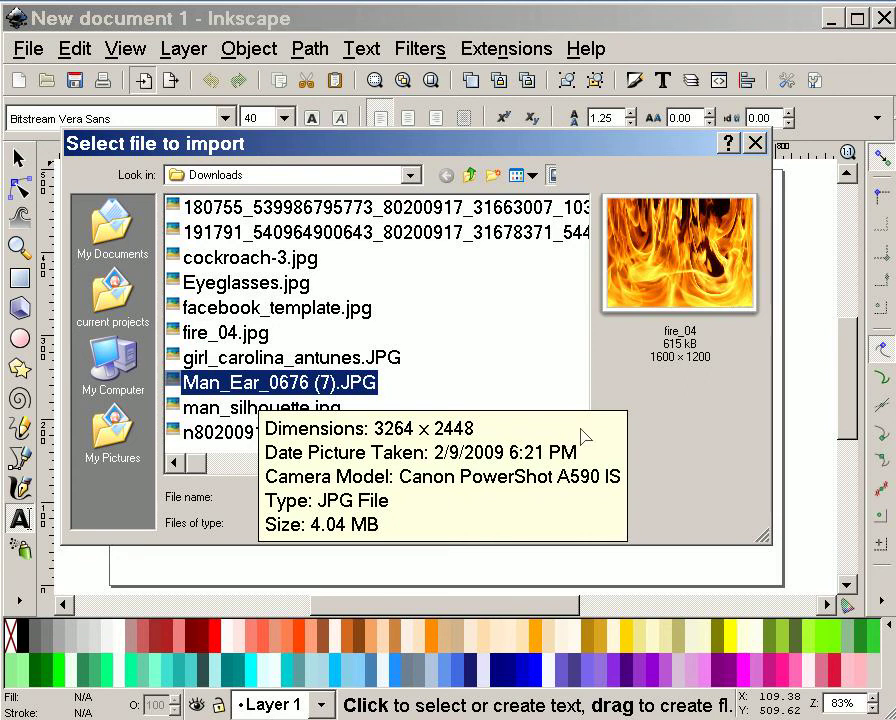
left_click(259, 407)
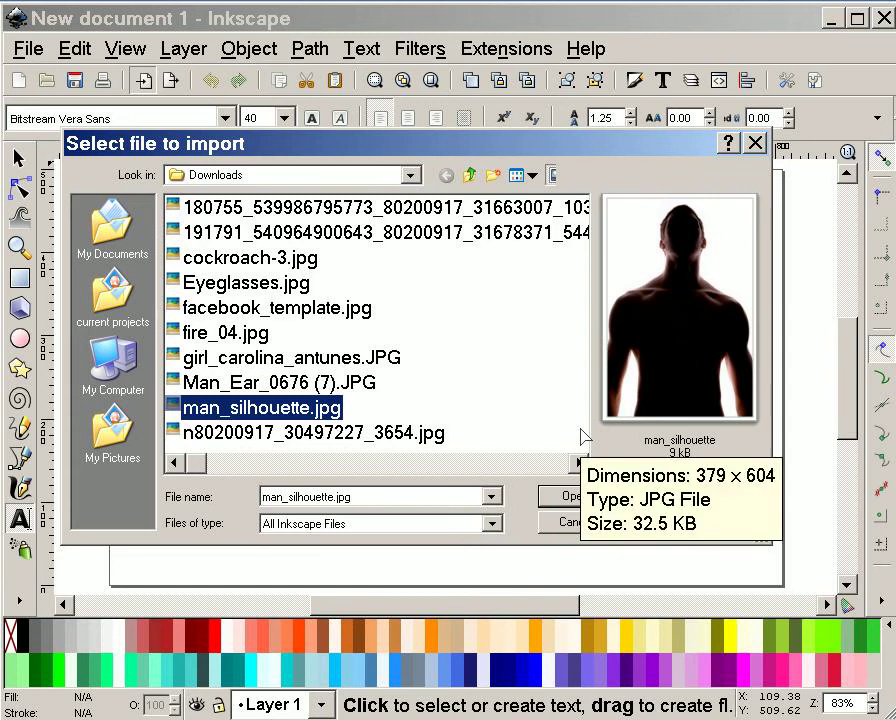
- Import man_silhouette.jpg onto the page as a linked image
left_click(568, 496)
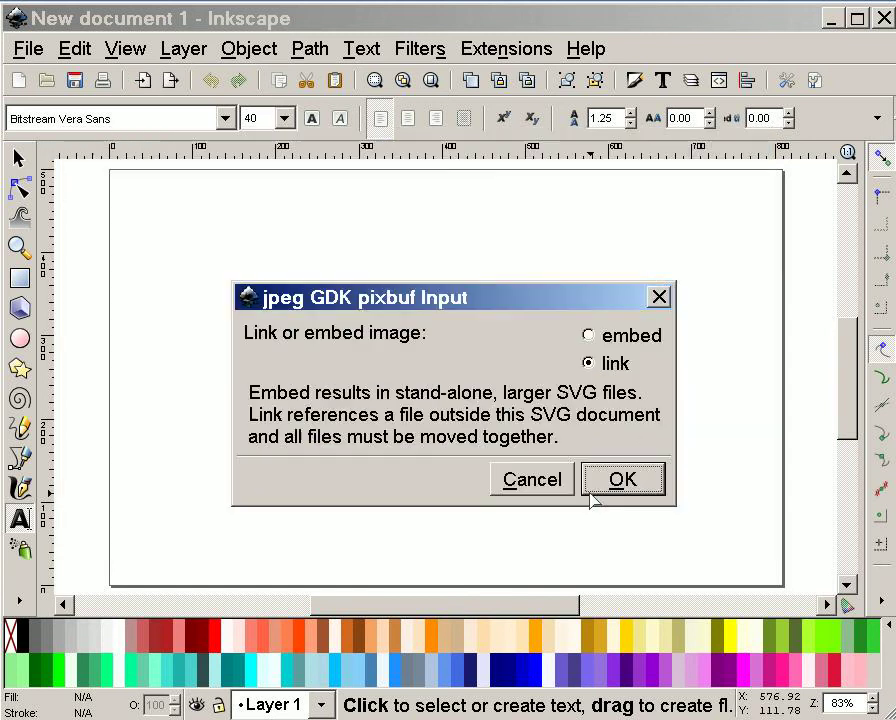
mouse_move(655, 347)
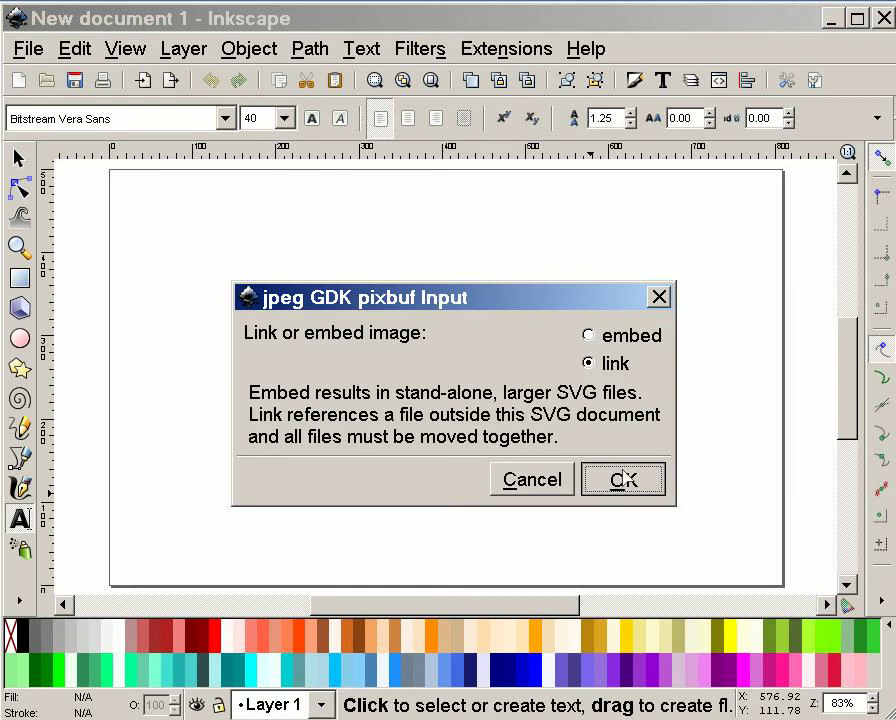
left_click(623, 479)
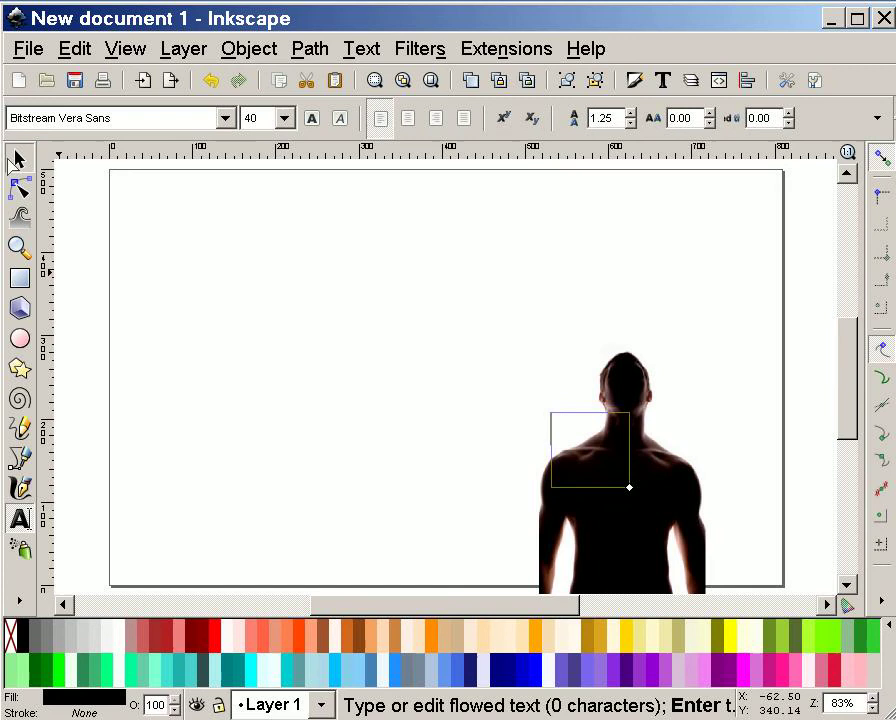
- Scale the silhouette photo to 333×500 full page height and centre it horizontally
left_click(17, 159)
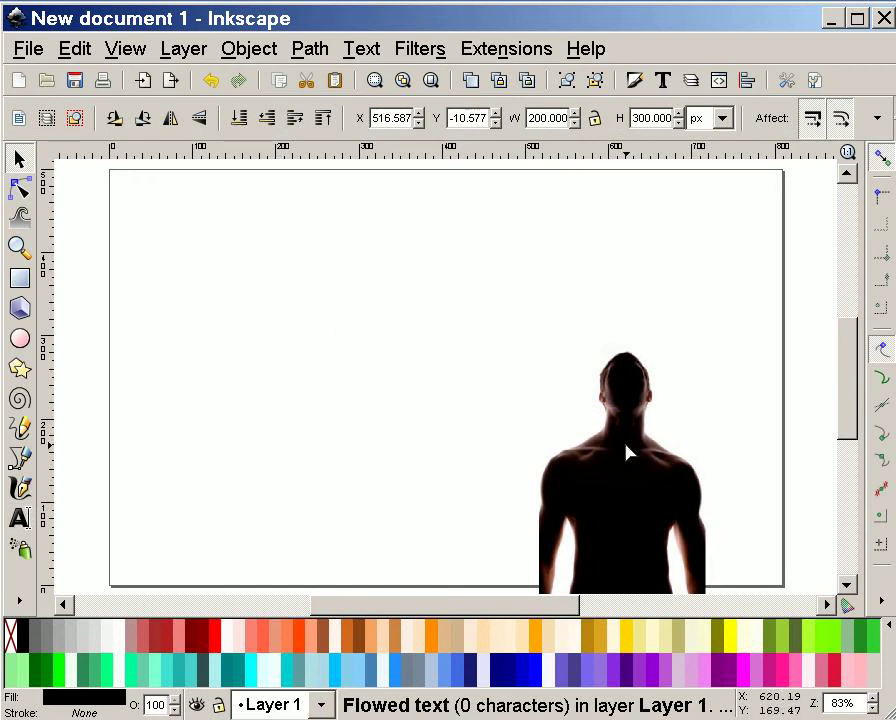
left_click_drag(625, 452, 235, 338)
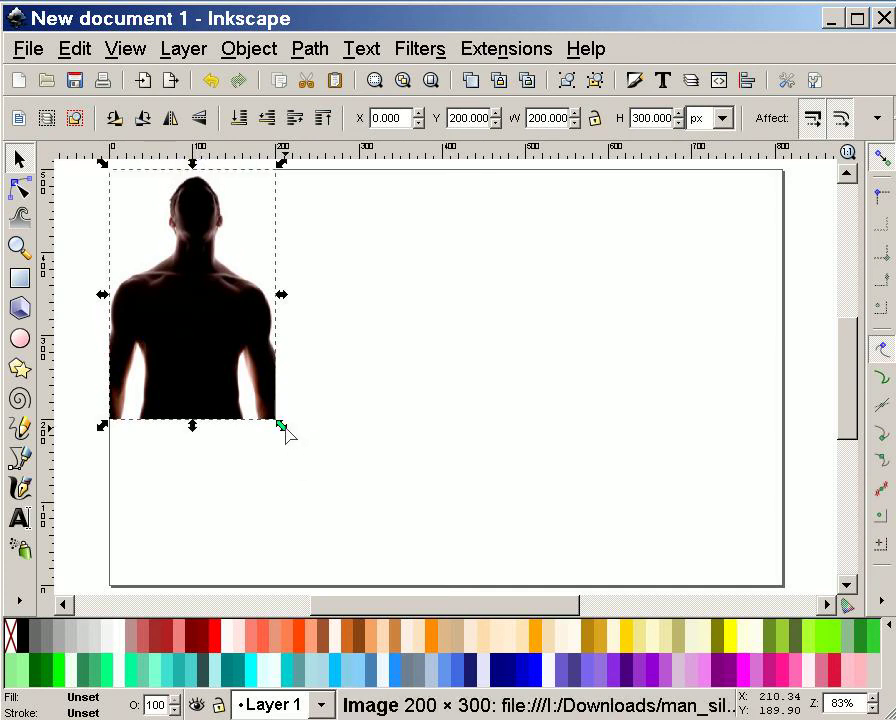
left_click_drag(281, 425, 370, 571)
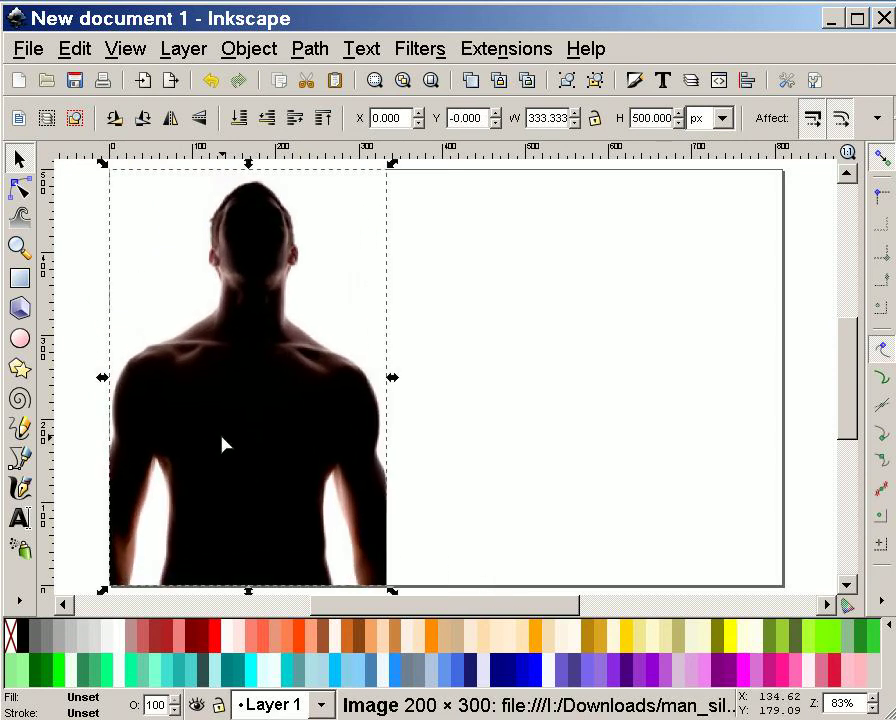
left_click_drag(225, 444, 435, 451)
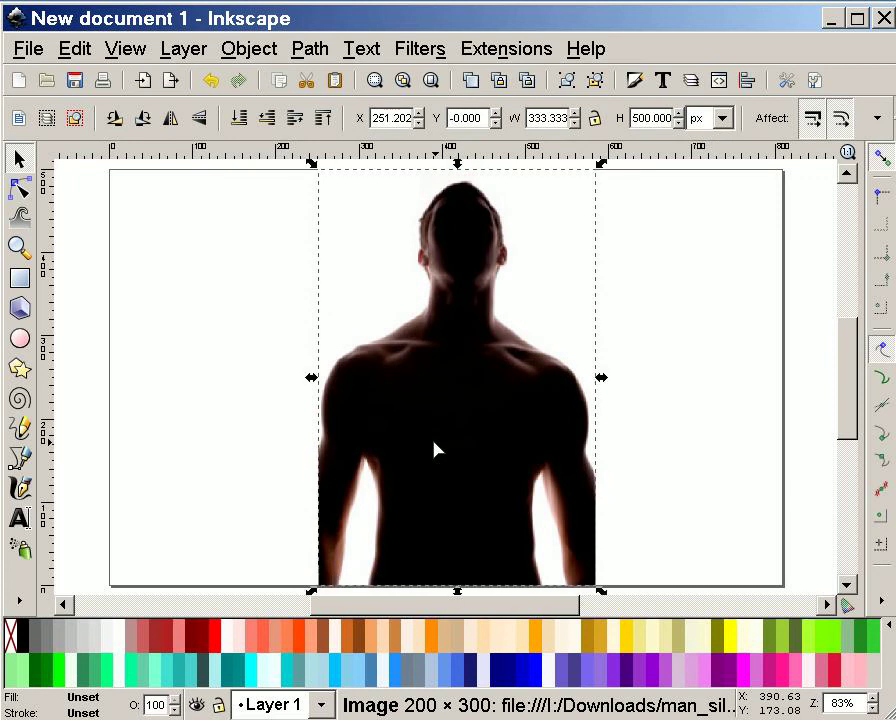
mouse_move(370, 416)
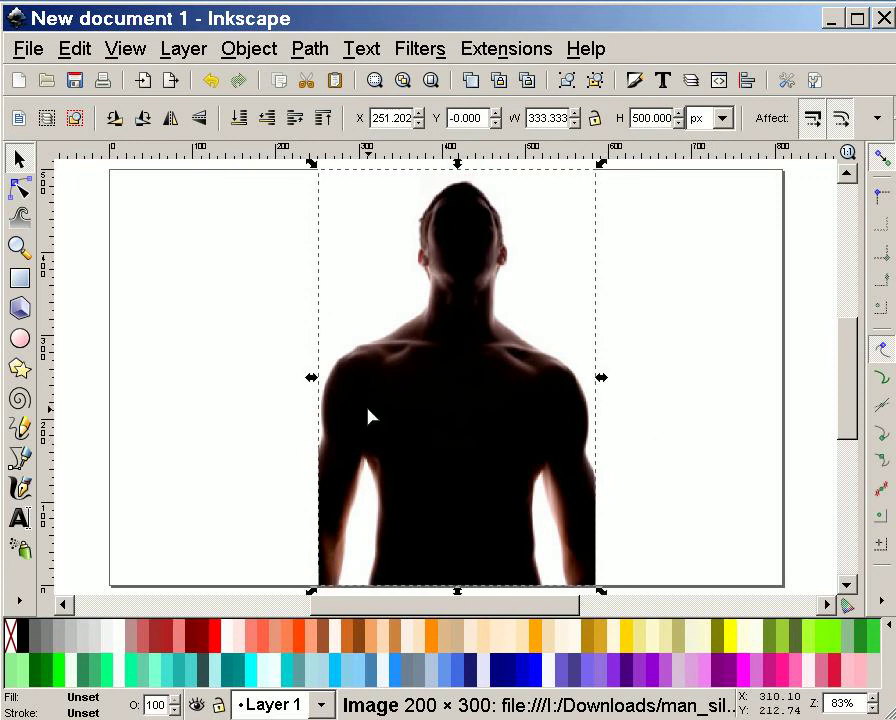
- Open Trace Bitmap from the Path menu, showing brightness cutoff threshold 0.450
left_click(248, 48)
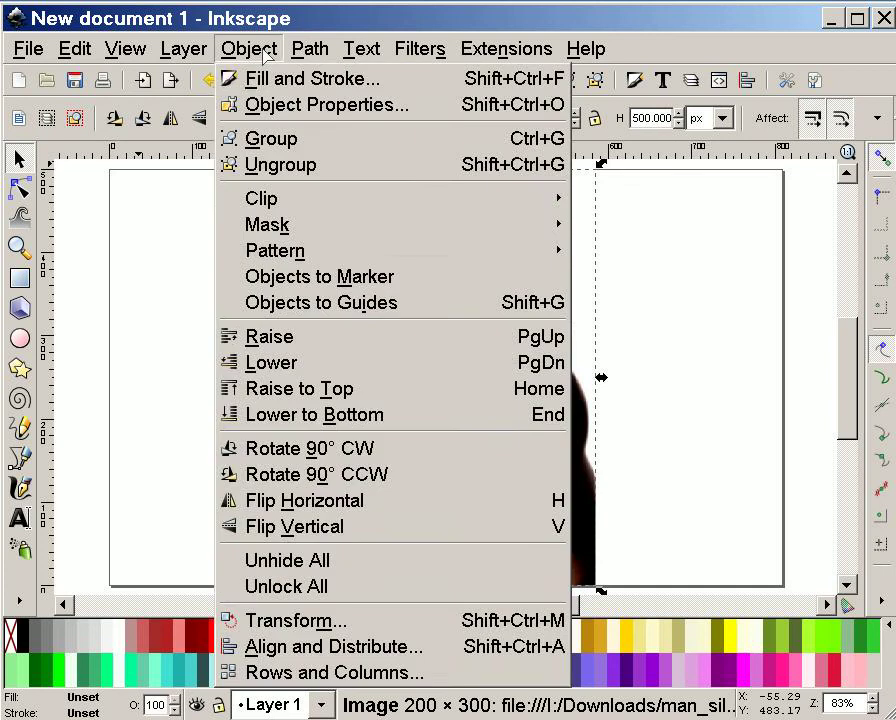
left_click(183, 48)
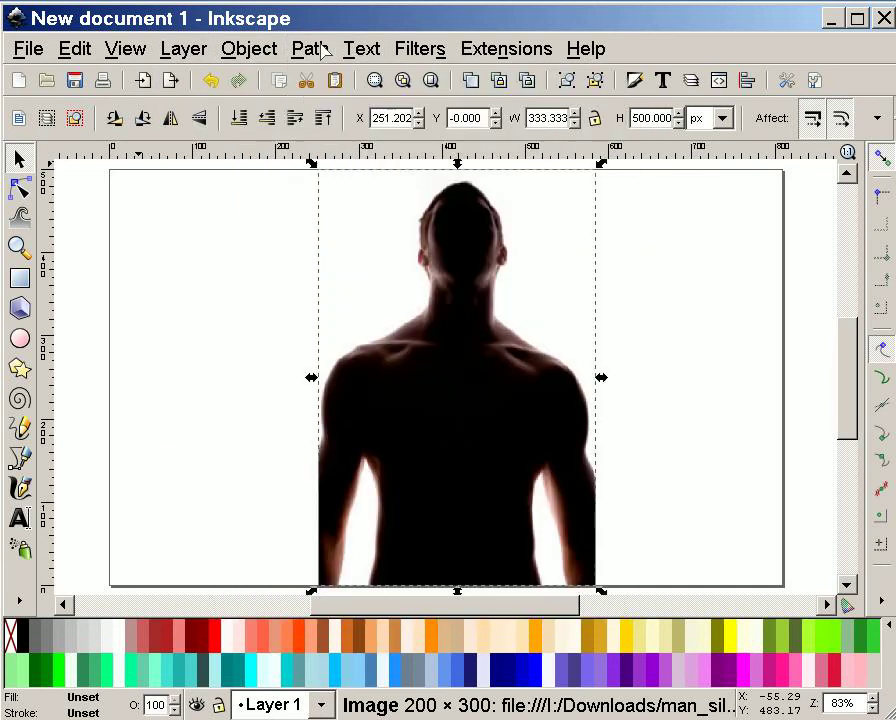
mouse_move(473, 471)
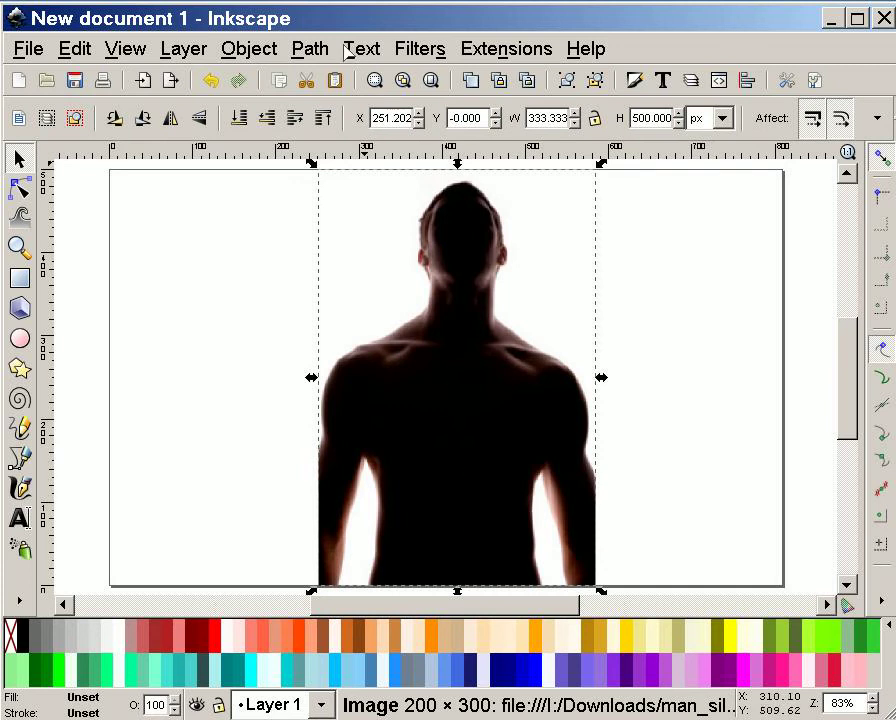
mouse_move(456, 338)
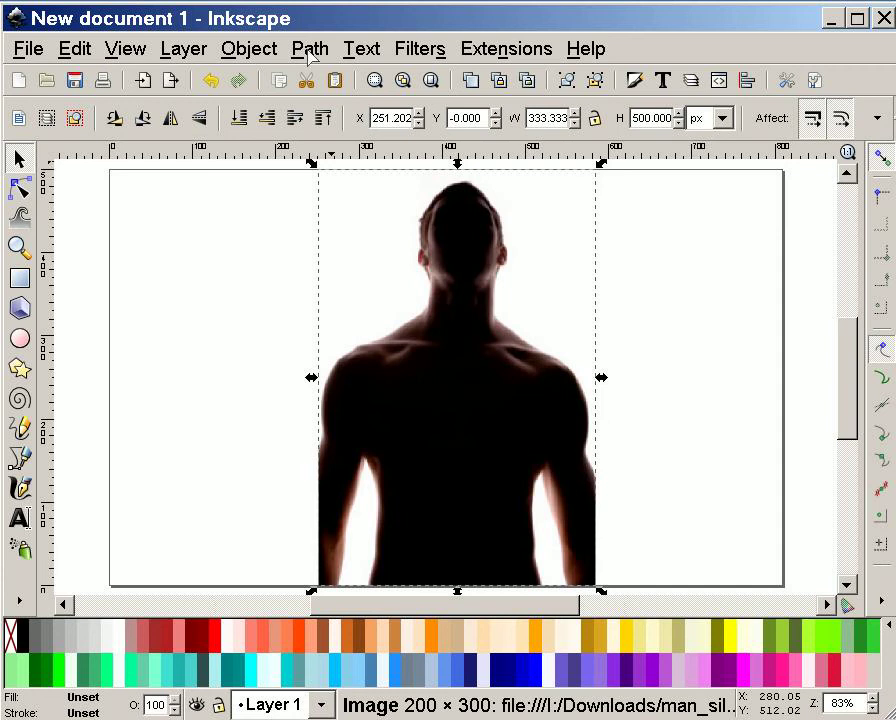
left_click(309, 48)
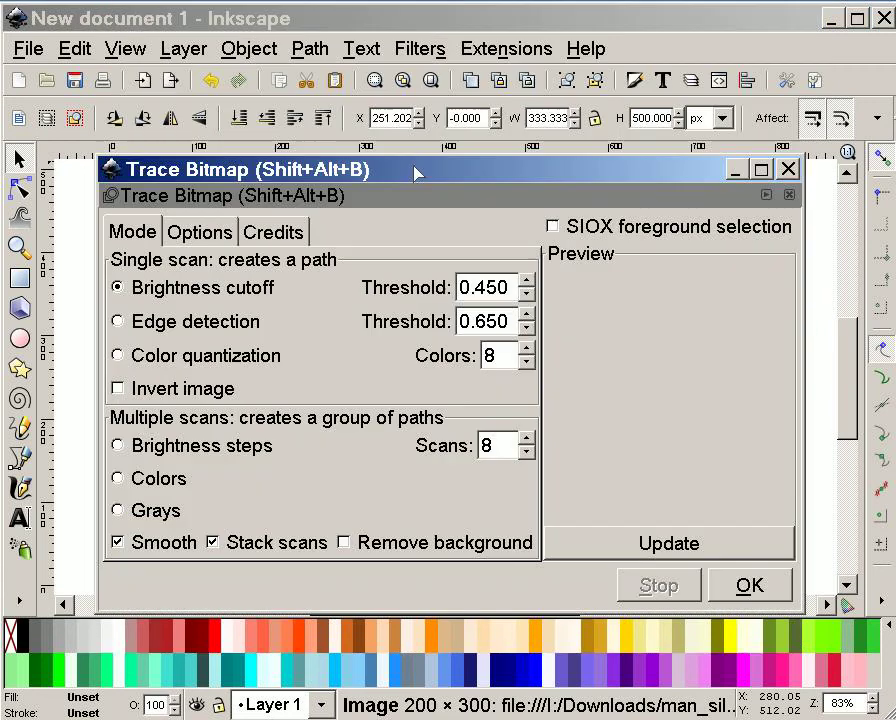
mouse_move(277, 290)
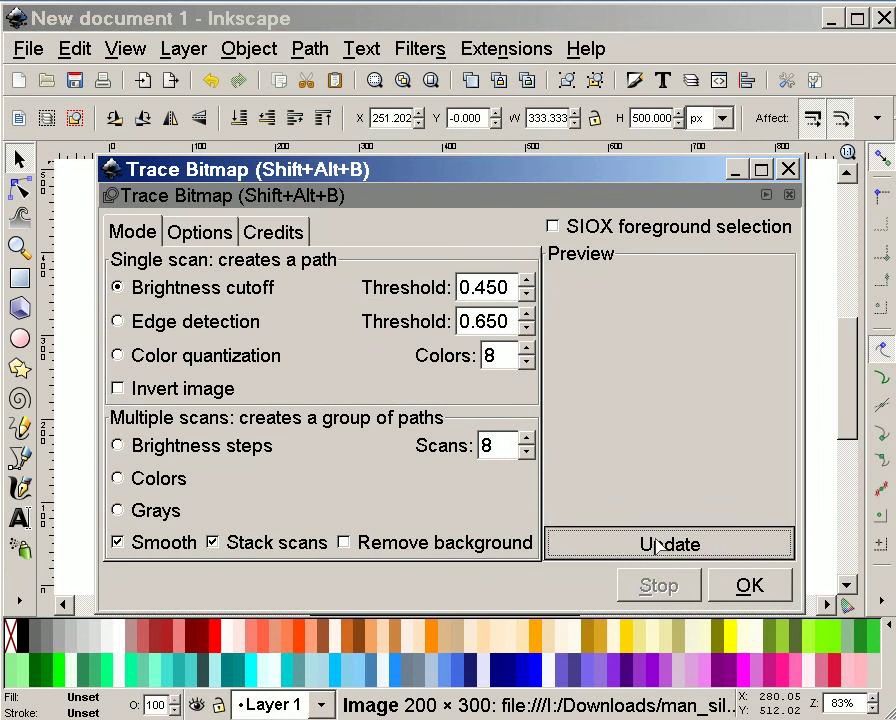
- Trace the photo at brightness cutoff 0.450 into an 86-node black path, then close the dialog
left_click(668, 543)
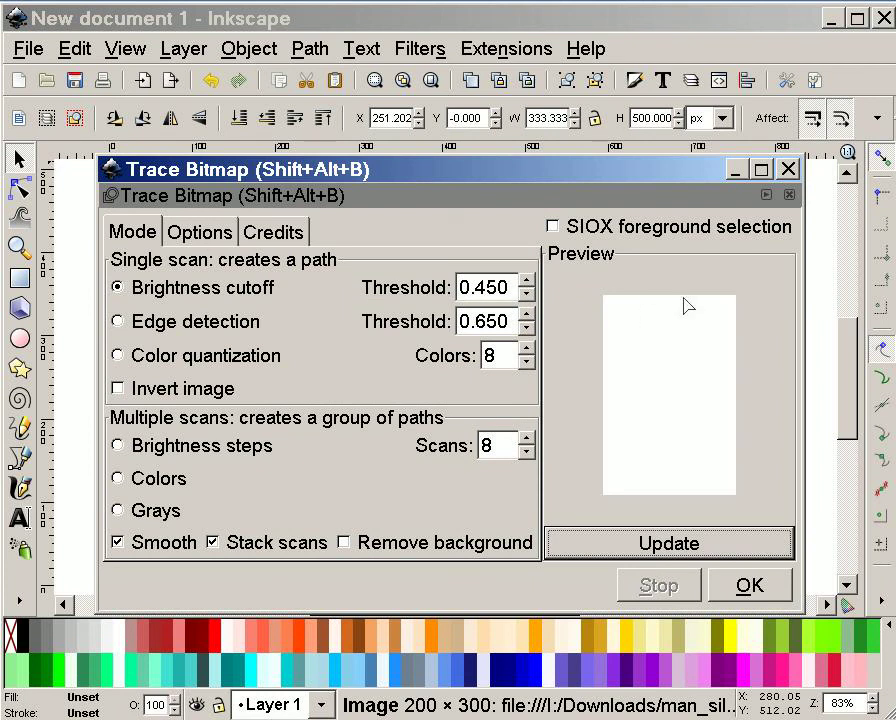
mouse_move(658, 353)
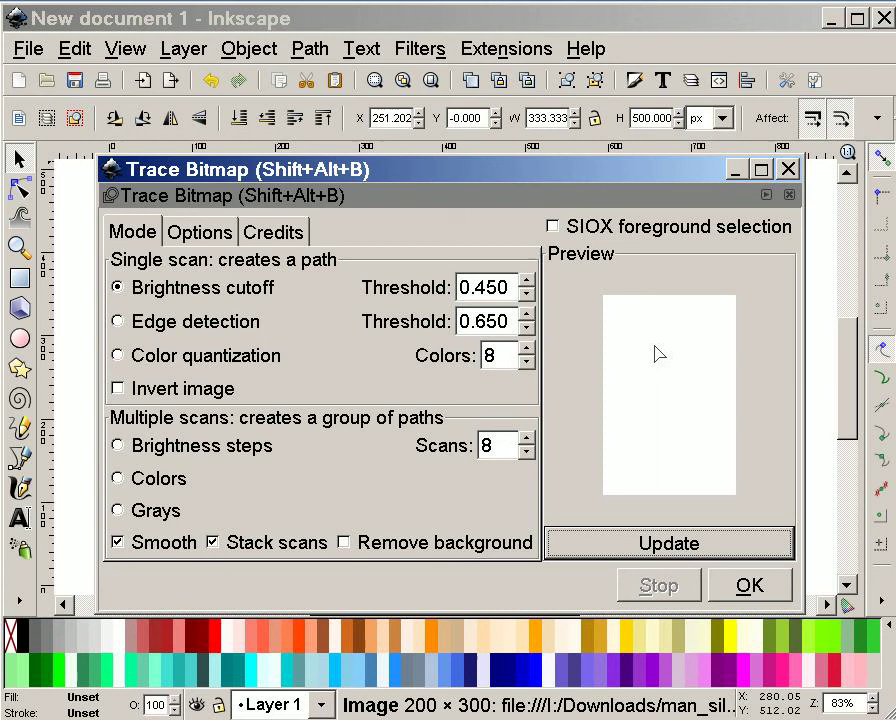
mouse_move(680, 368)
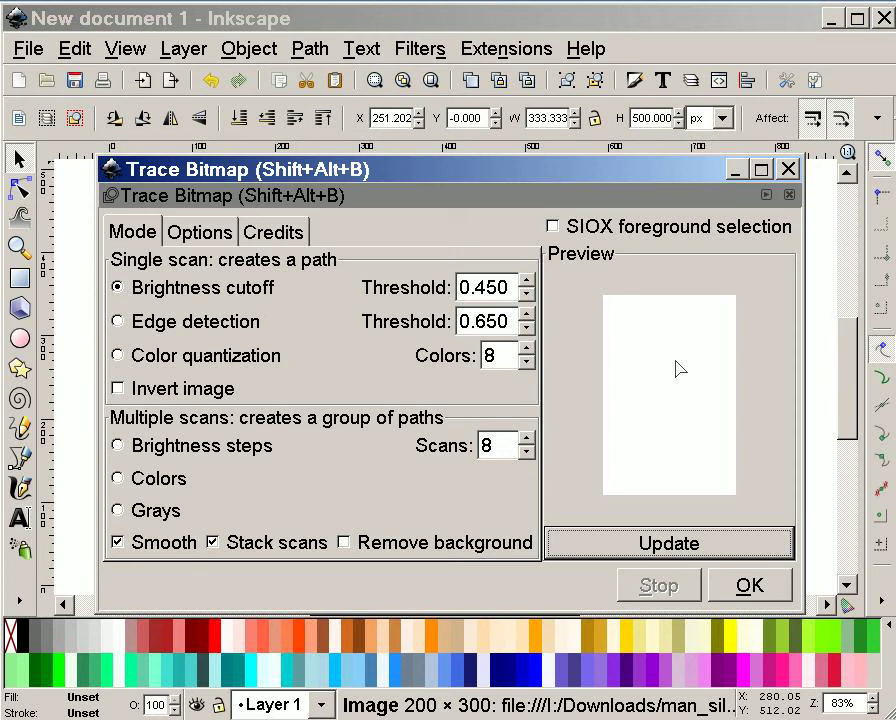
mouse_move(668, 543)
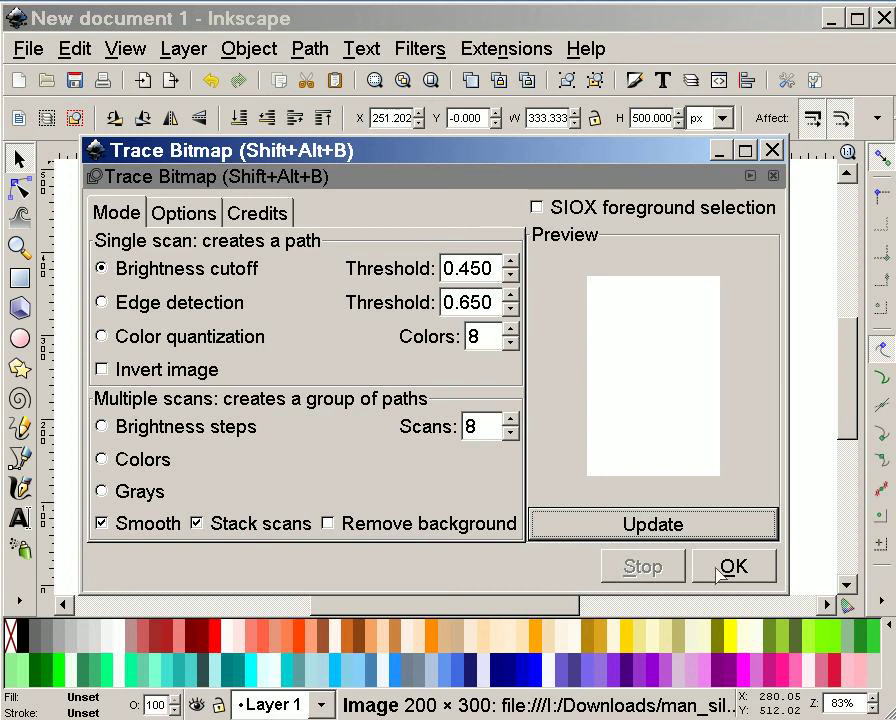
mouse_move(748, 510)
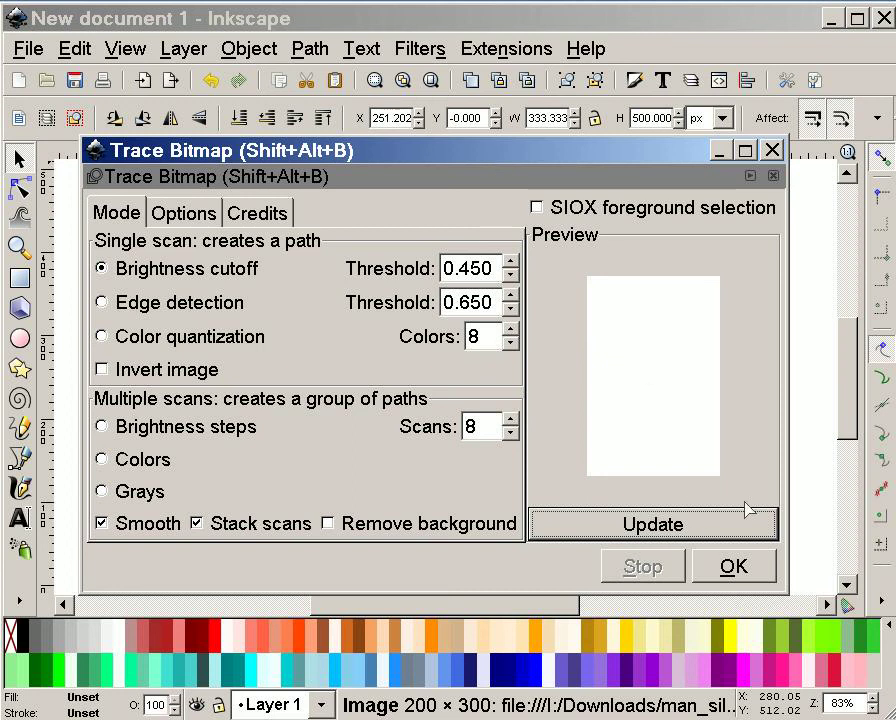
mouse_move(735, 566)
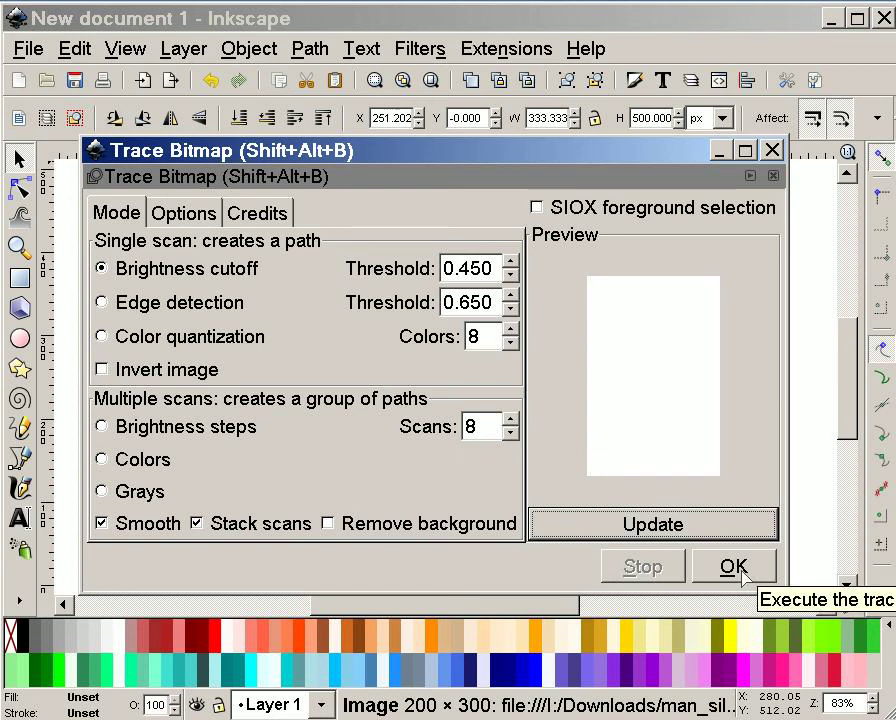
left_click(732, 566)
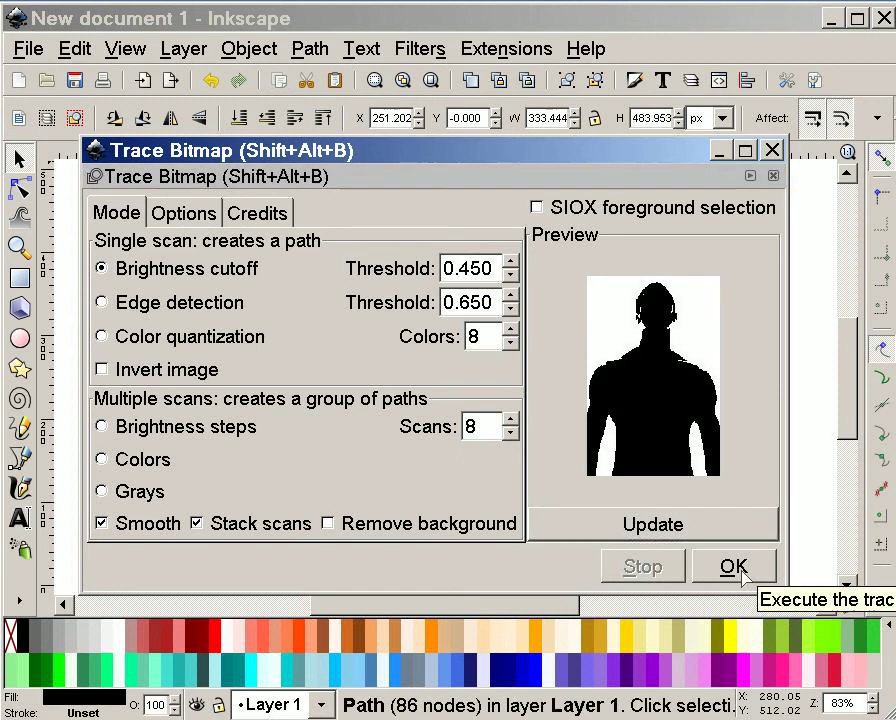
mouse_move(707, 435)
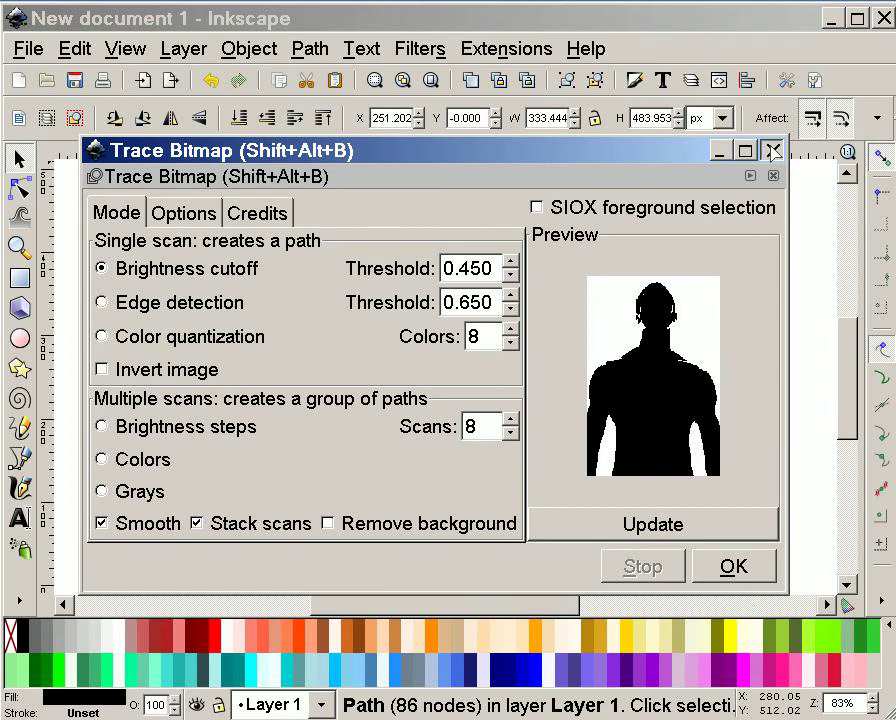
left_click(732, 565)
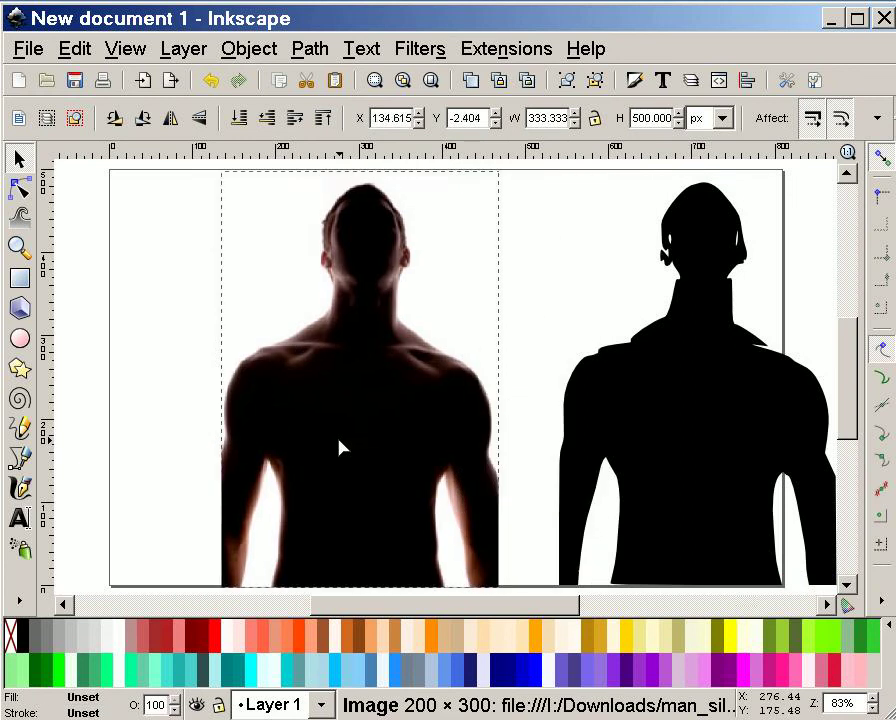
- Drag the original photo aside, away from the traced silhouette
left_click_drag(340, 448, 280, 444)
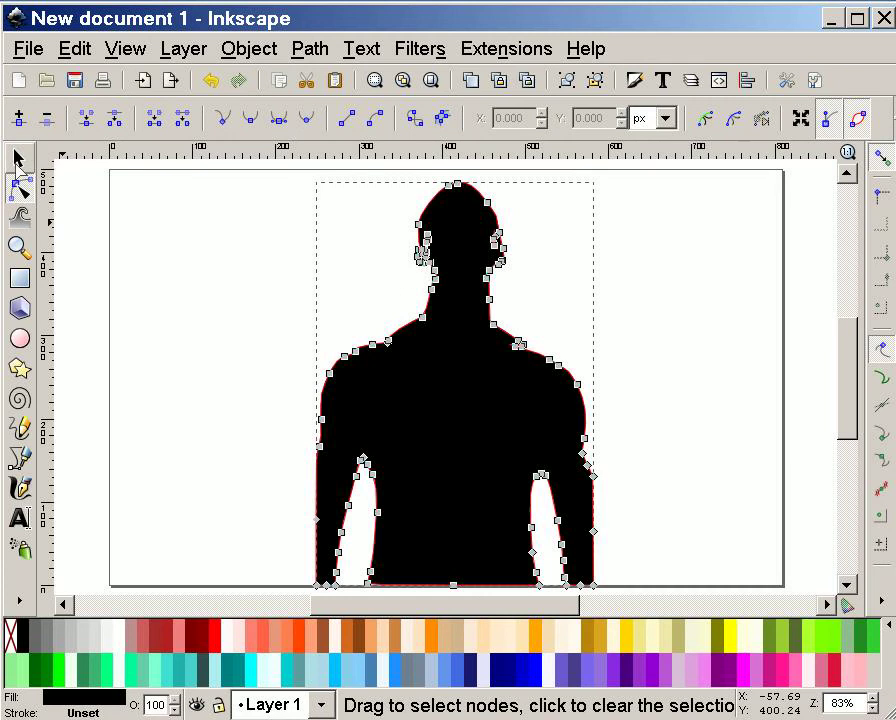
left_click(18, 158)
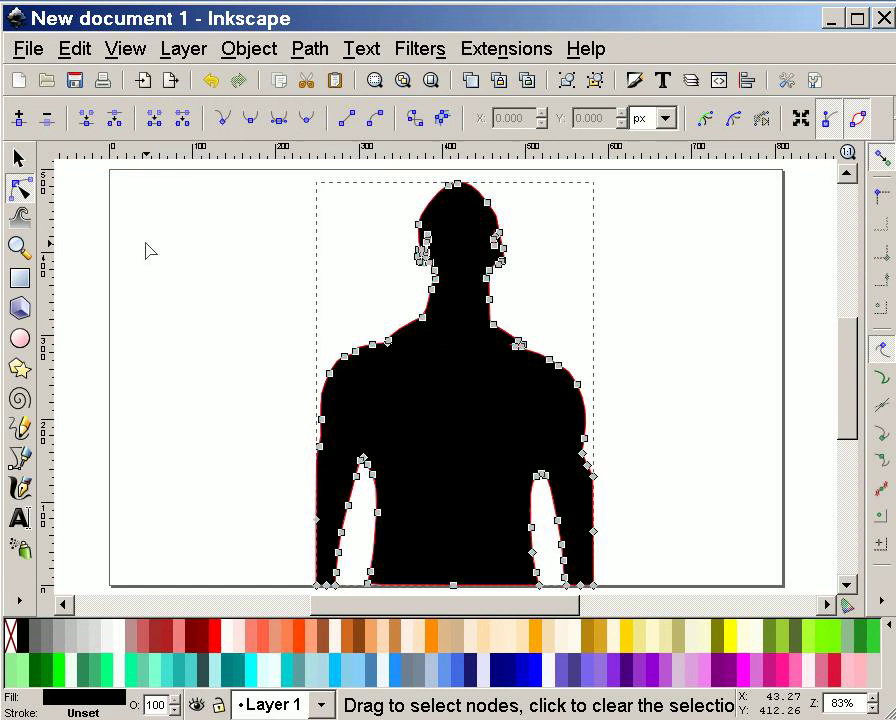
mouse_move(283, 329)
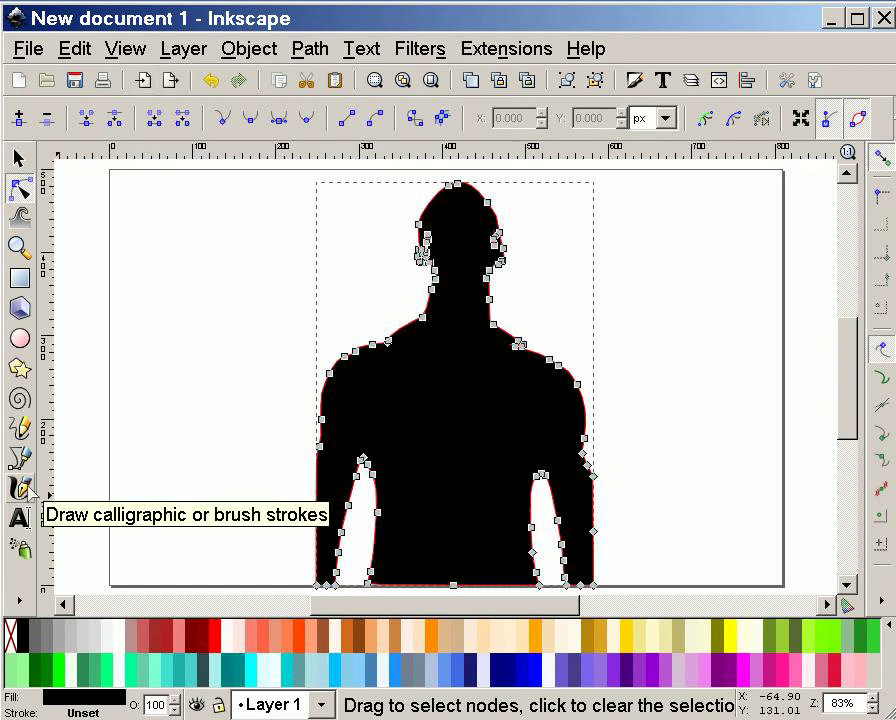
- Draw red calligraphic test strokes by the silhouette, a thin one then a thicker Brush-preset one
left_click(20, 488)
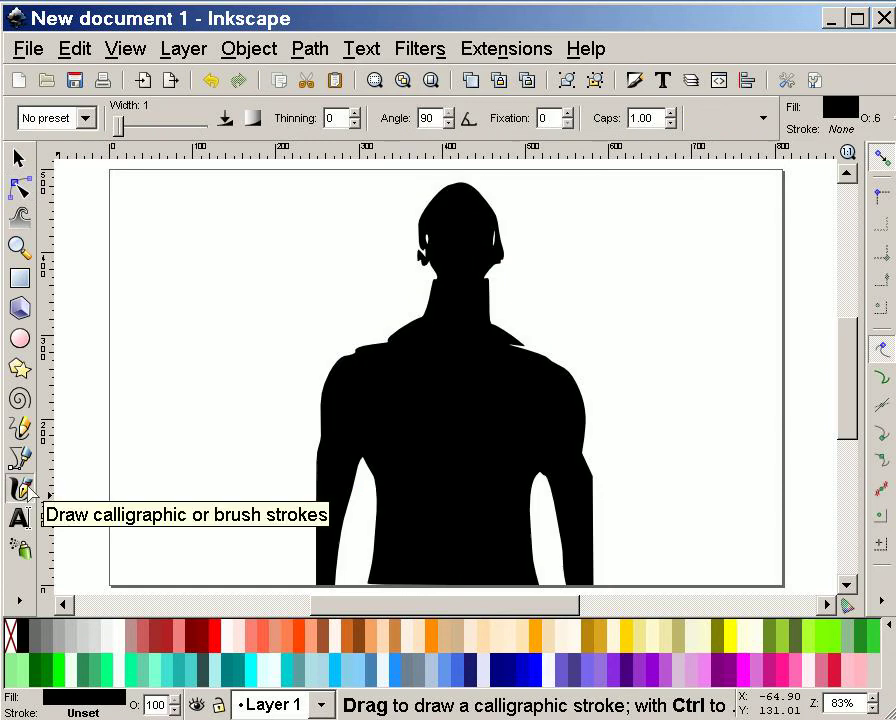
mouse_move(265, 444)
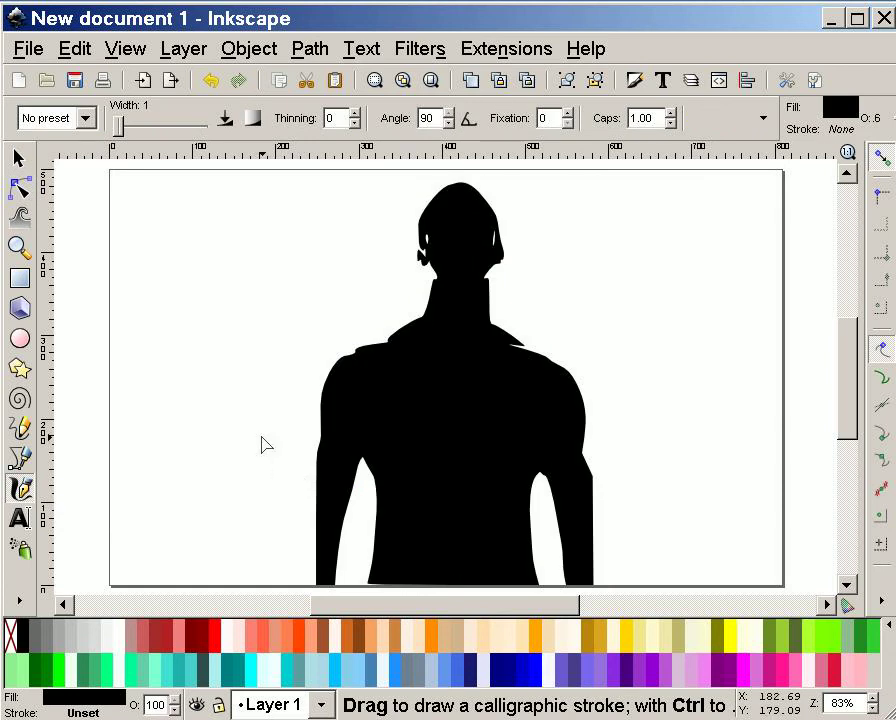
mouse_move(331, 638)
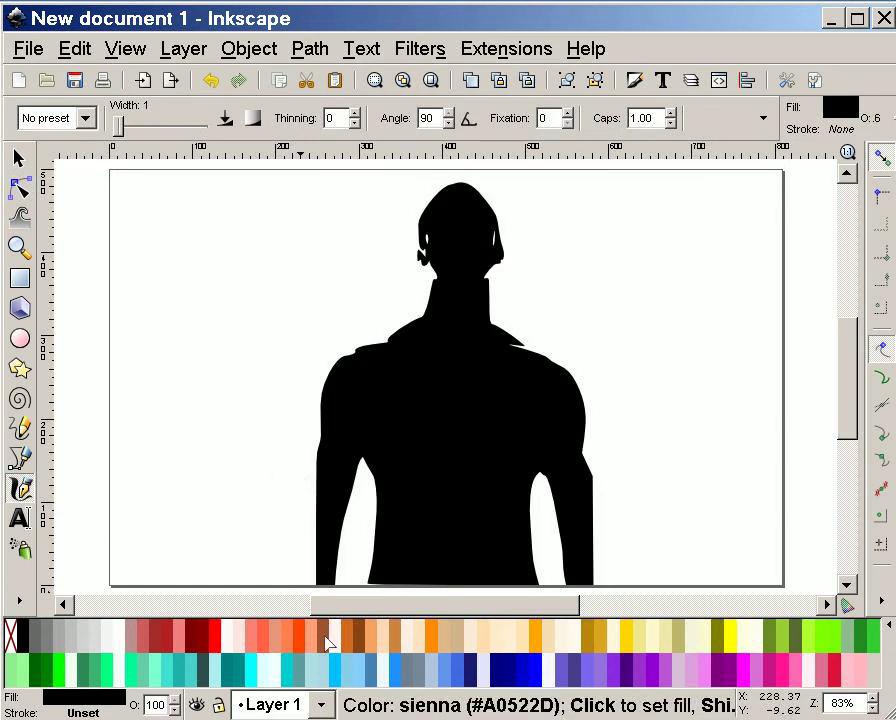
mouse_move(330, 640)
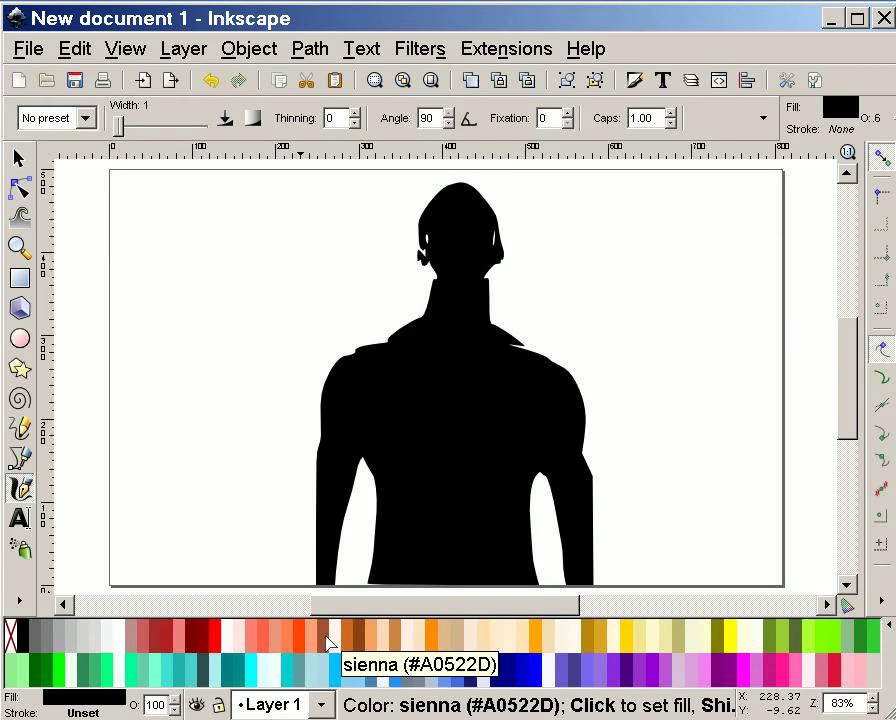
mouse_move(288, 350)
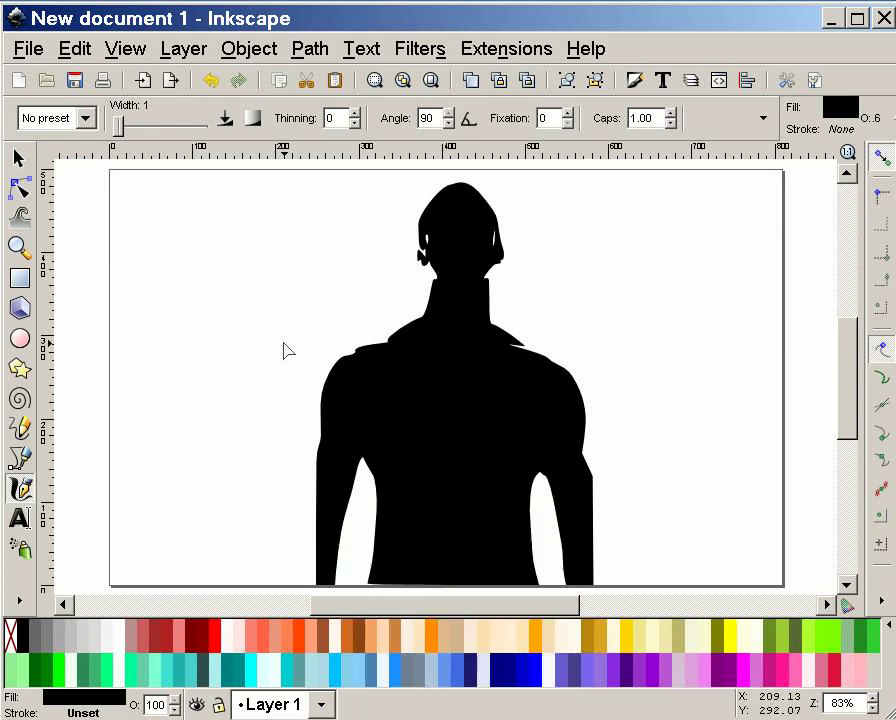
mouse_move(210, 635)
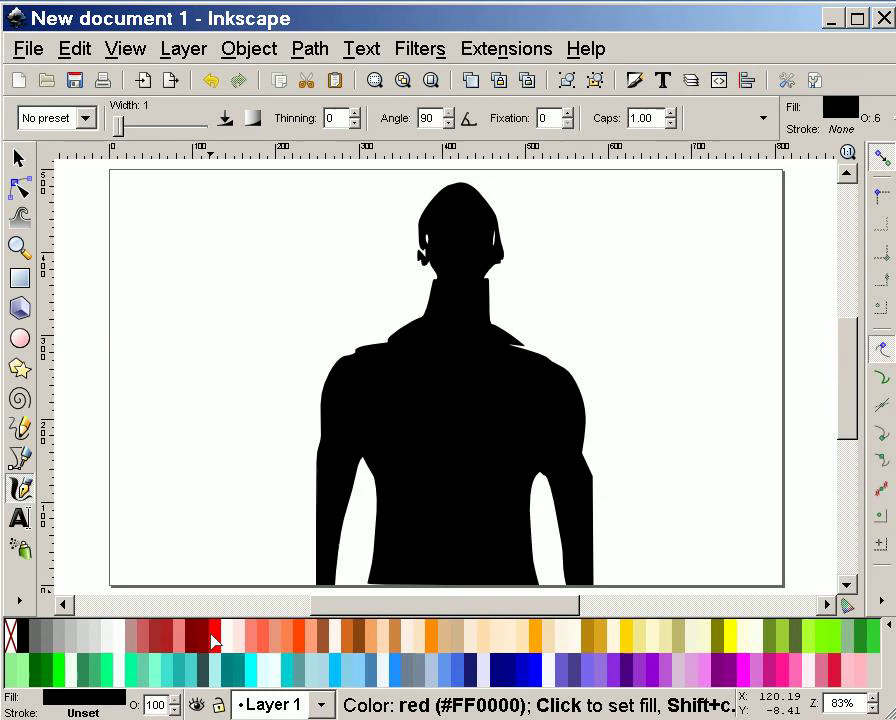
left_click(212, 638)
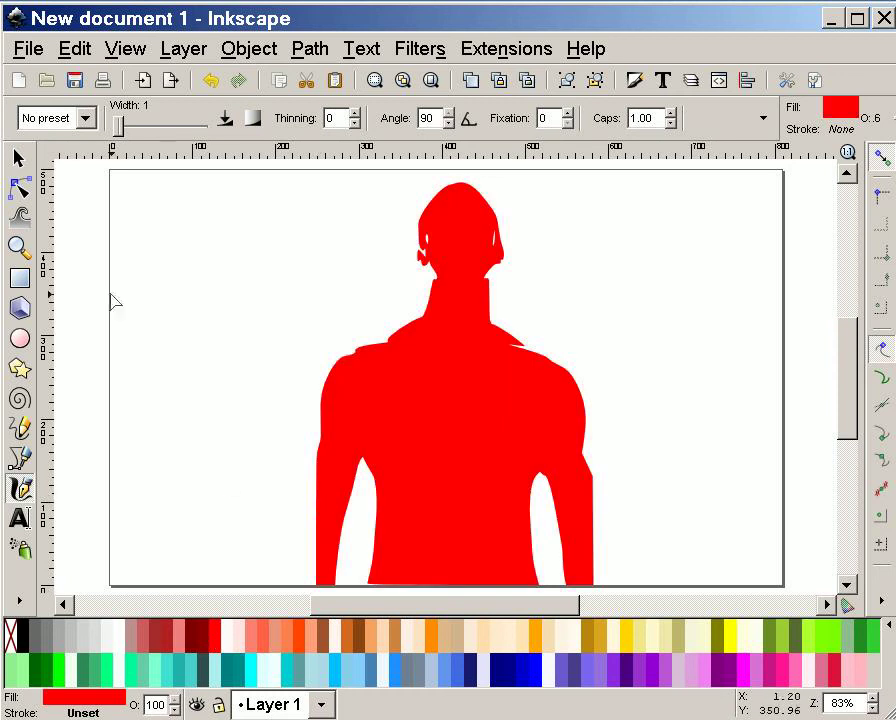
left_click(74, 48)
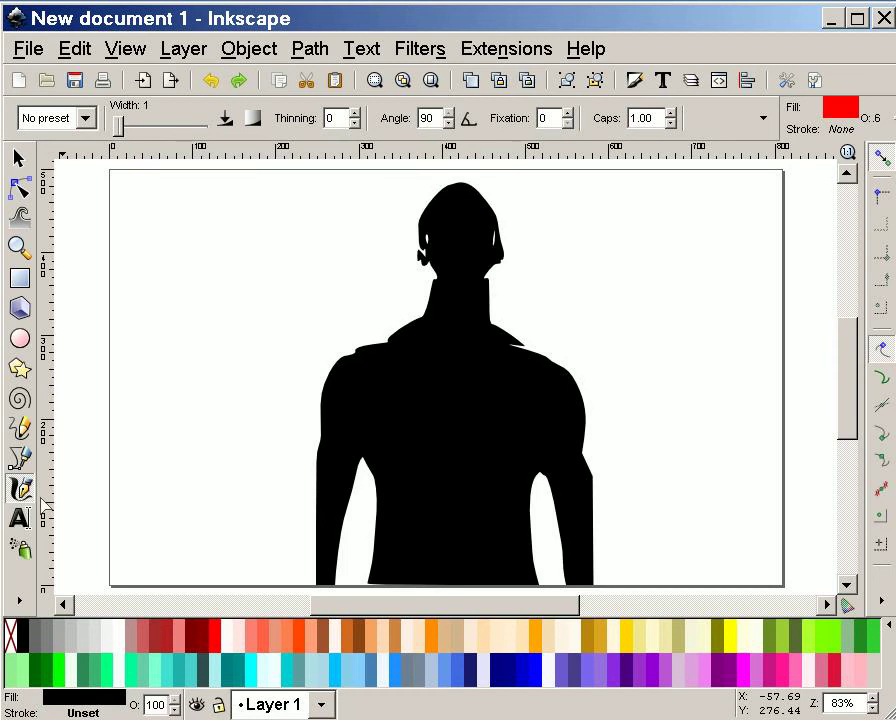
left_click_drag(180, 240, 230, 535)
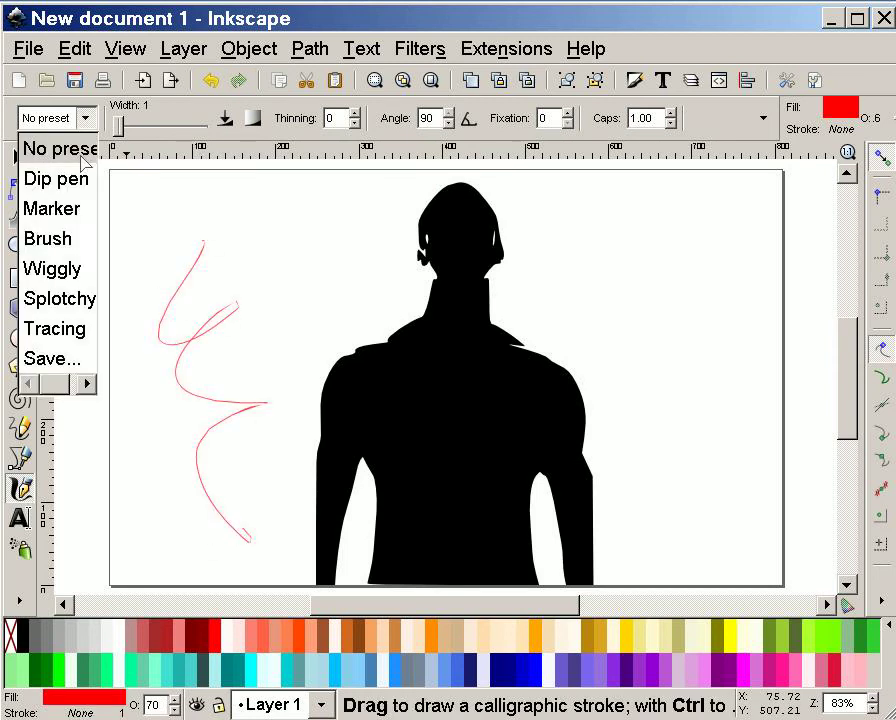
left_click(48, 238)
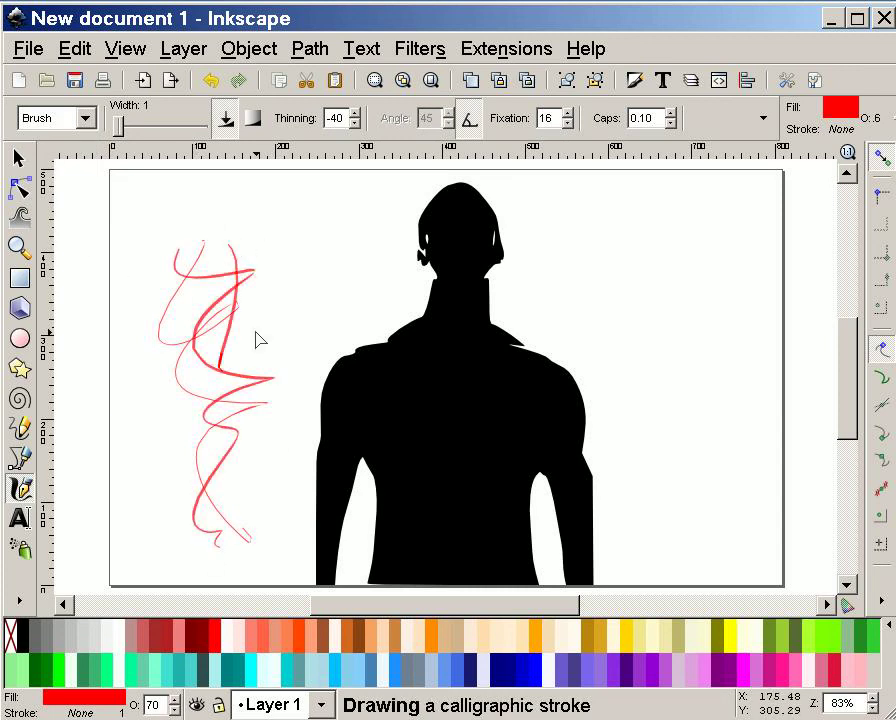
left_click_drag(280, 160, 565, 370)
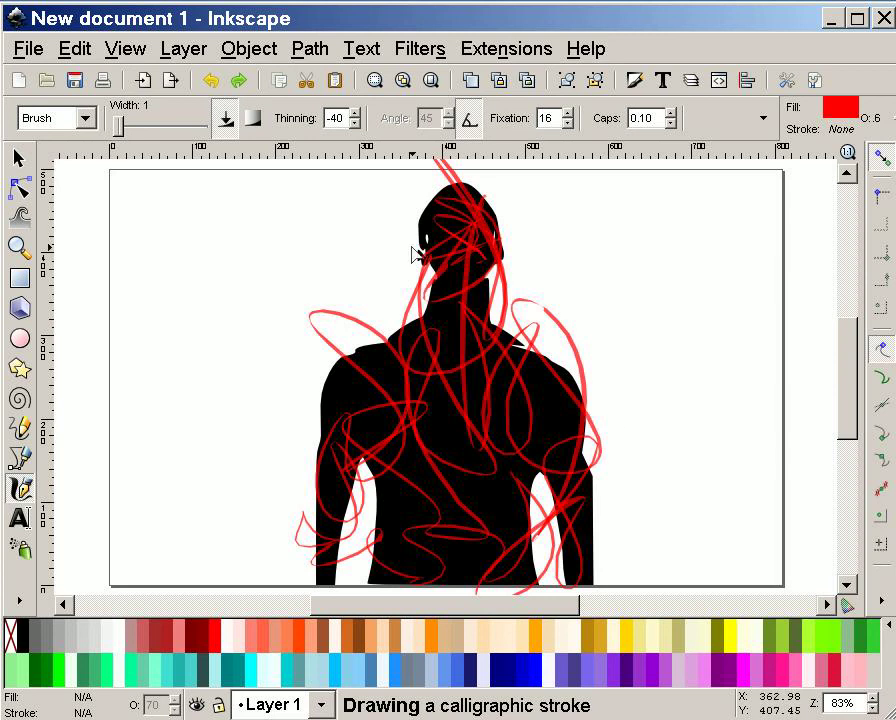
- Scribble looping red strokes over the silhouette and a wavy red stroke to its right
left_click_drag(438, 254, 438, 525)
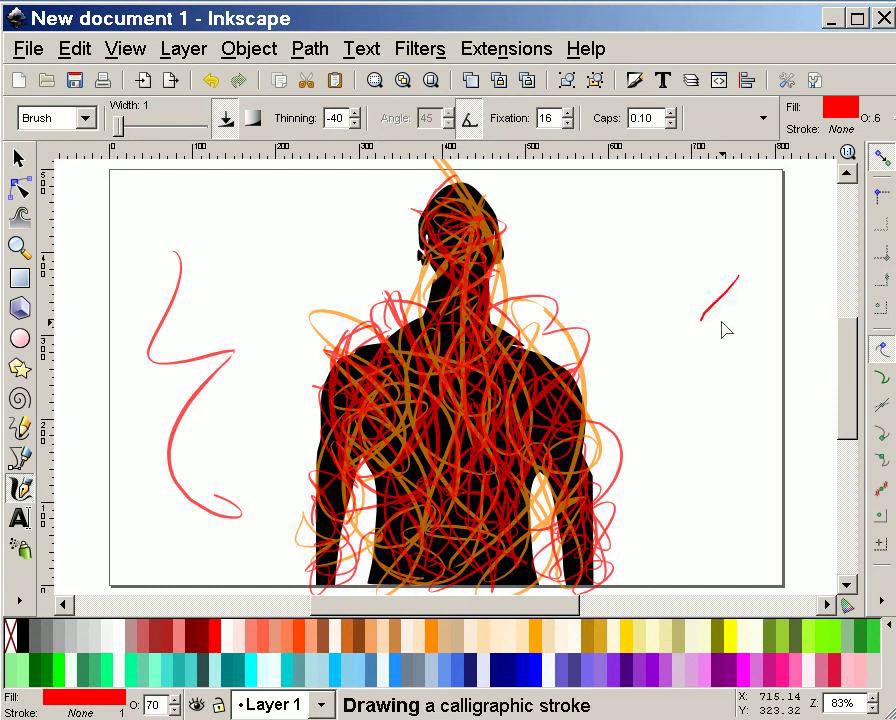
left_click_drag(740, 280, 735, 485)
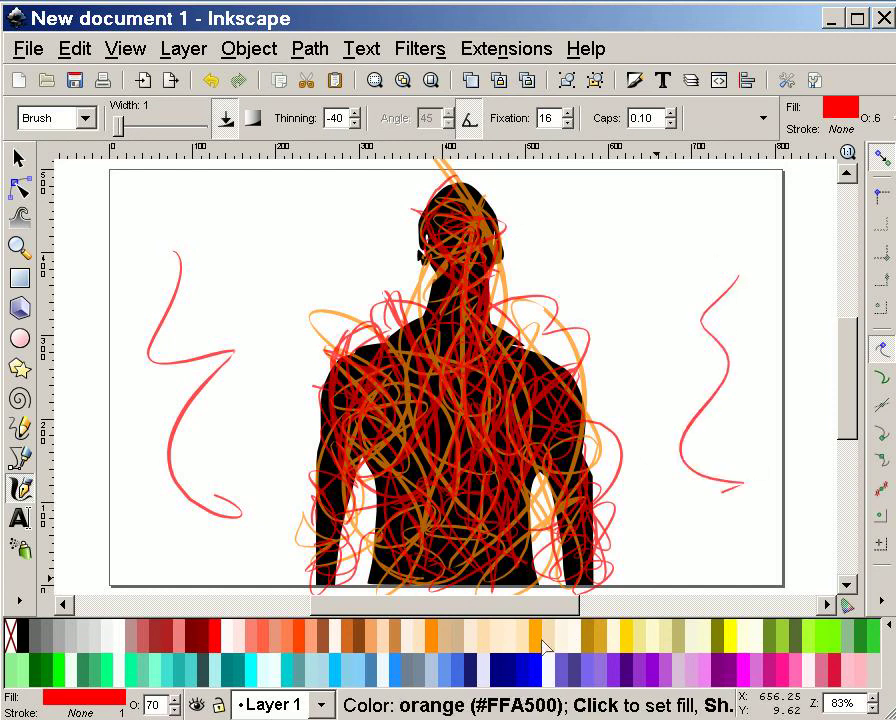
mouse_move(722, 642)
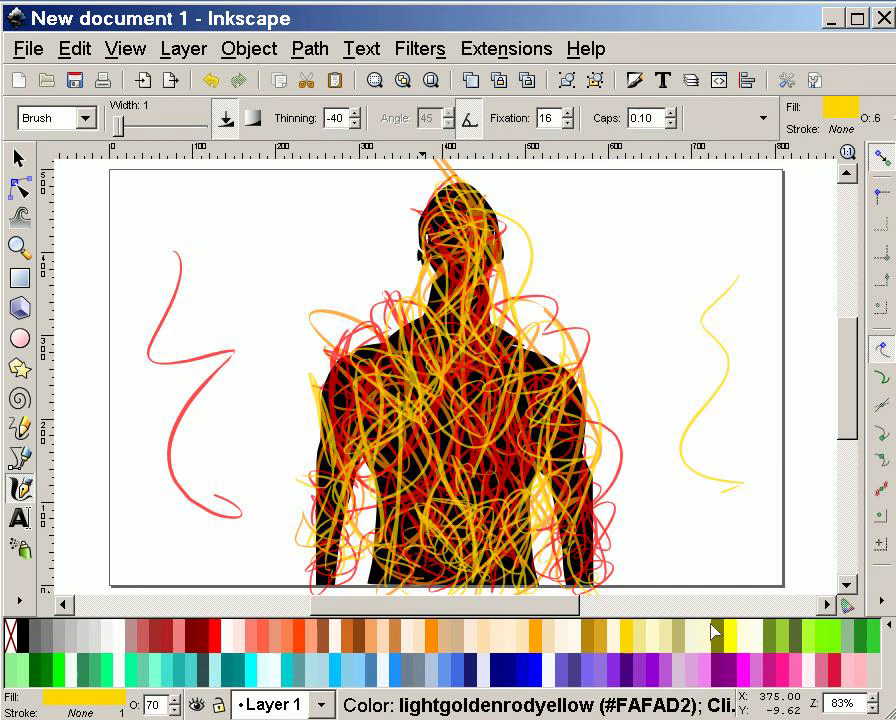
mouse_move(745, 650)
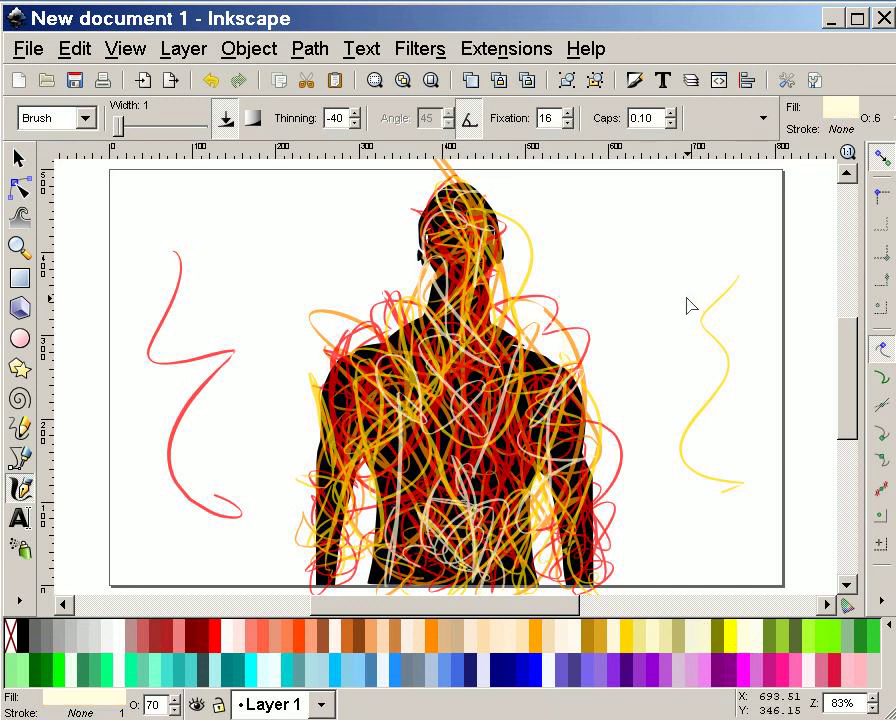
mouse_move(639, 630)
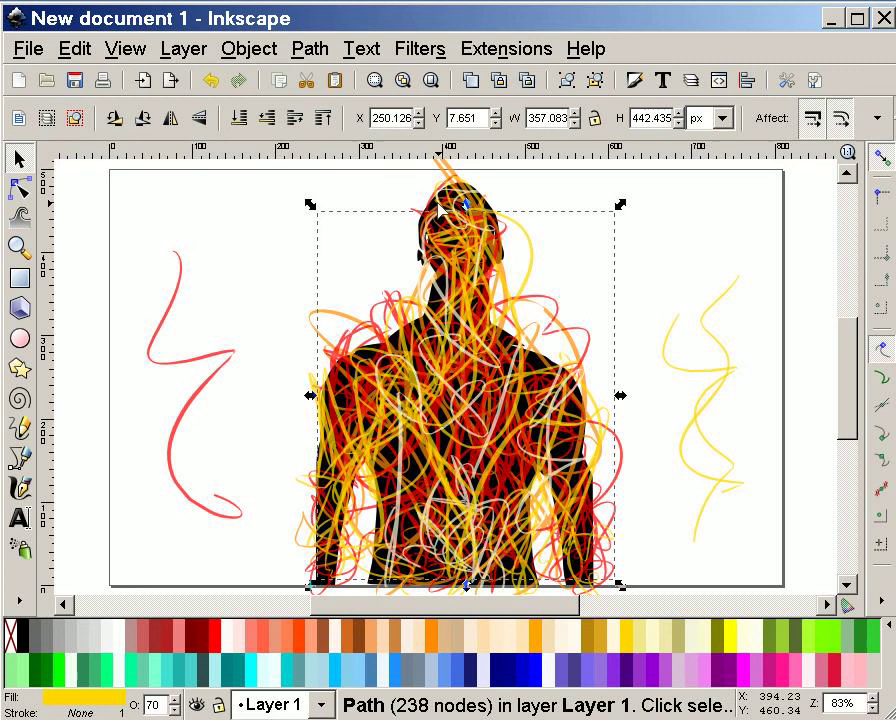
mouse_move(210, 370)
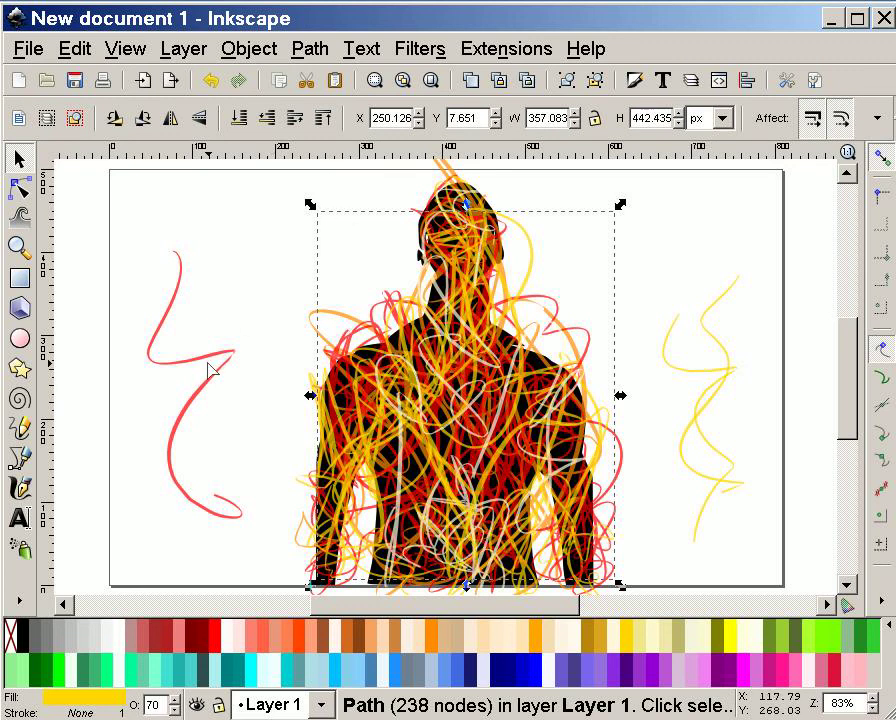
- Select the red left squiggle and yellow right squiggles and delete them
left_click(200, 380)
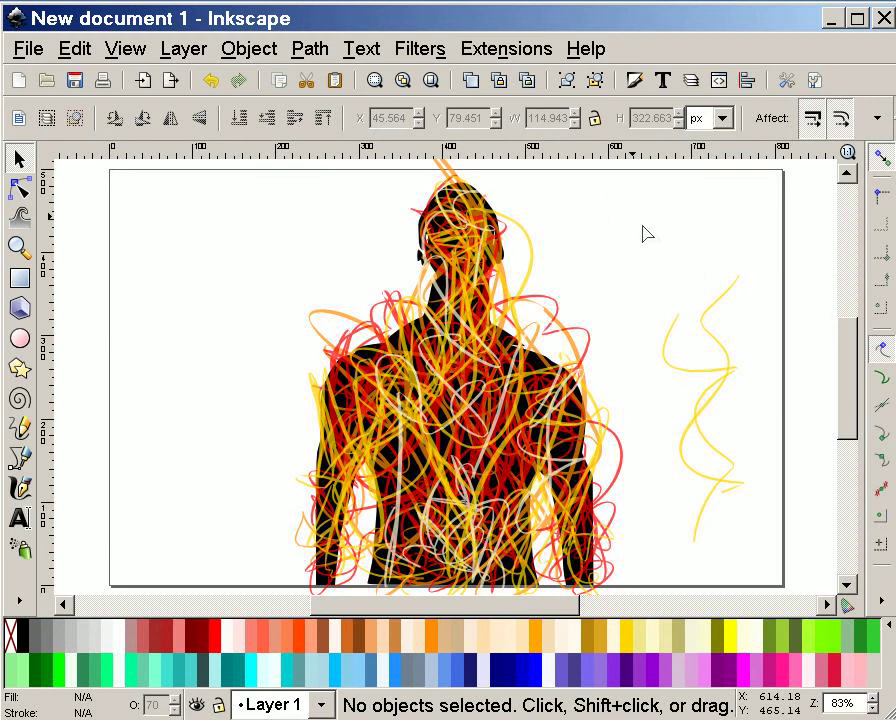
left_click(705, 410)
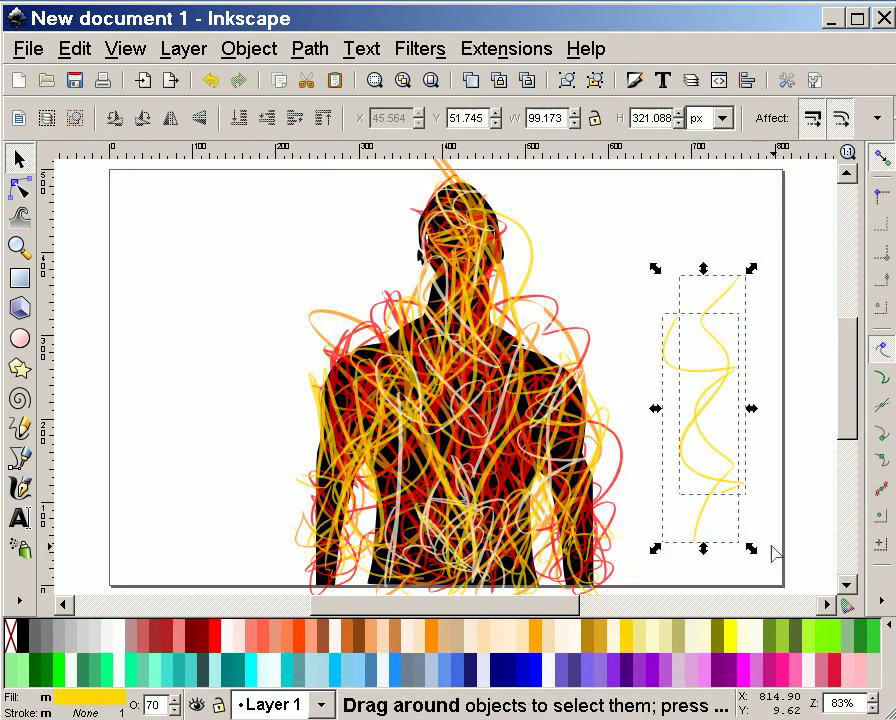
left_click(365, 289)
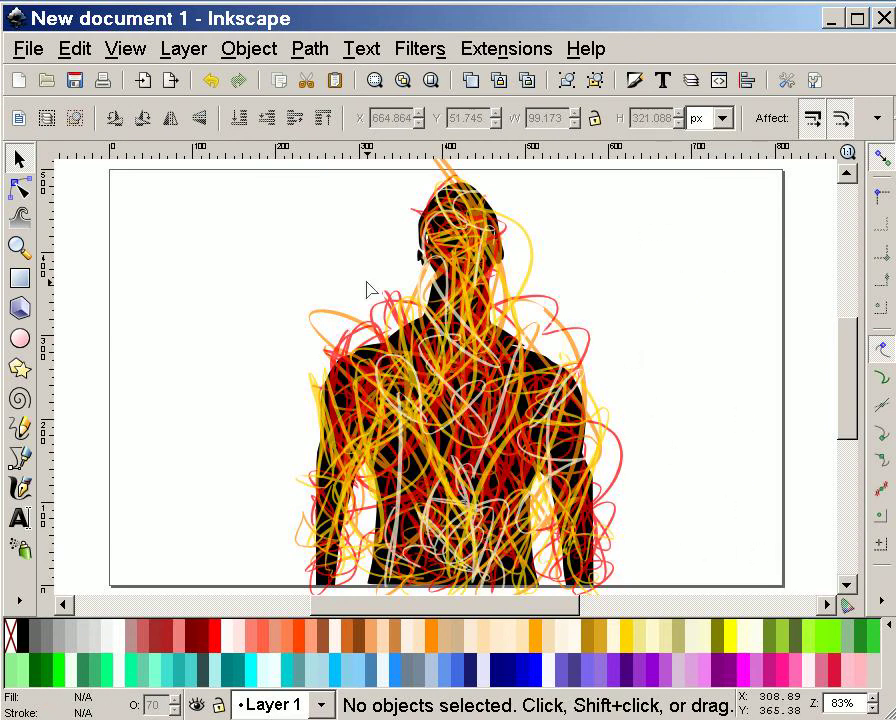
mouse_move(648, 332)
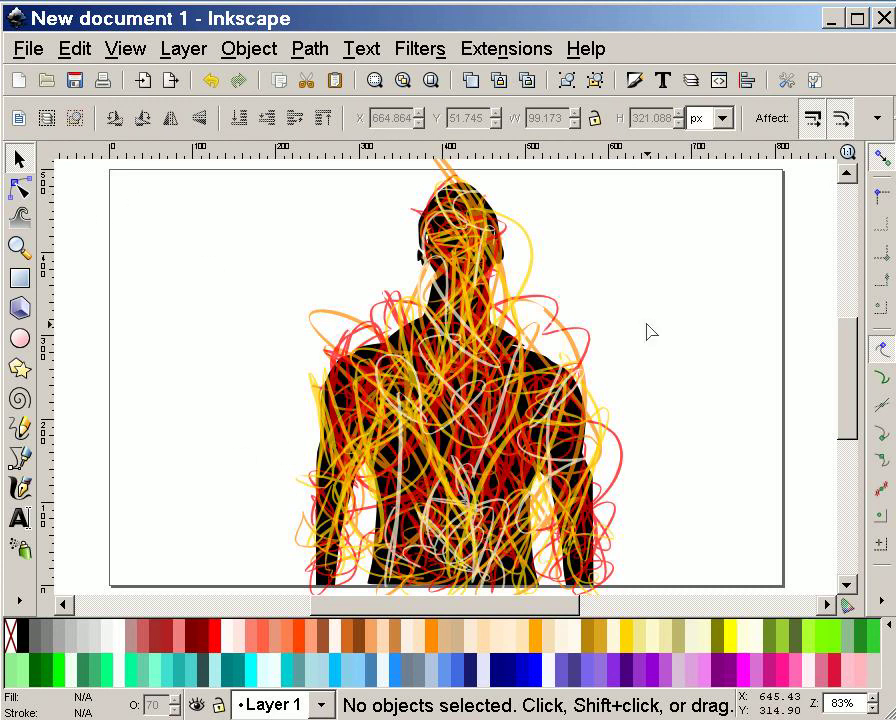
mouse_move(583, 361)
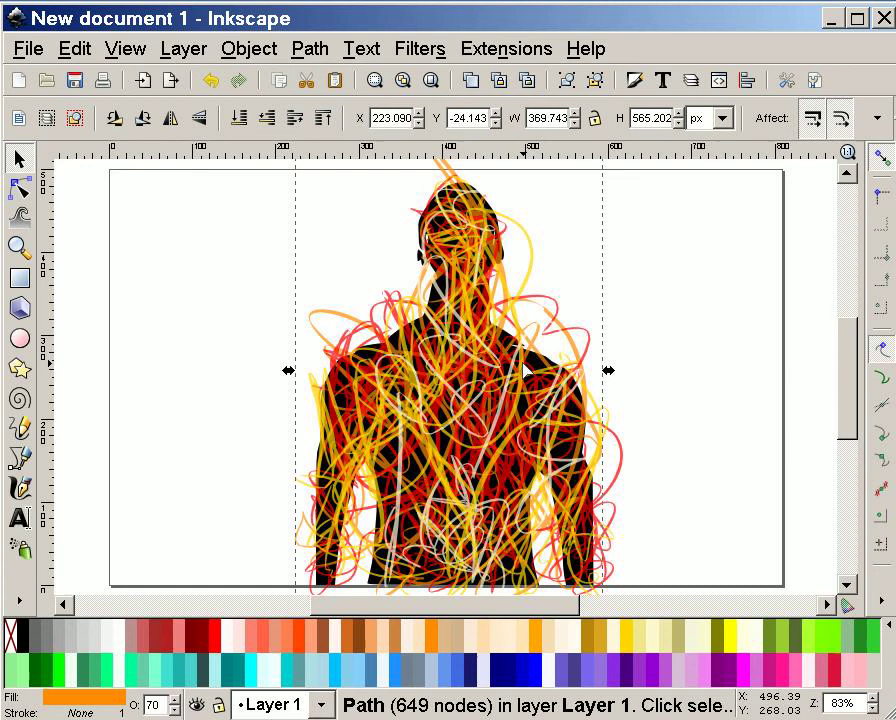
mouse_move(525, 375)
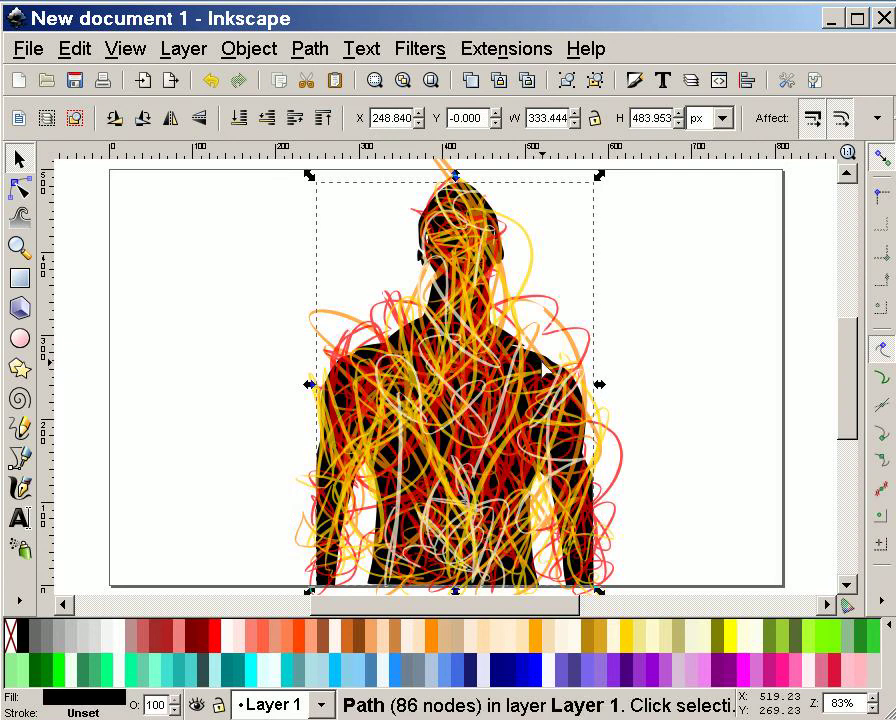
mouse_move(545, 378)
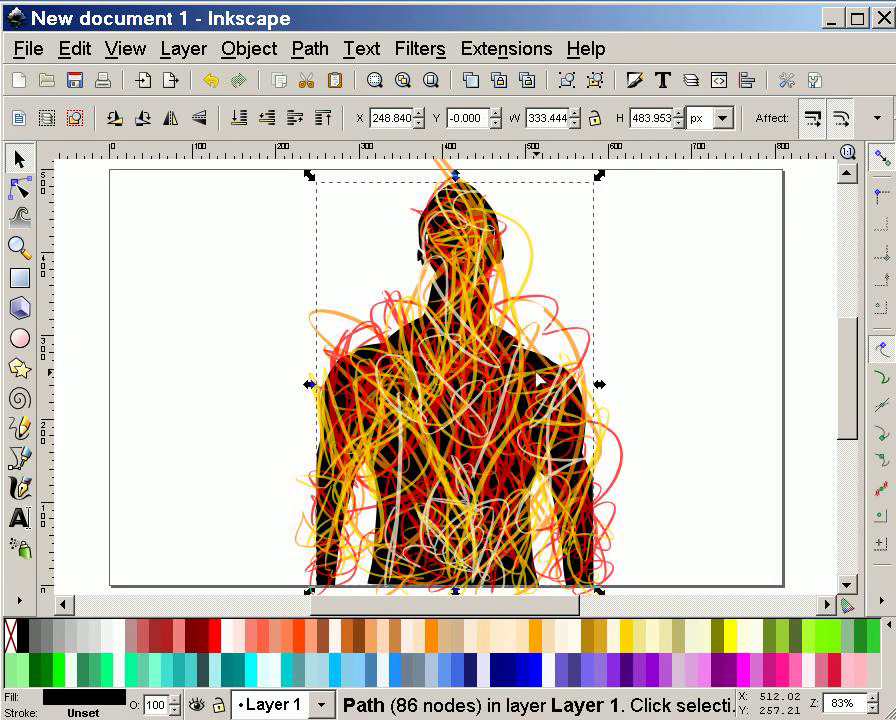
mouse_move(440, 537)
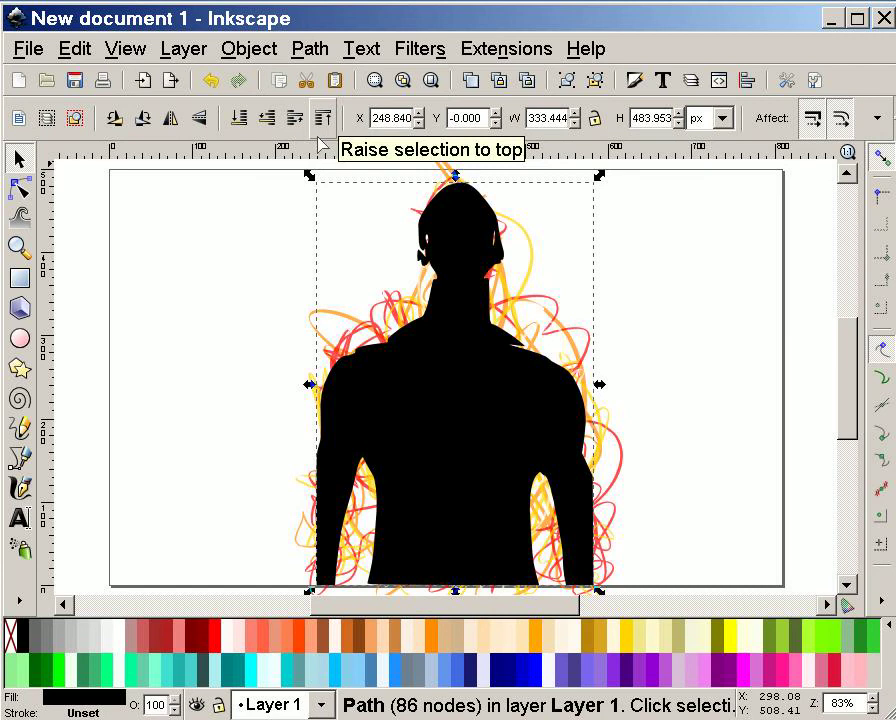
mouse_move(280, 445)
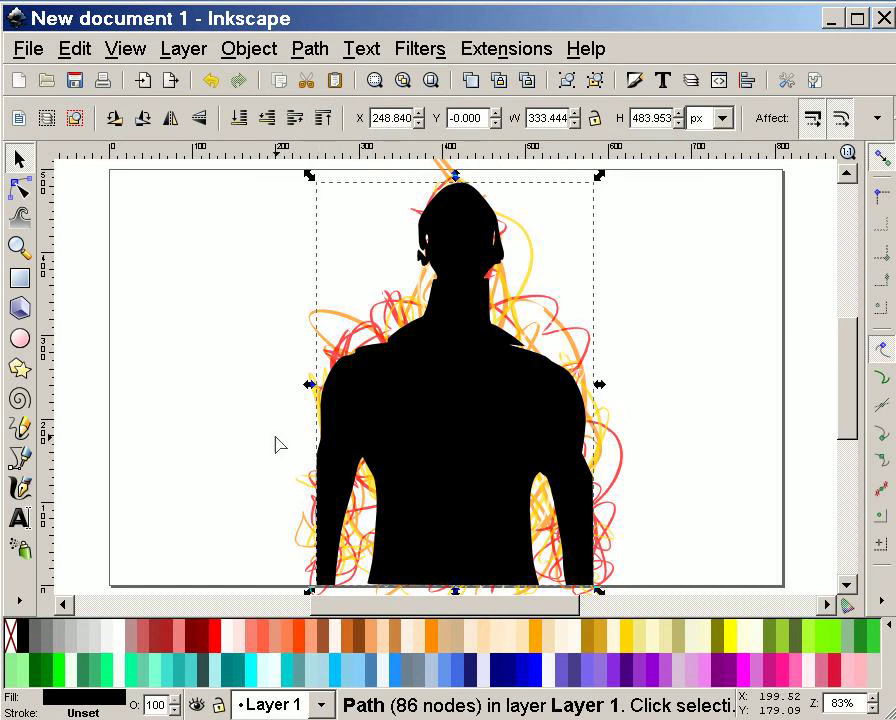
mouse_move(437, 225)
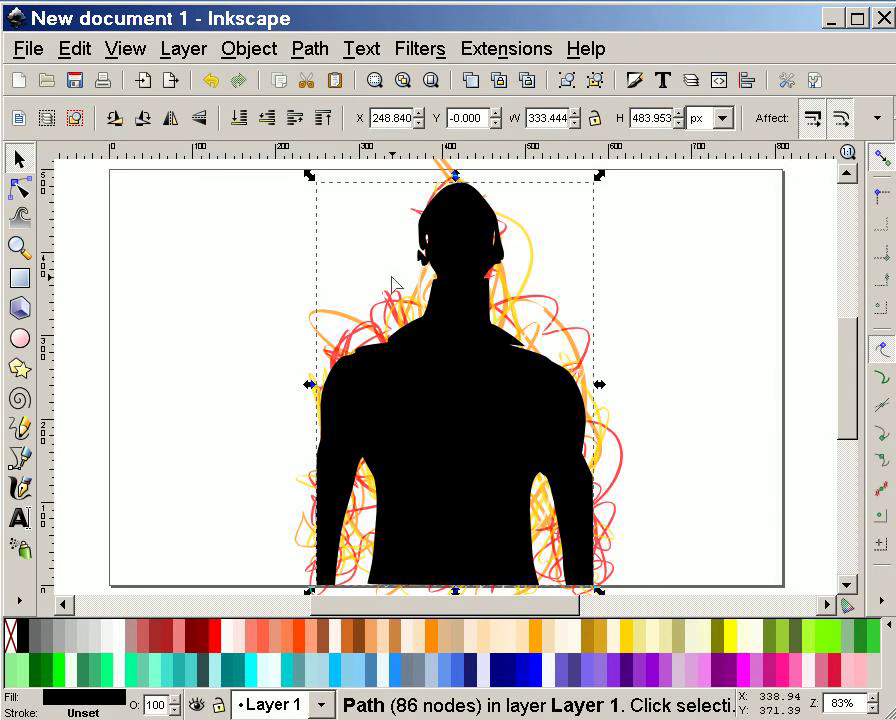
mouse_move(285, 173)
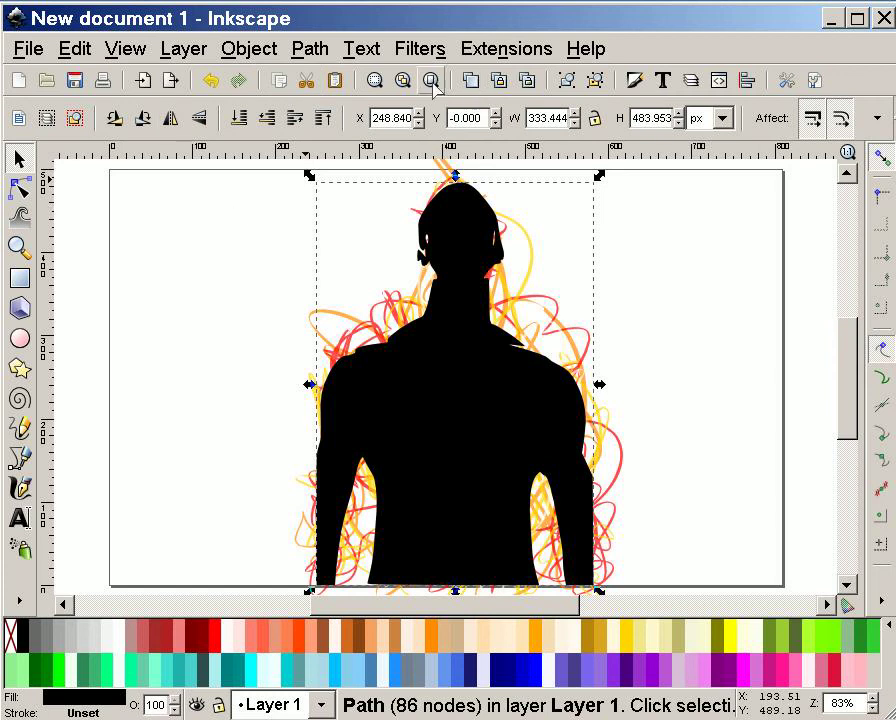
- Zoom out to fit the whole page in the window
left_click(429, 79)
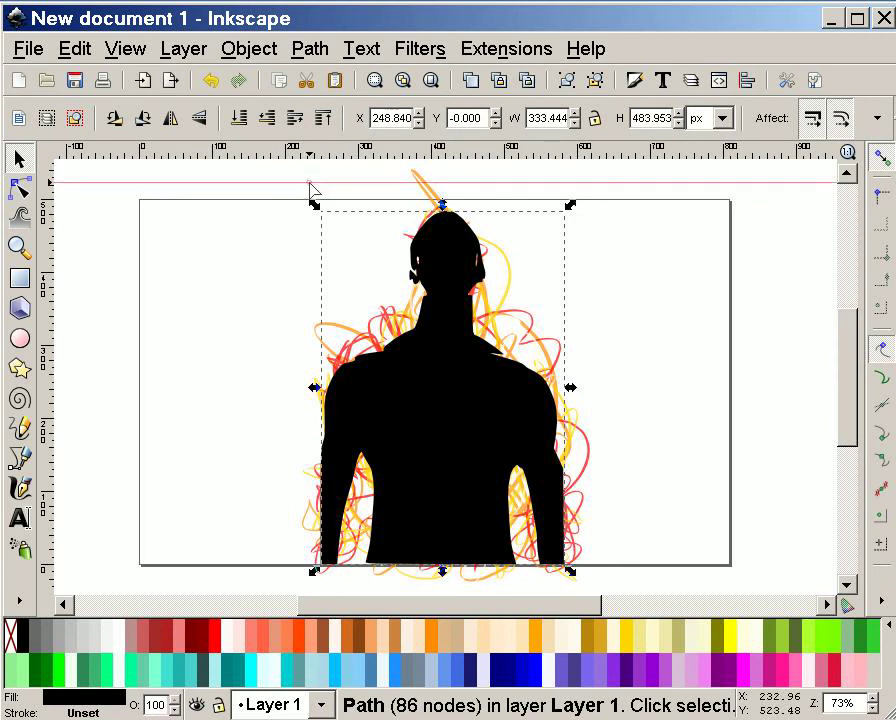
- Select the silhouette and scribbles, clip them with Object > Clip > Set, then deselect
left_click_drag(310, 190, 398, 212)
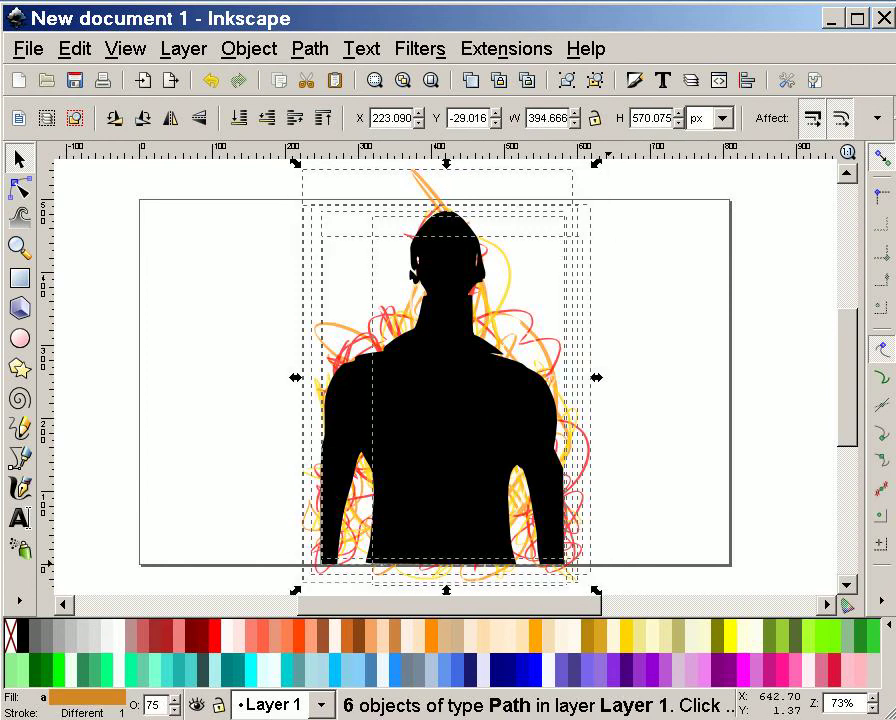
left_click(248, 48)
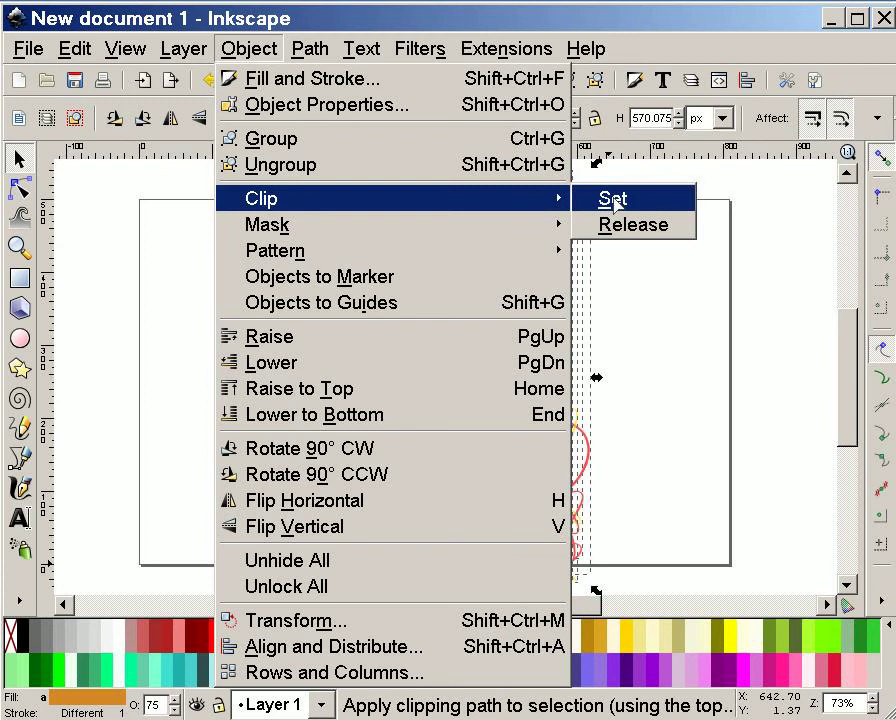
left_click(611, 198)
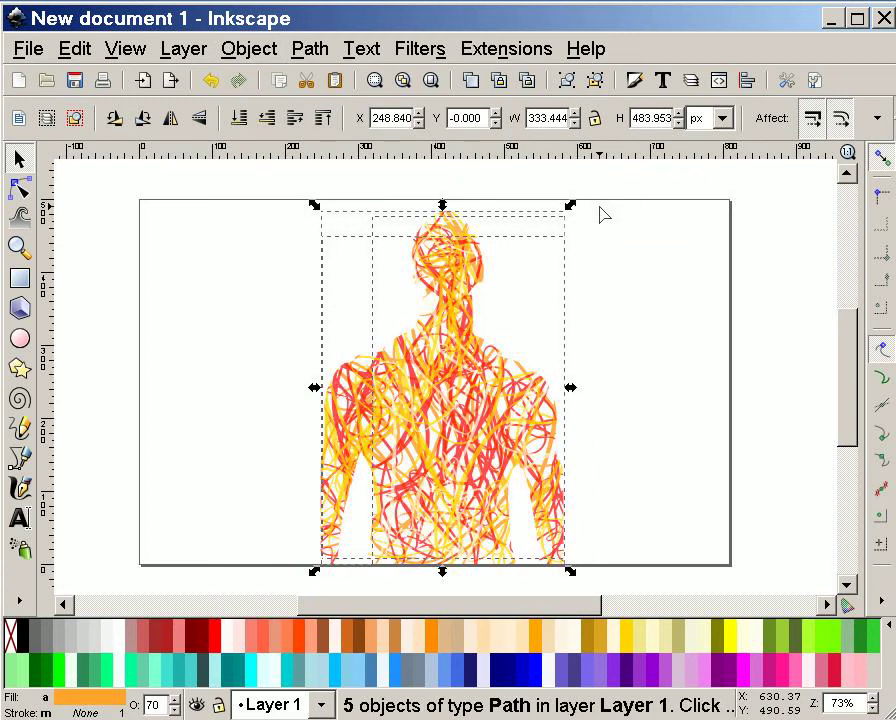
left_click(679, 353)
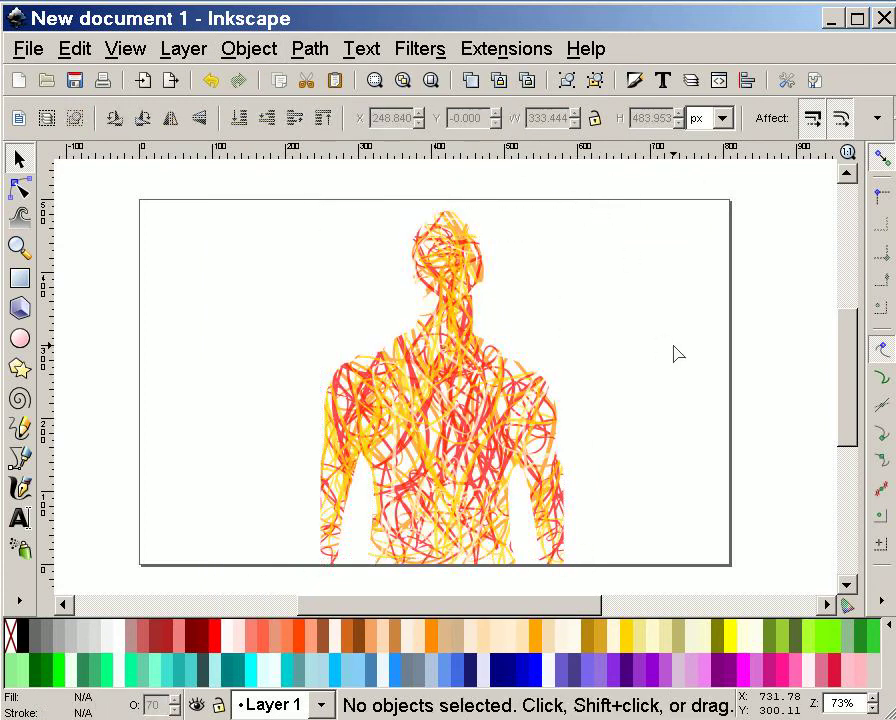
mouse_move(648, 382)
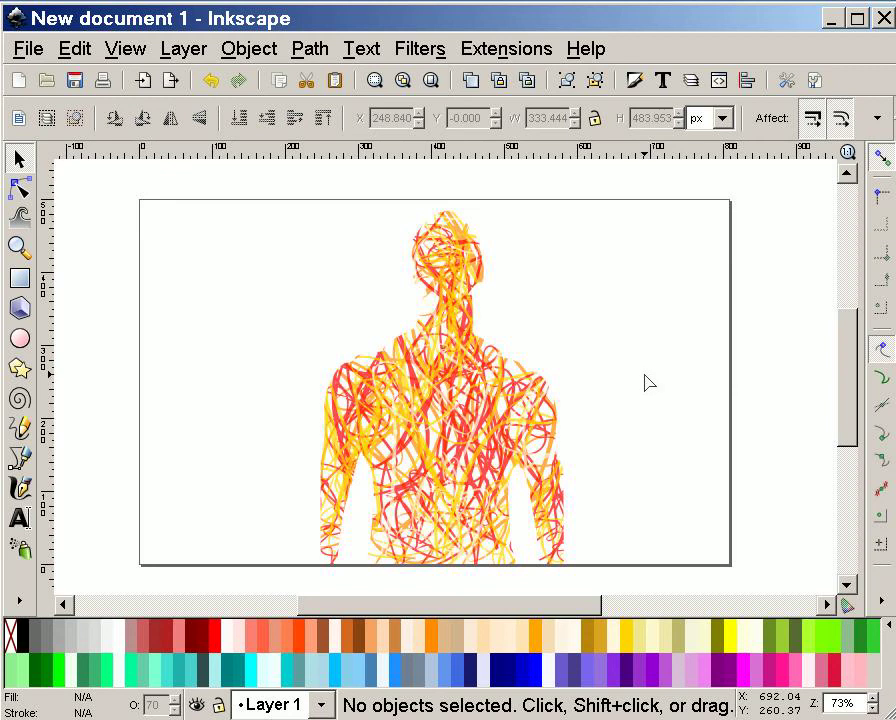
mouse_move(452, 430)
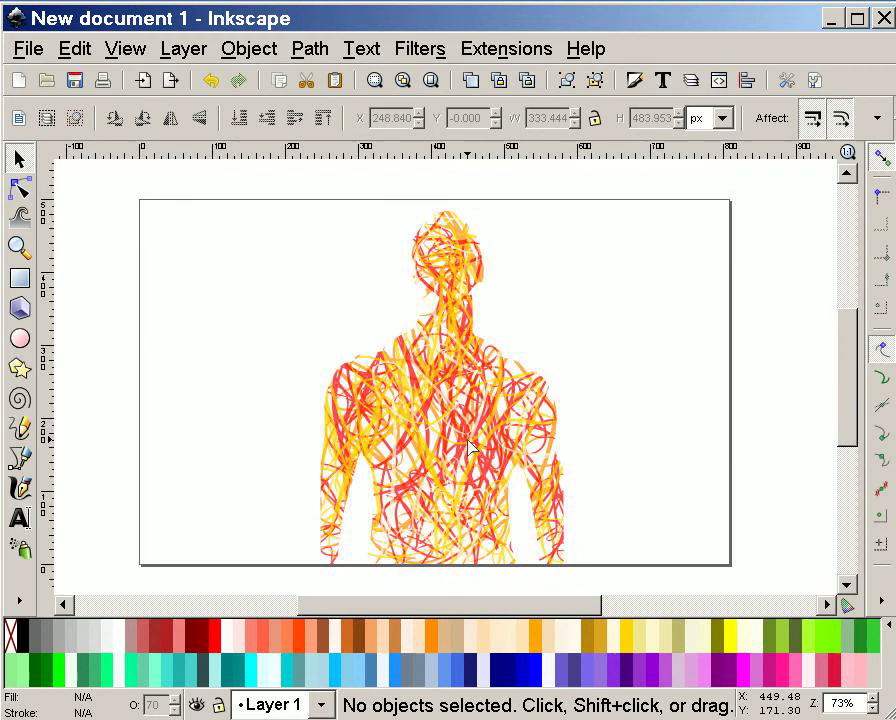
mouse_move(449, 443)
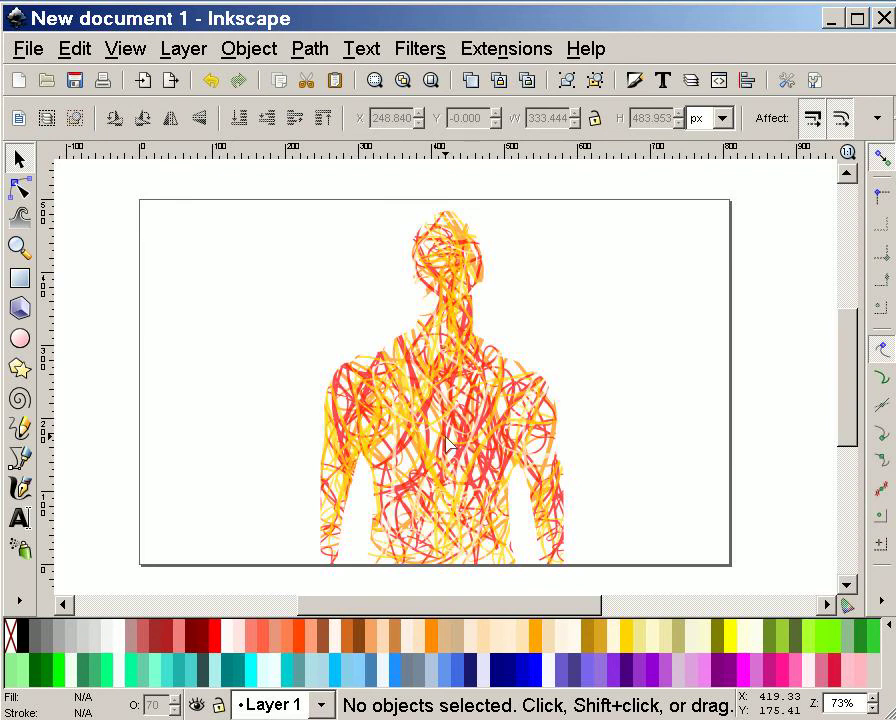
mouse_move(450, 440)
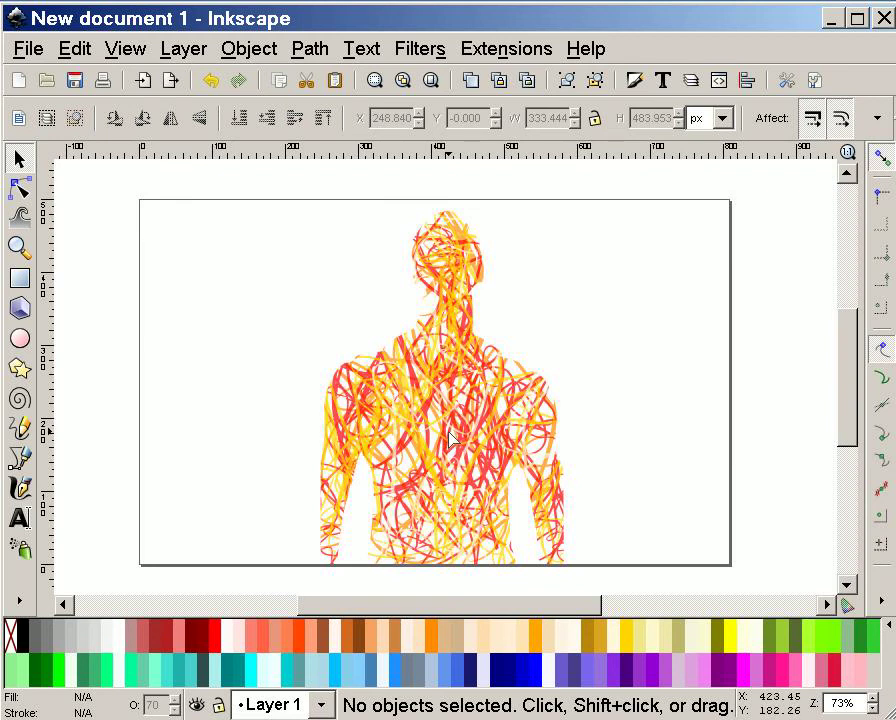
mouse_move(453, 448)
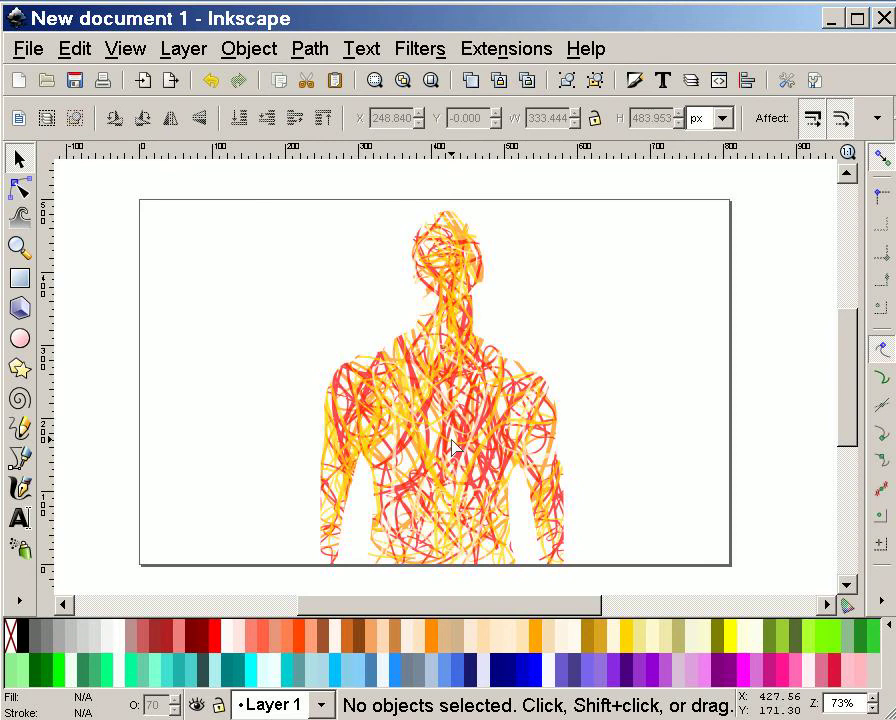
mouse_move(465, 443)
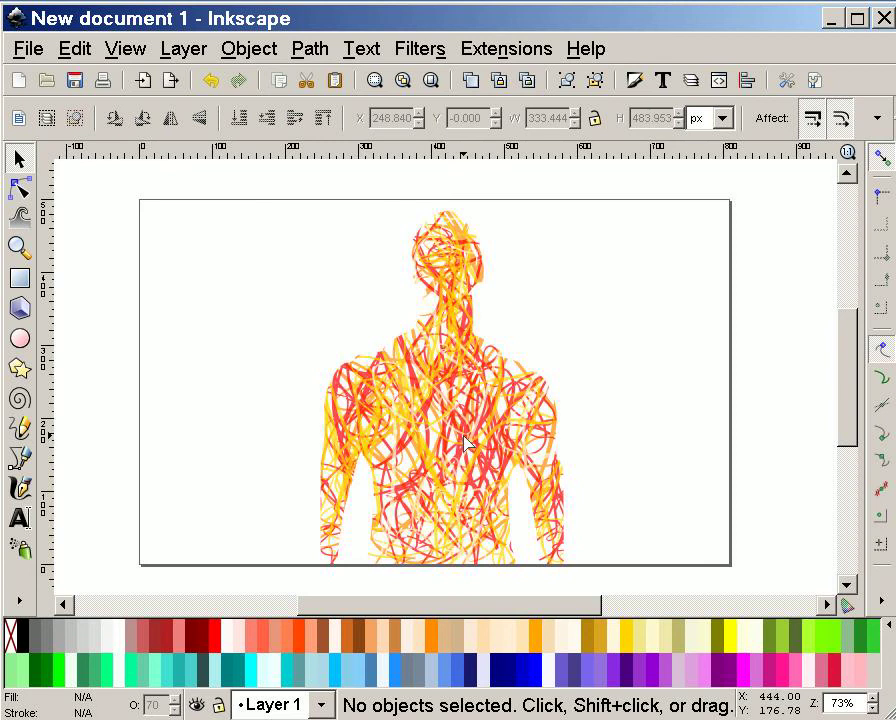
mouse_move(457, 445)
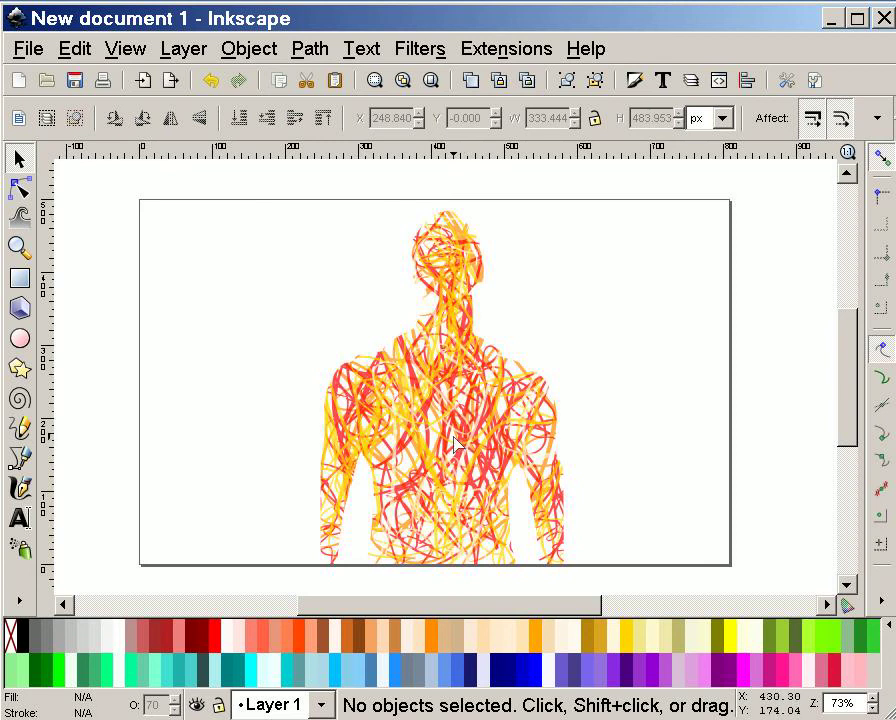
mouse_move(497, 458)
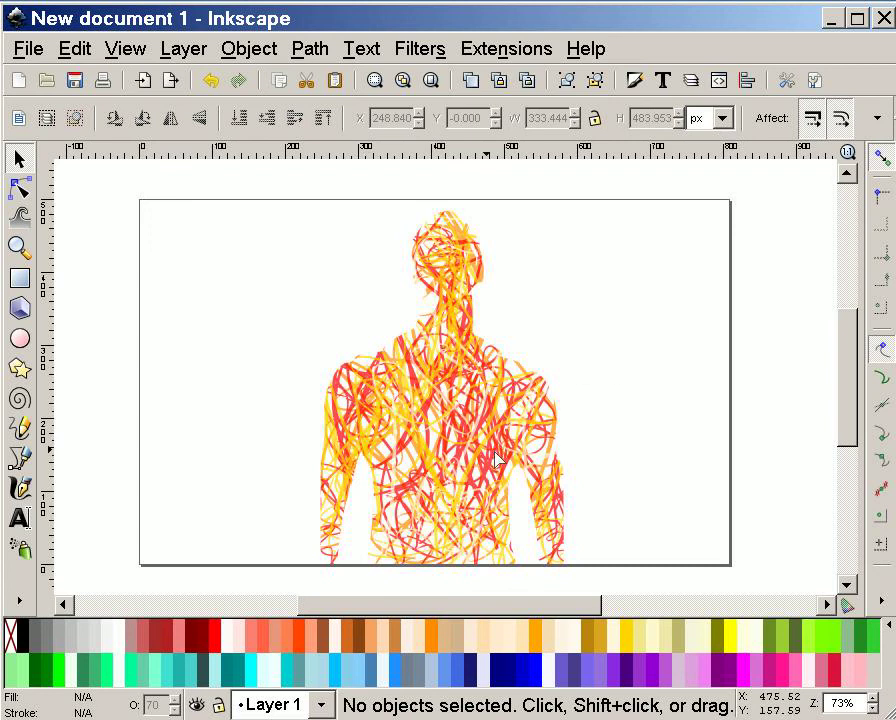
mouse_move(416, 200)
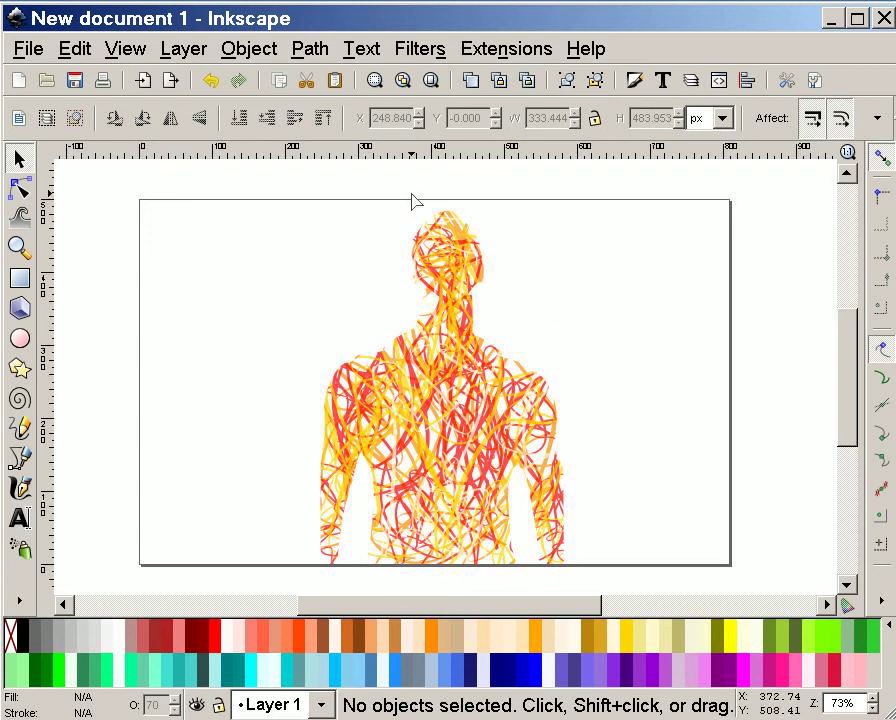
mouse_move(477, 470)
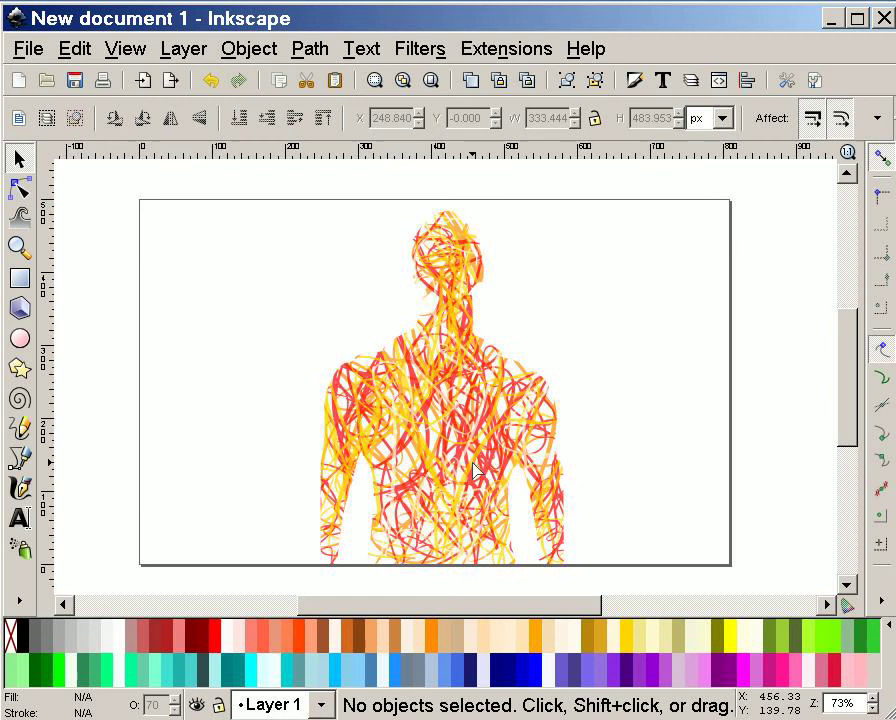
mouse_move(470, 455)
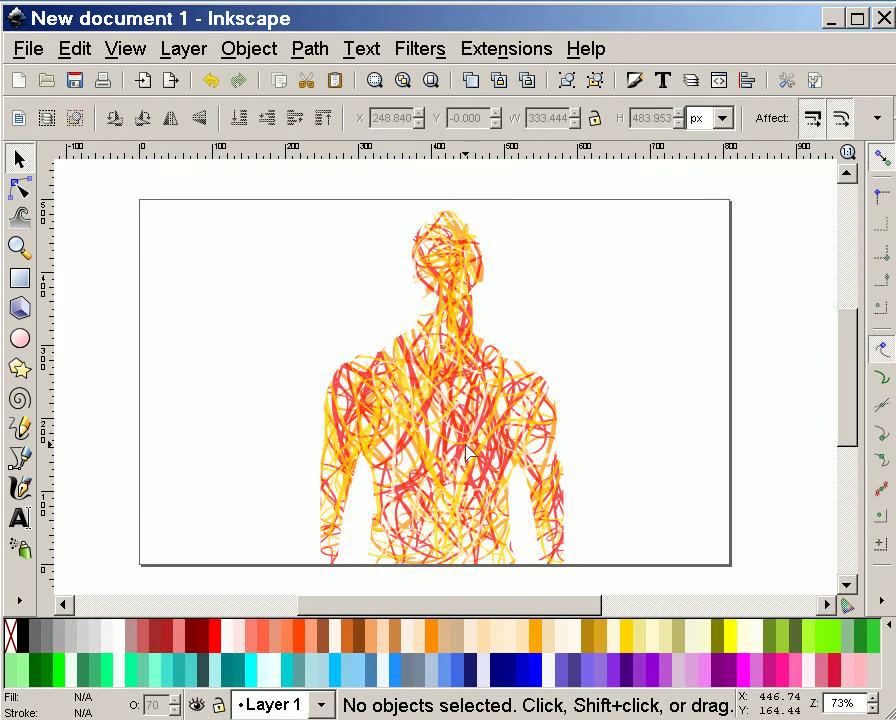
mouse_move(110, 25)
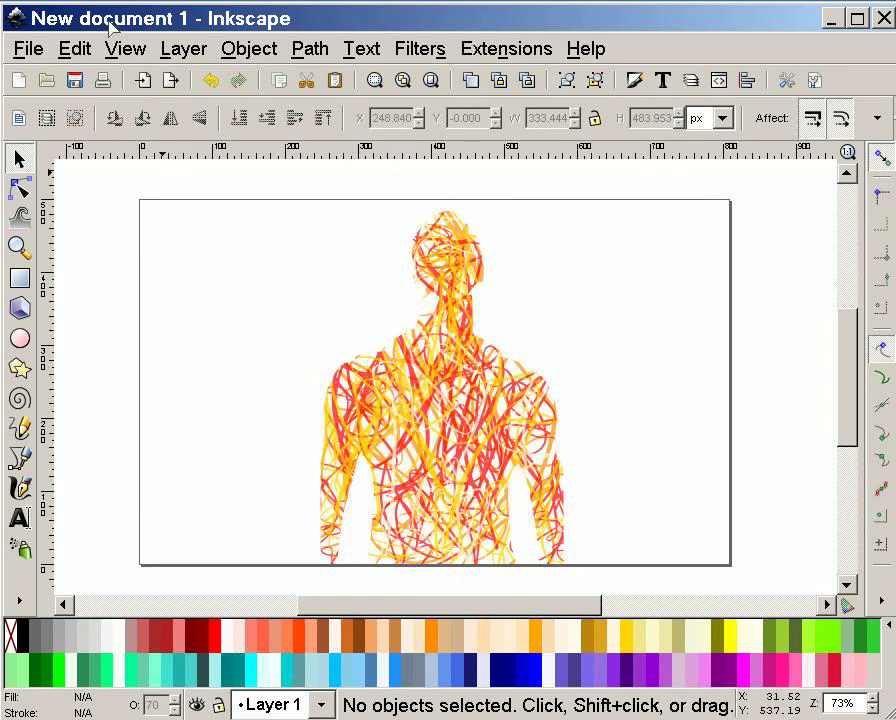
left_click(74, 48)
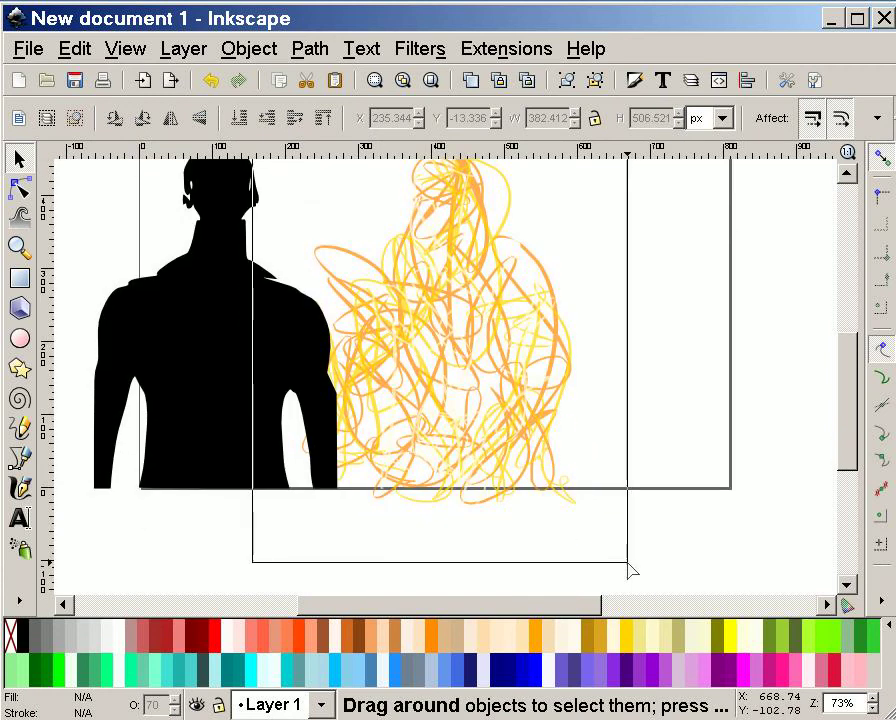
- Delete the selected scribble strokes and switch to the Text tool
key("Delete")
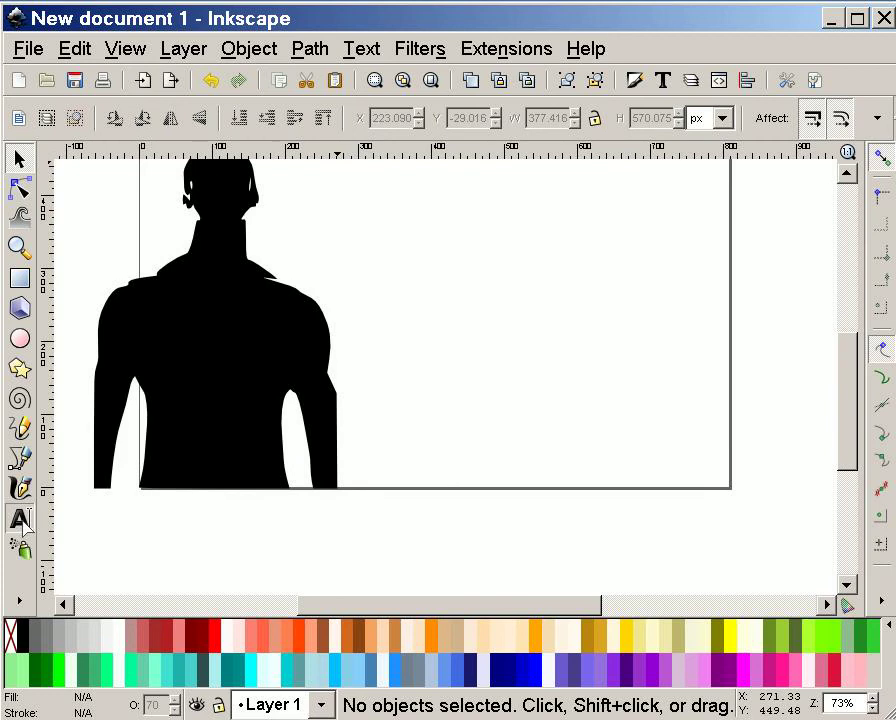
left_click(19, 518)
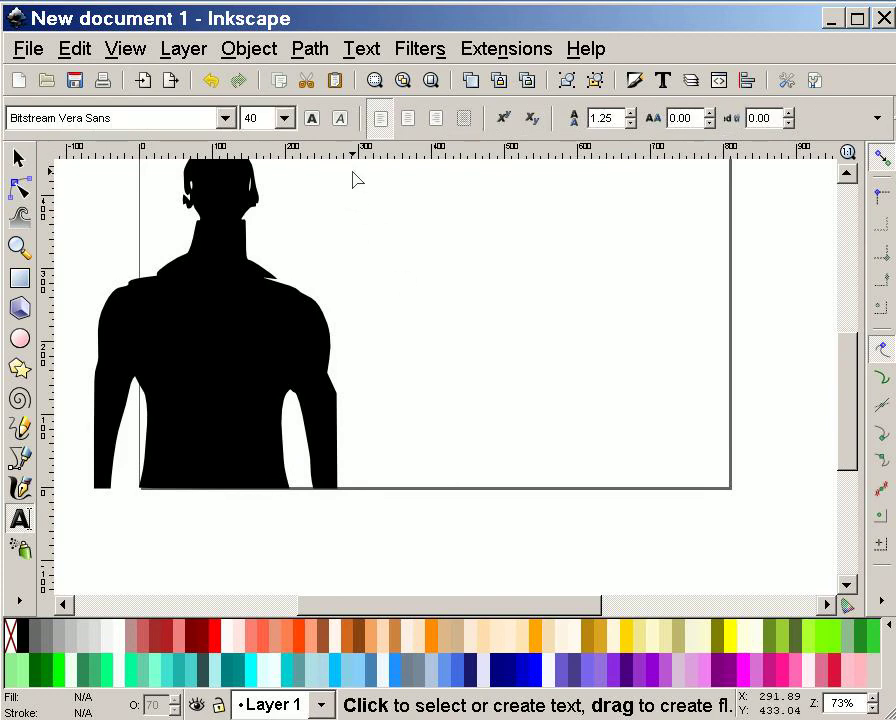
- Place a text insertion point to the right of the silhouette's head
left_click(391, 262)
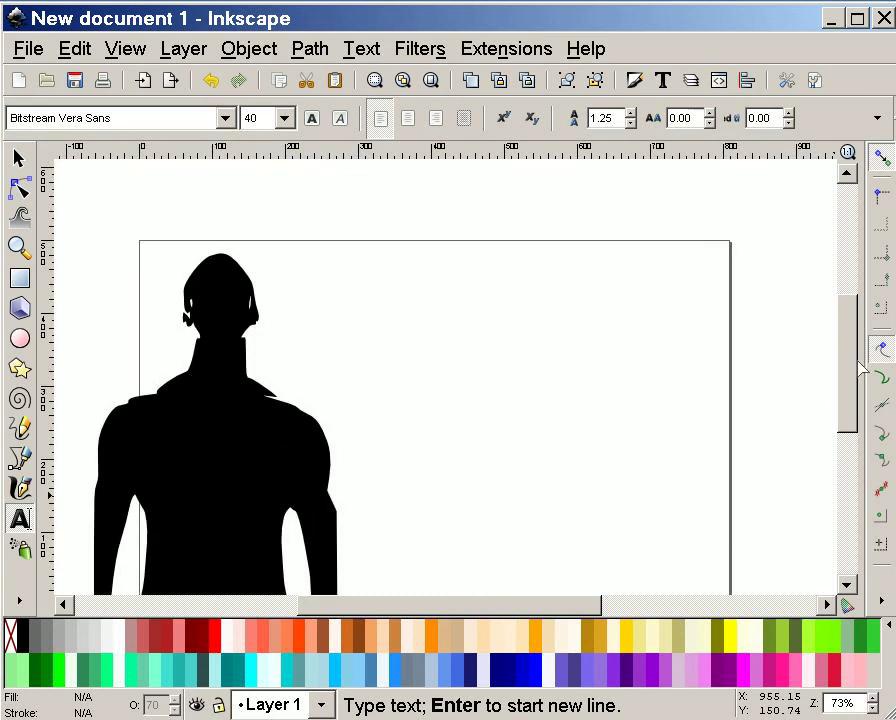
left_click(327, 283)
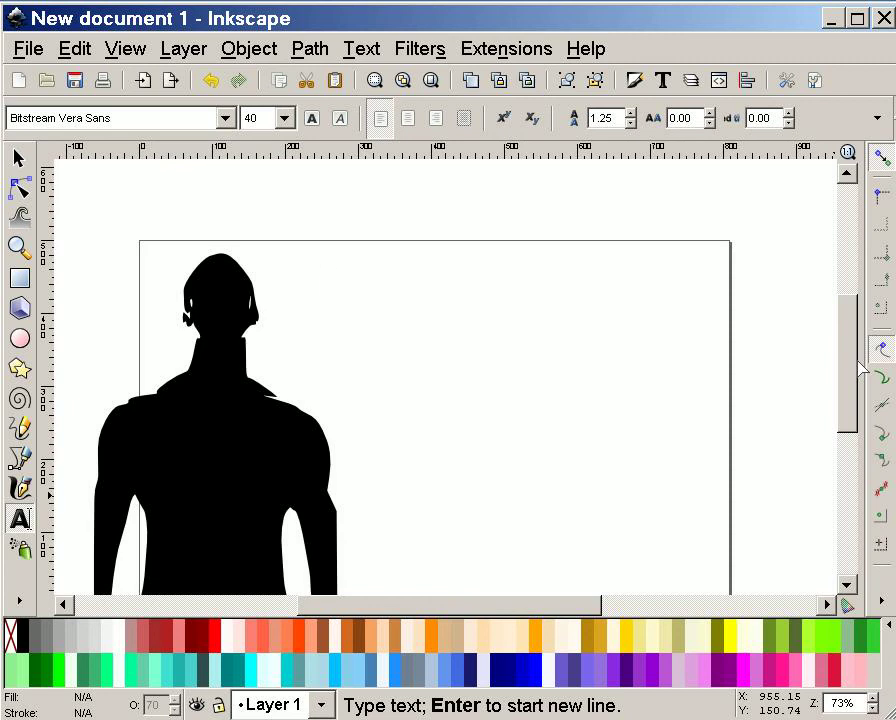
left_click(327, 282)
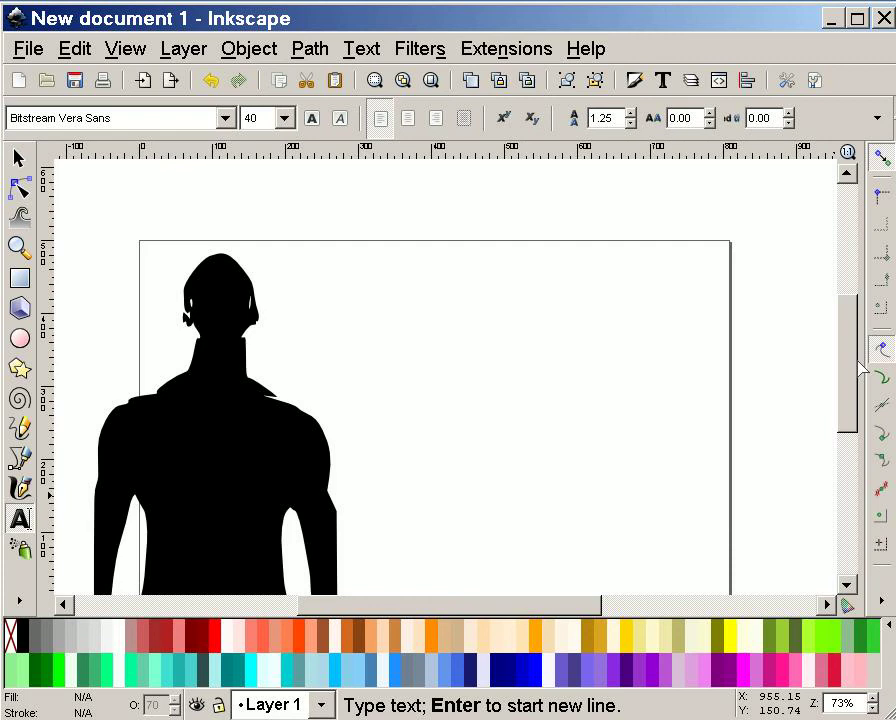
left_click(326, 281)
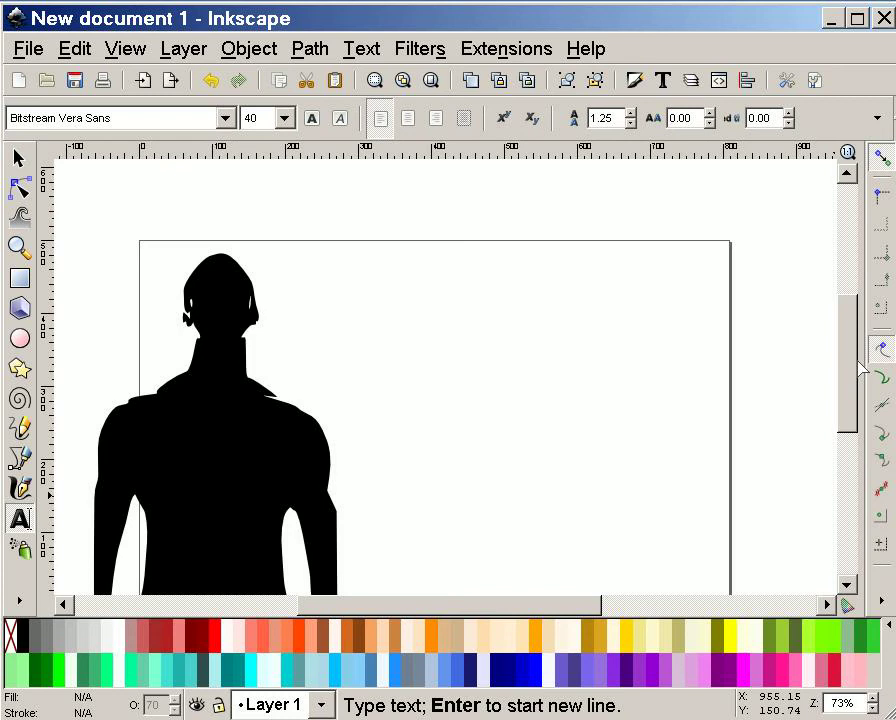
left_click(327, 282)
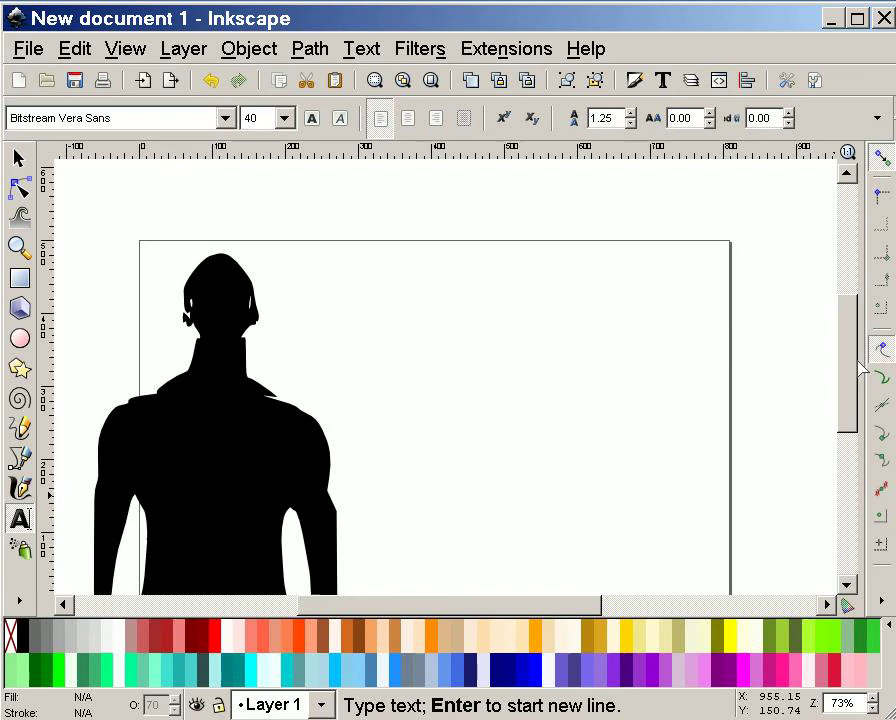
left_click(326, 282)
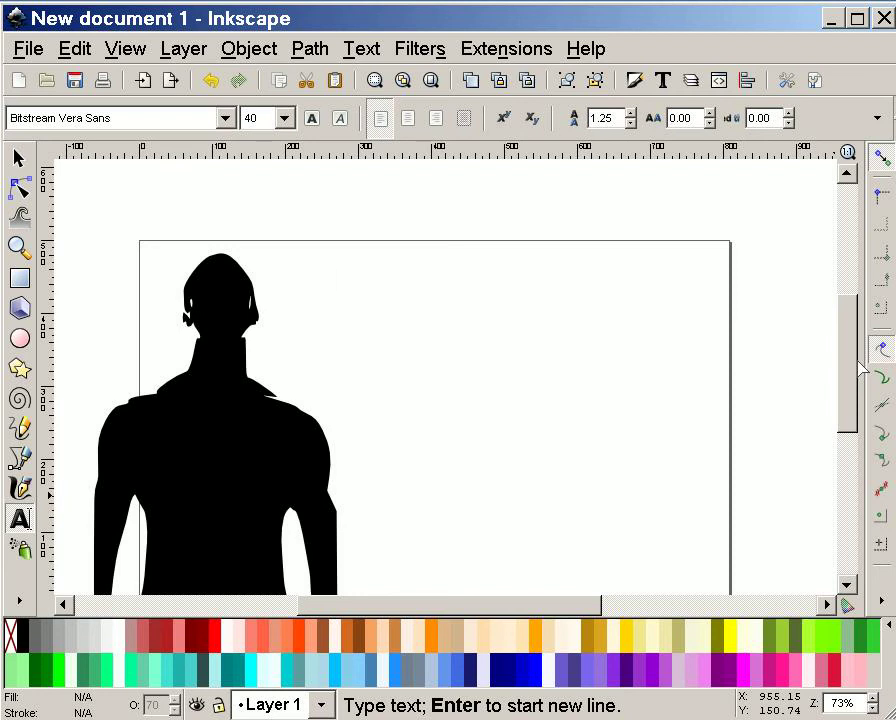
left_click(327, 283)
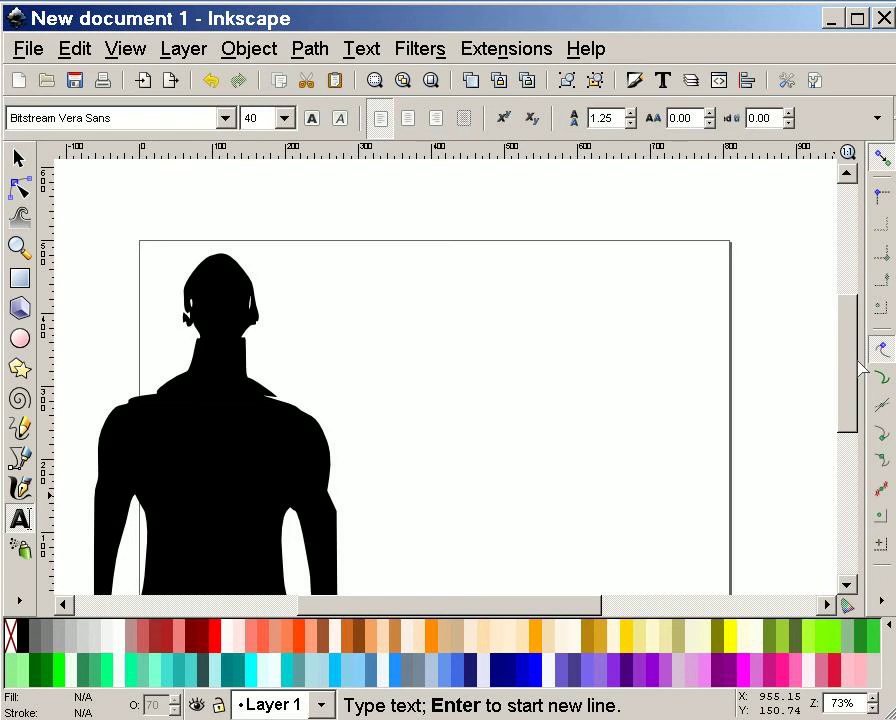
- Type the quote 'It is as hard to seeone's self as to look backwards without turning around'
type("It is a")
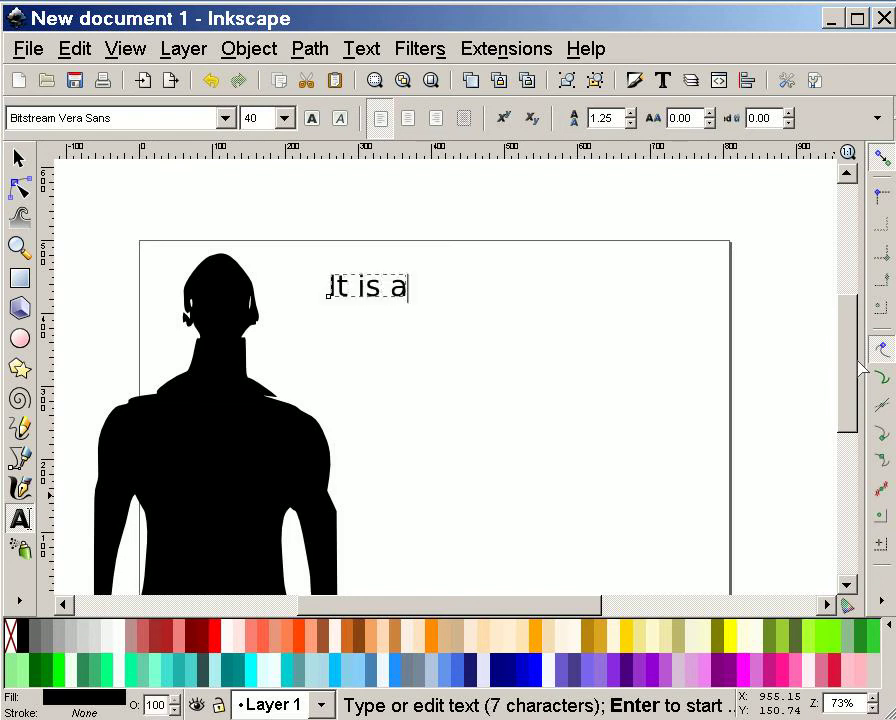
type("s")
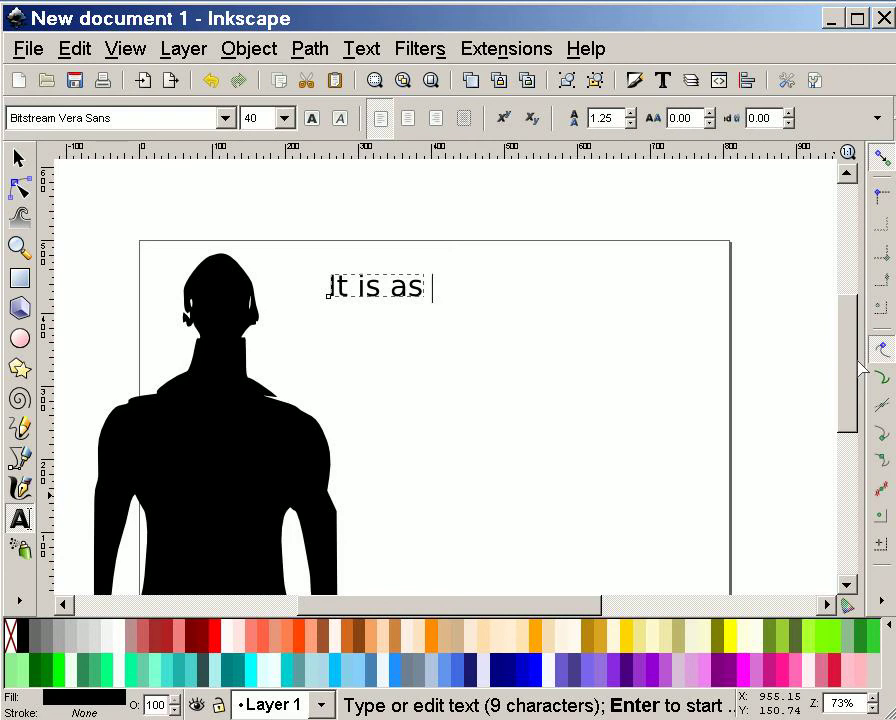
type("hard to")
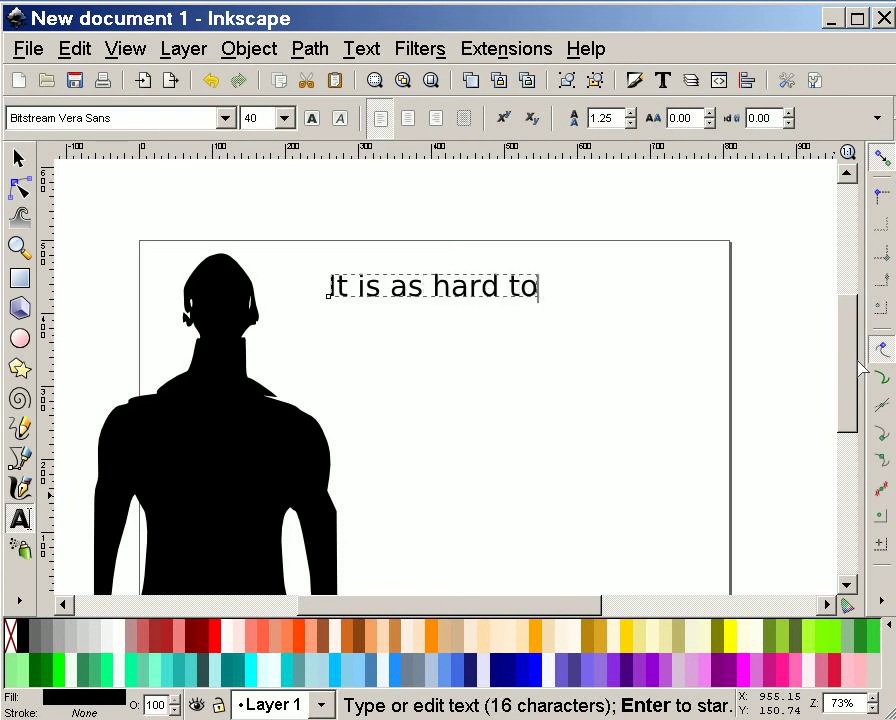
type("see")
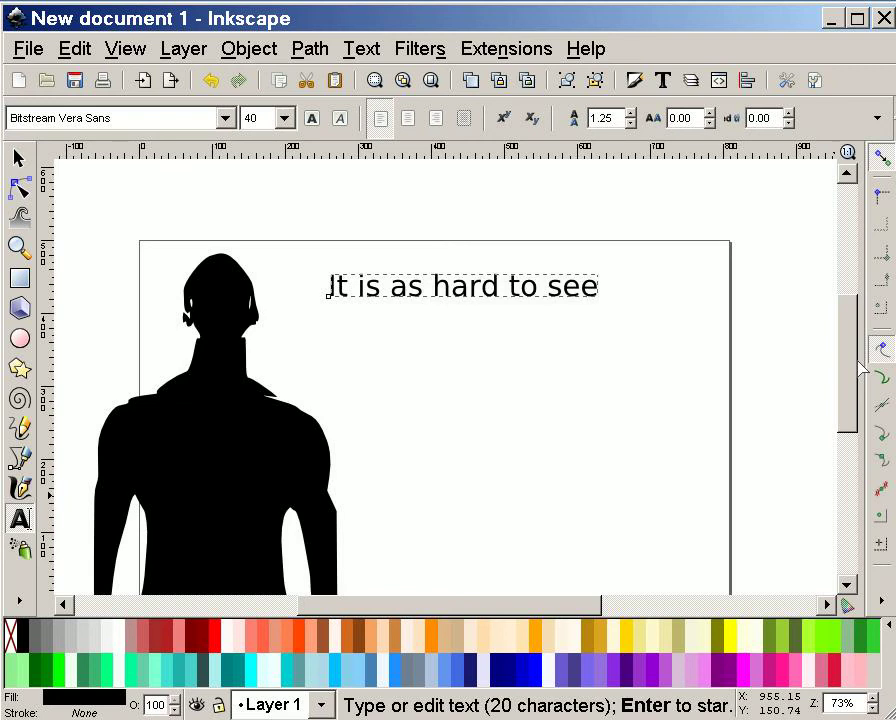
type("one")
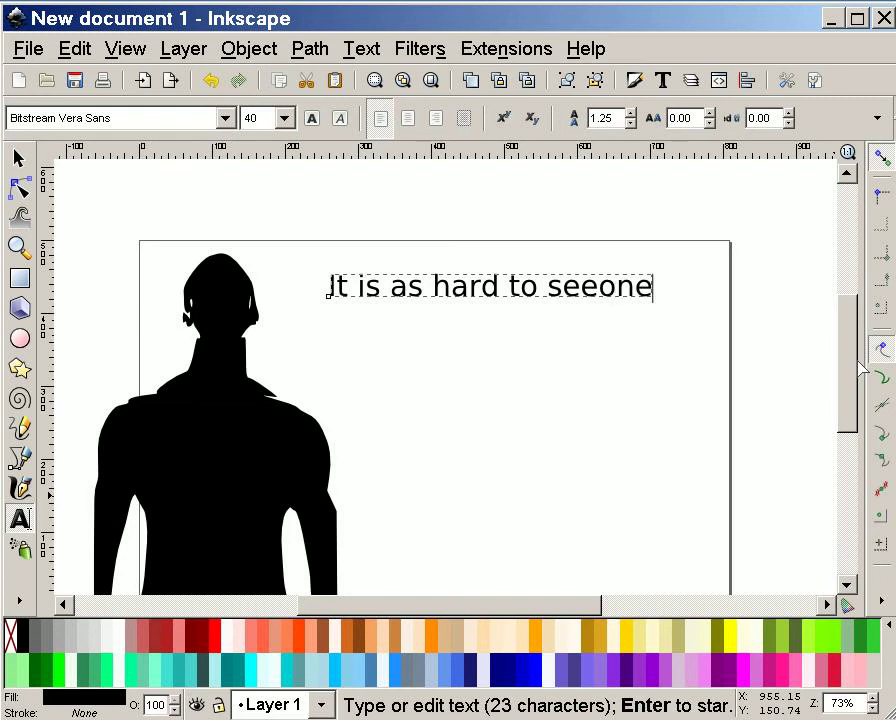
type("'s self a")
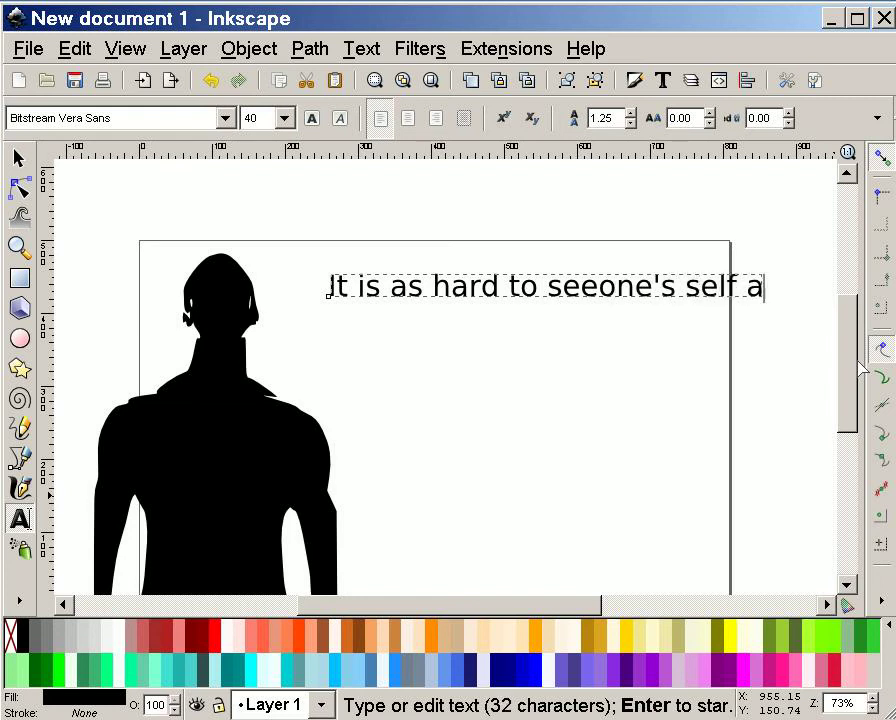
type("s to look")
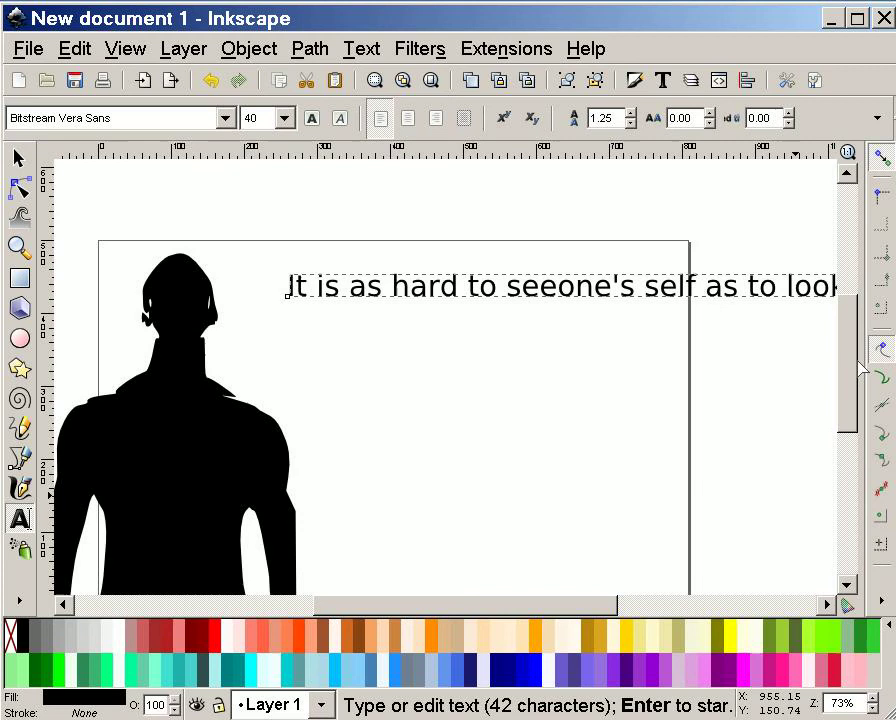
type("back")
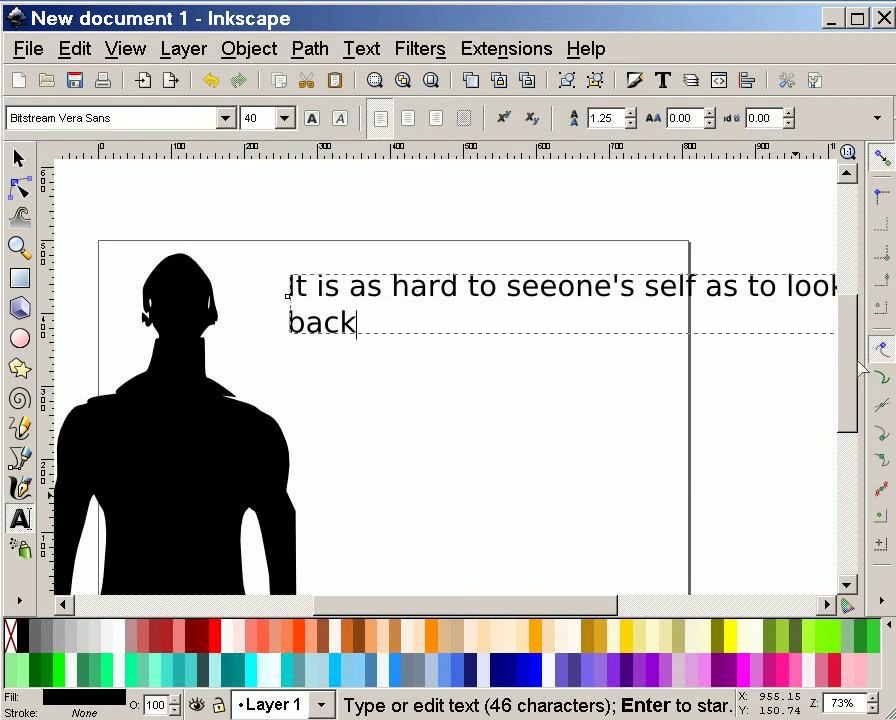
type("wards")
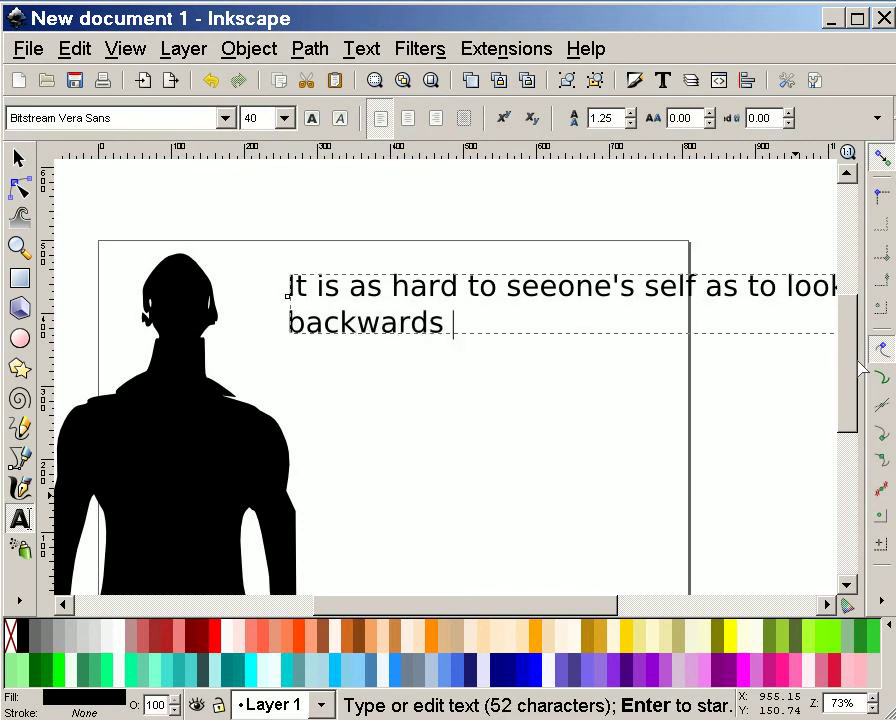
type("without")
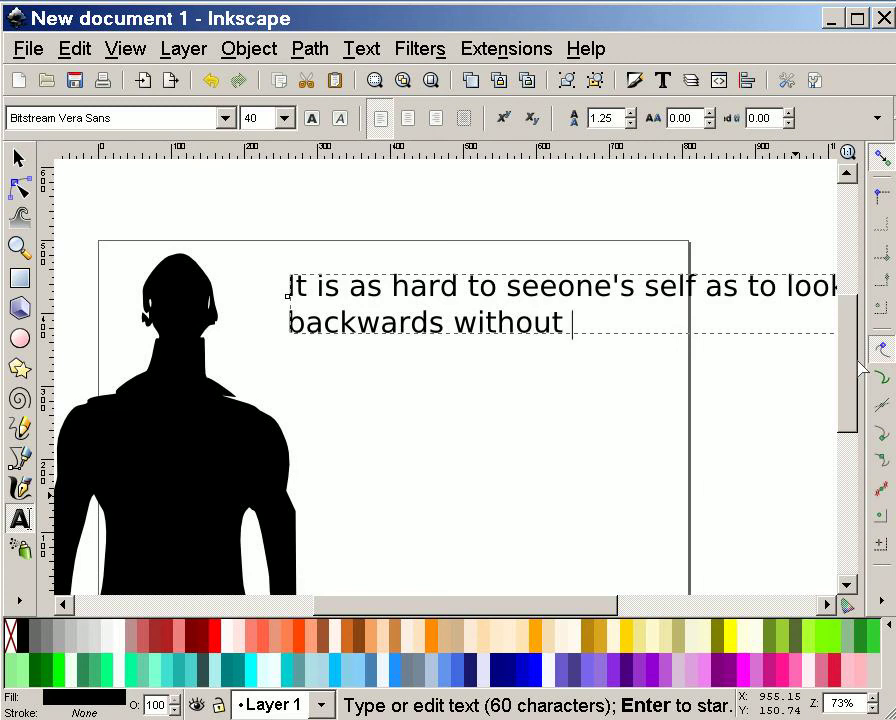
type("turning")
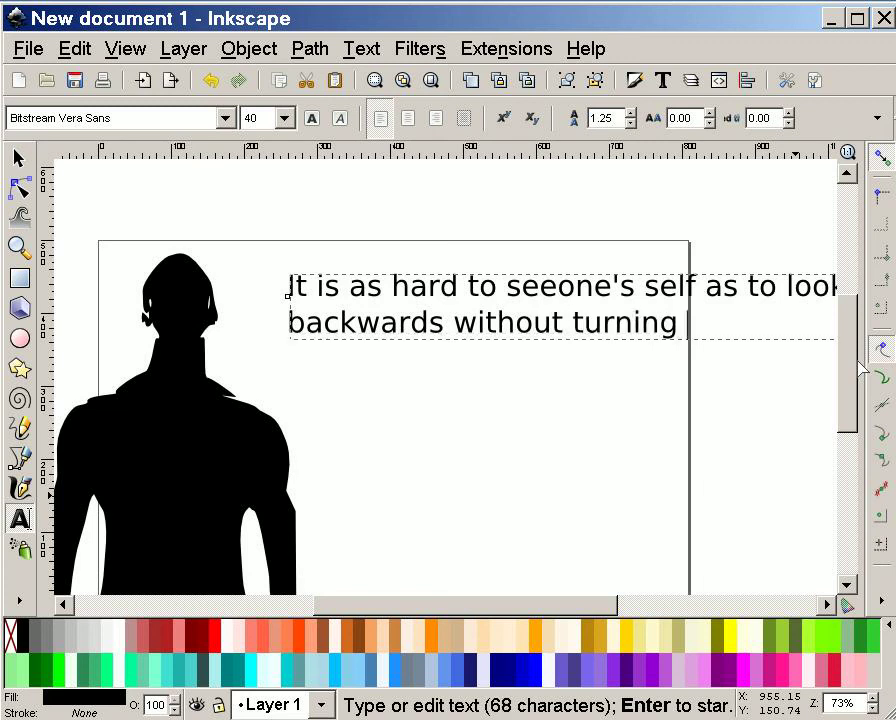
type("around")
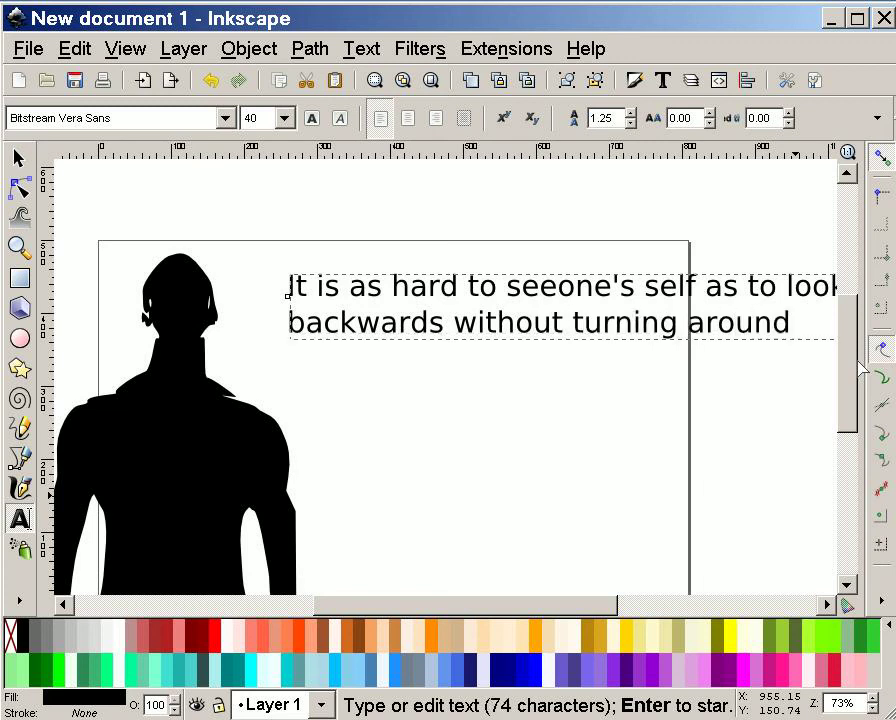
left_click(789, 321)
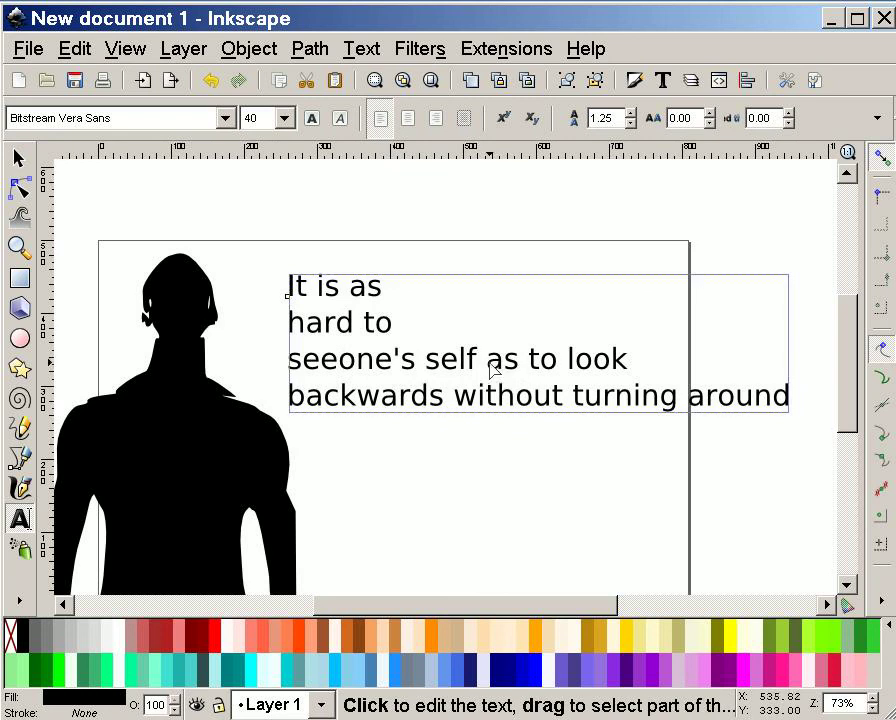
mouse_move(496, 373)
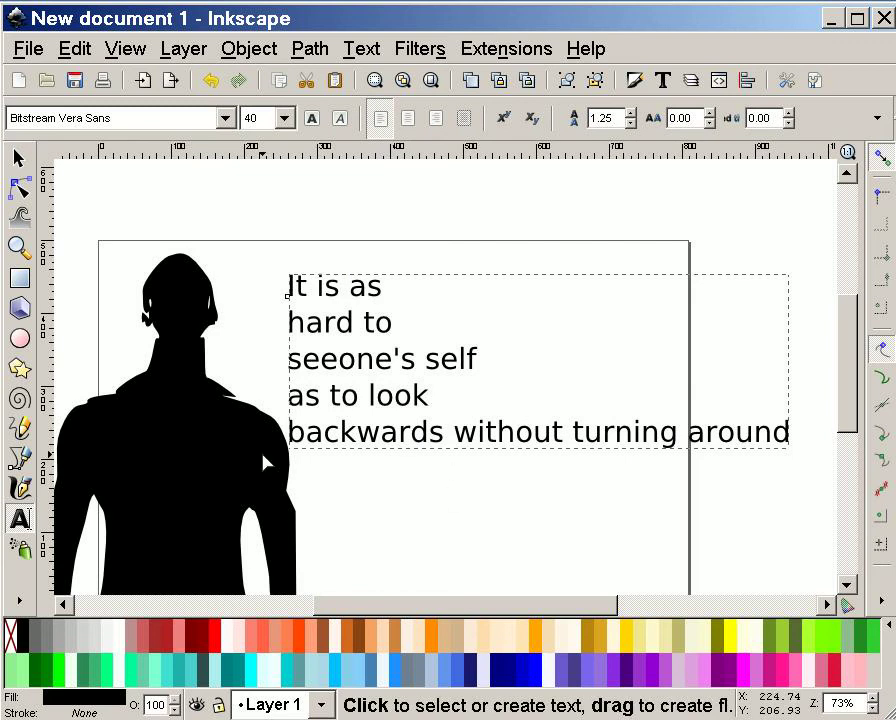
- Edit the quote's line breaks near 'backwards' so it ends 'without turning around'
left_click(413, 431)
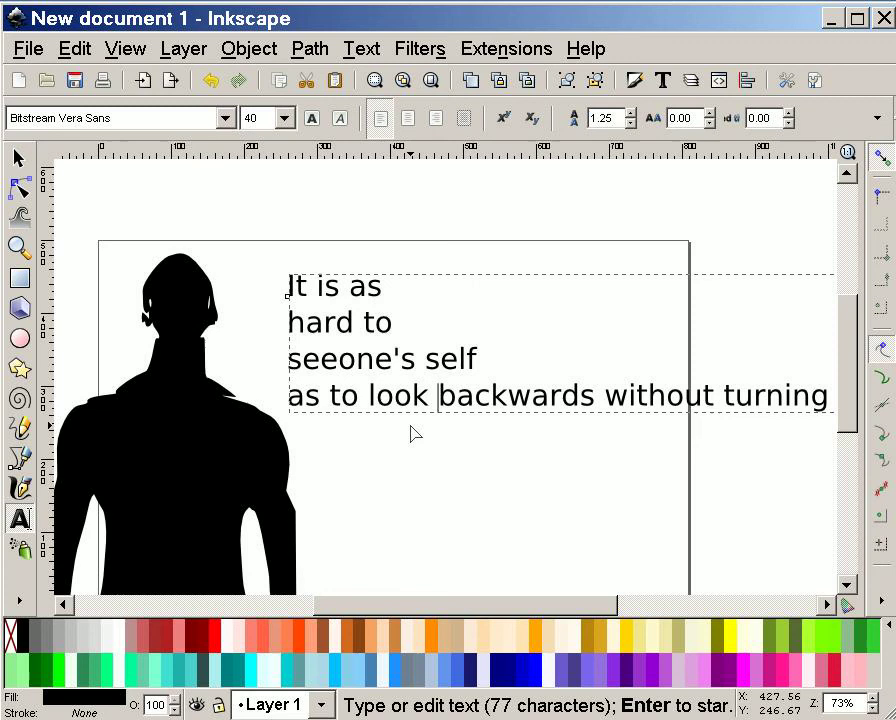
type("around")
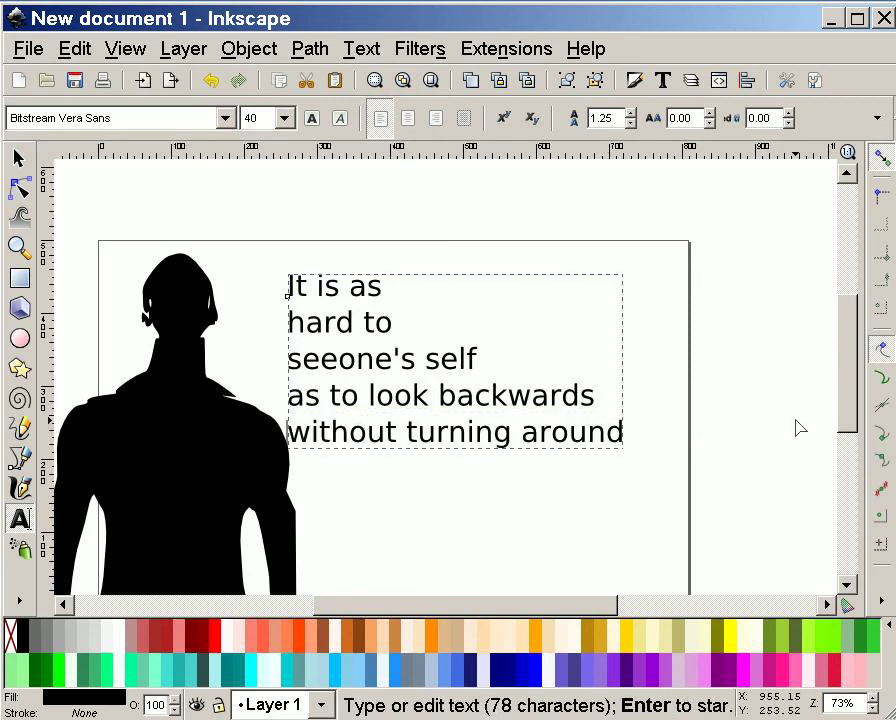
mouse_move(640, 235)
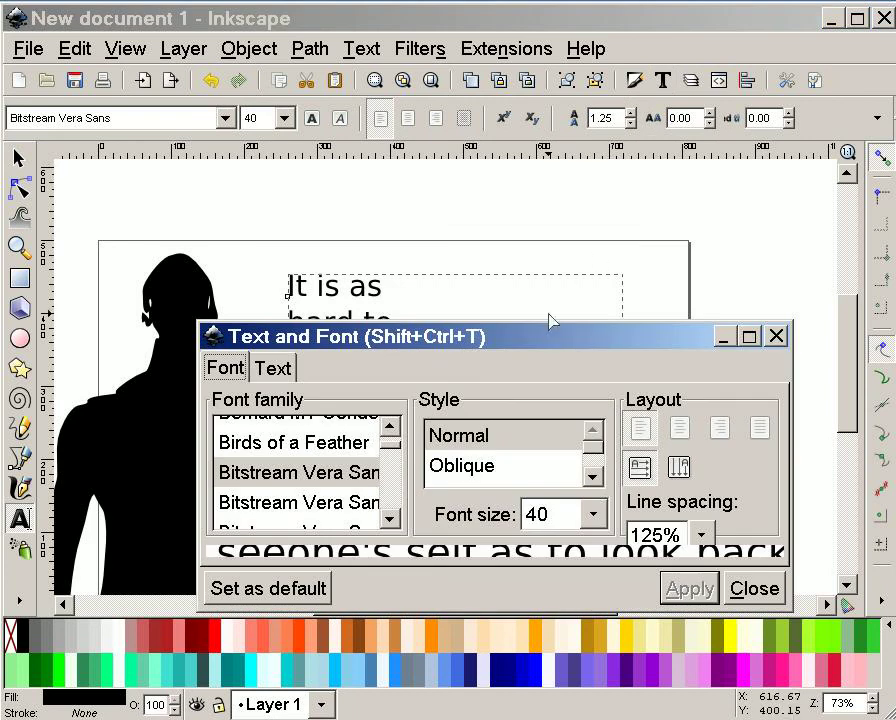
mouse_move(548, 160)
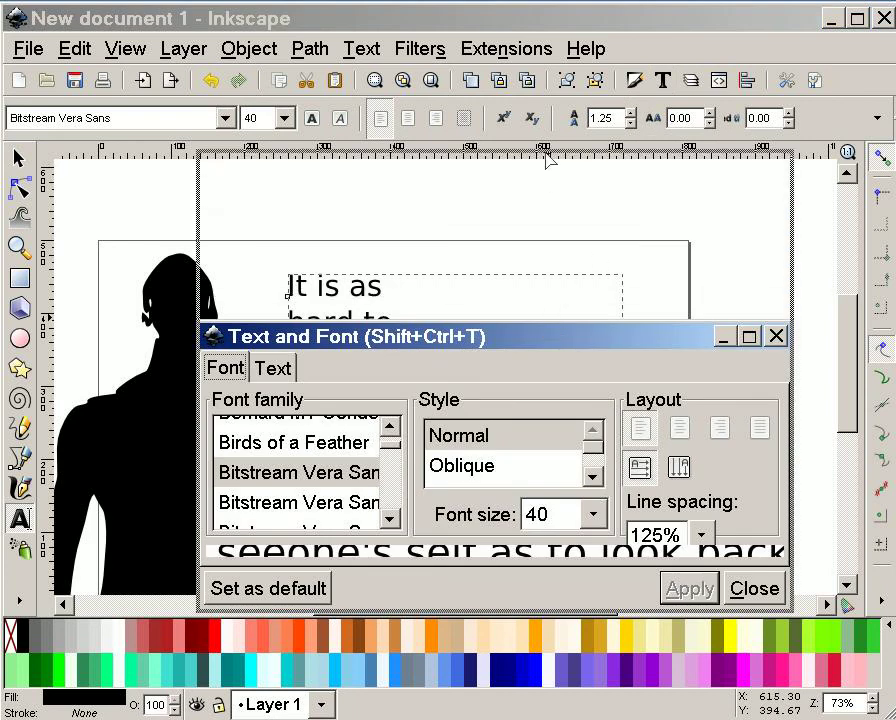
- Preview script typefaces, then apply dearJoe4 at size 40 to the quote
left_click_drag(500, 335, 500, 165)
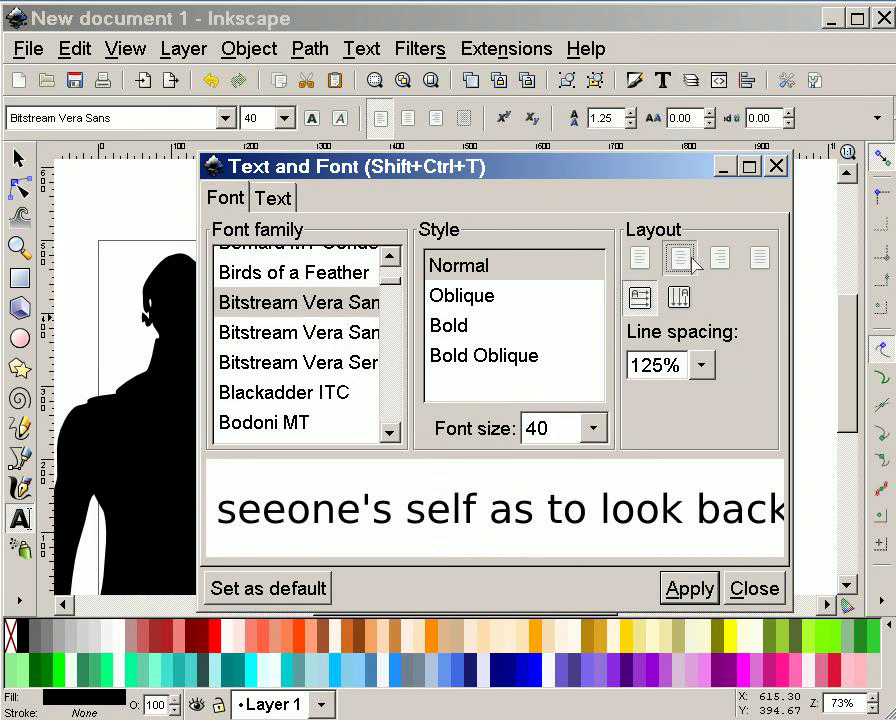
scroll("up", 3)
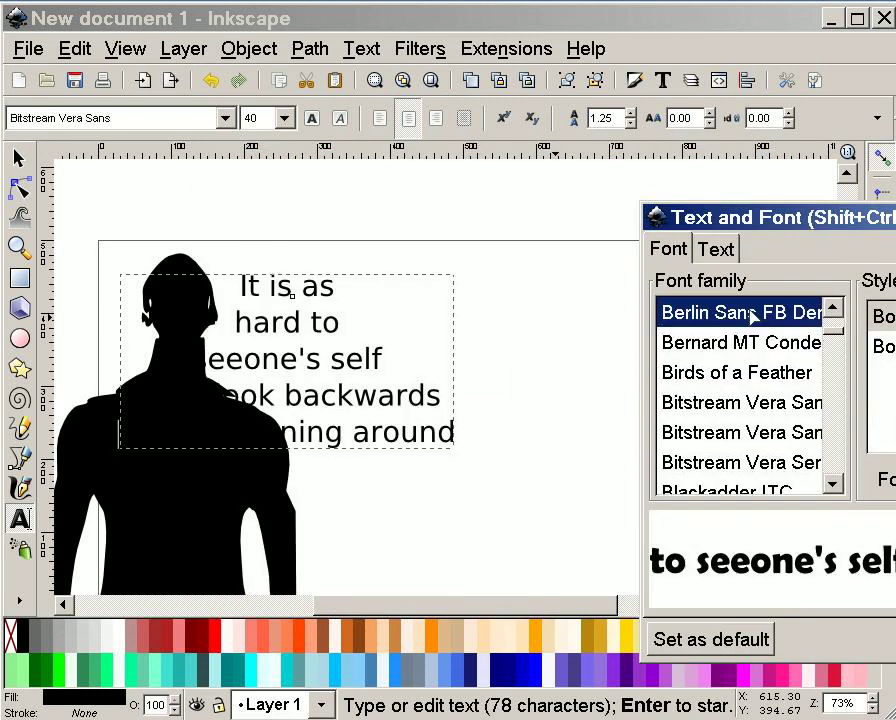
mouse_move(820, 215)
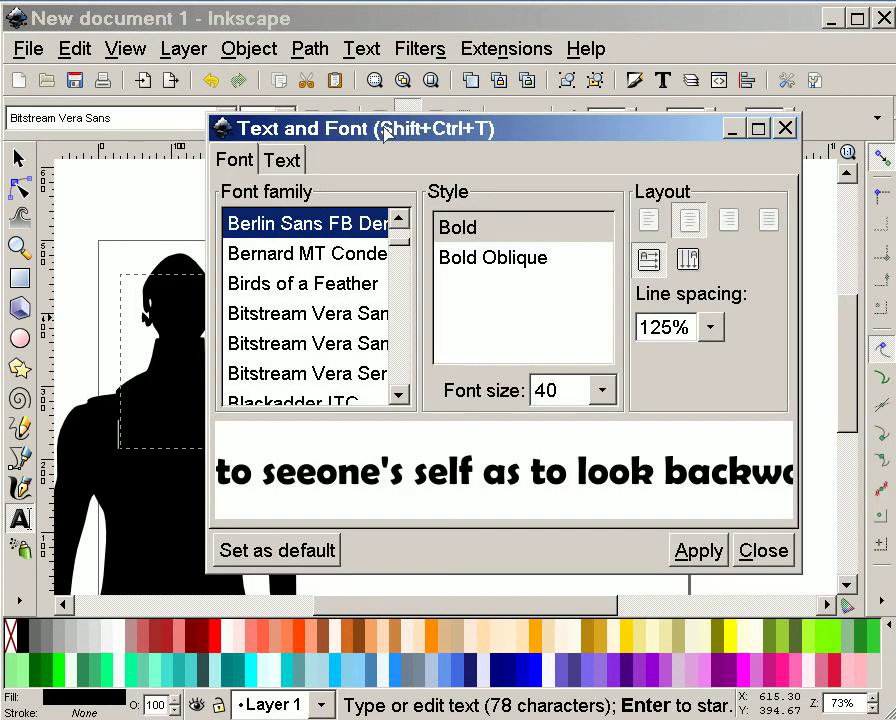
scroll("up", 3)
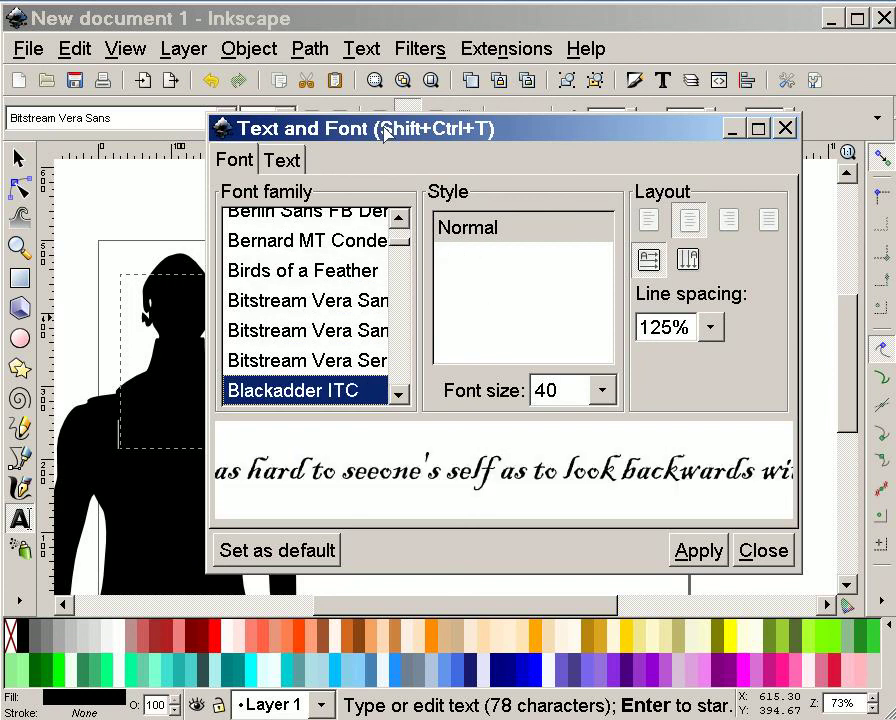
left_click(307, 390)
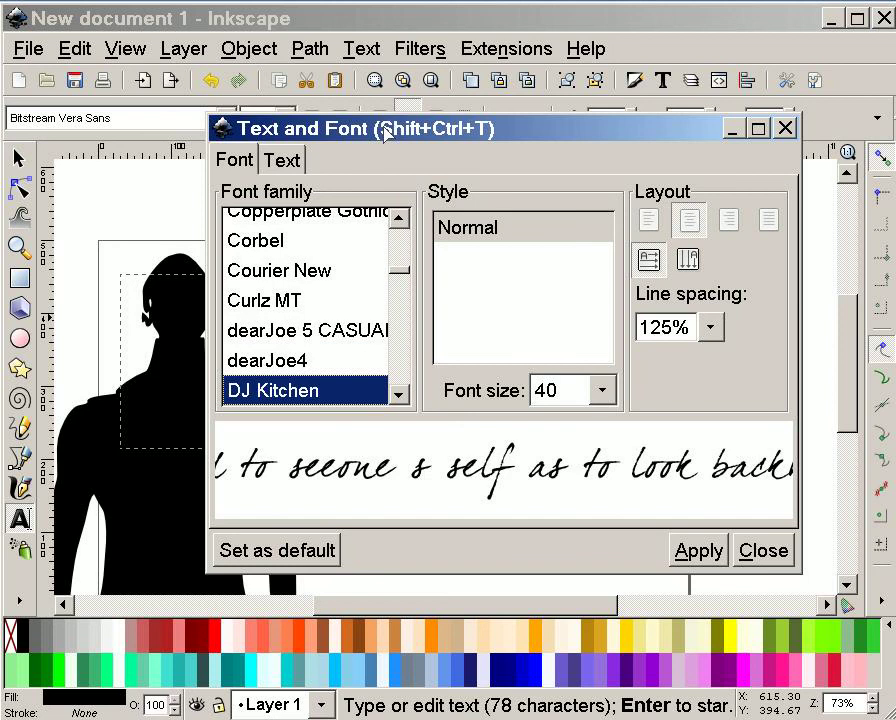
left_click(308, 390)
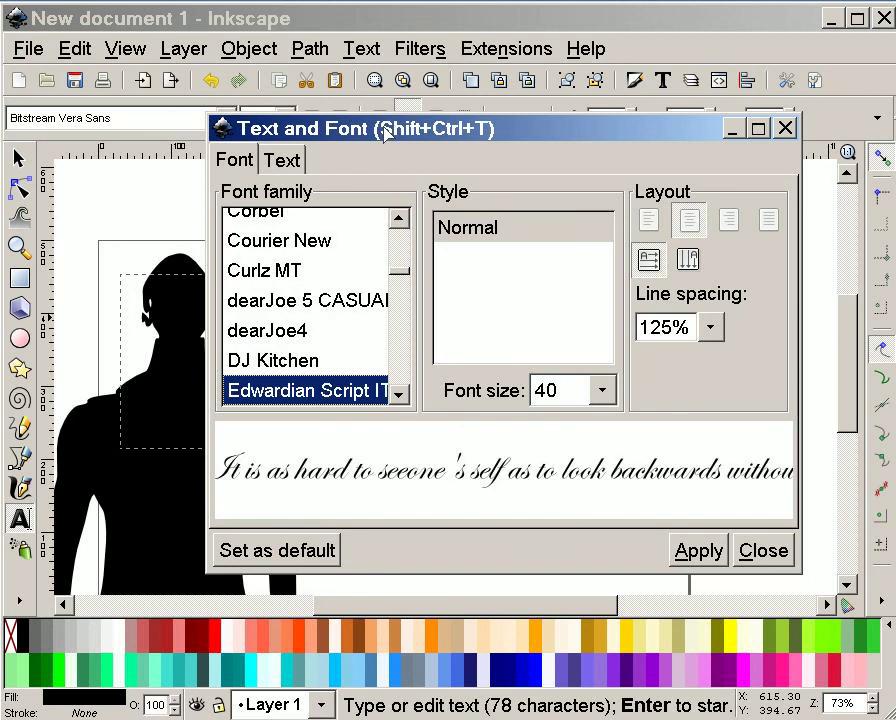
scroll("down", 3)
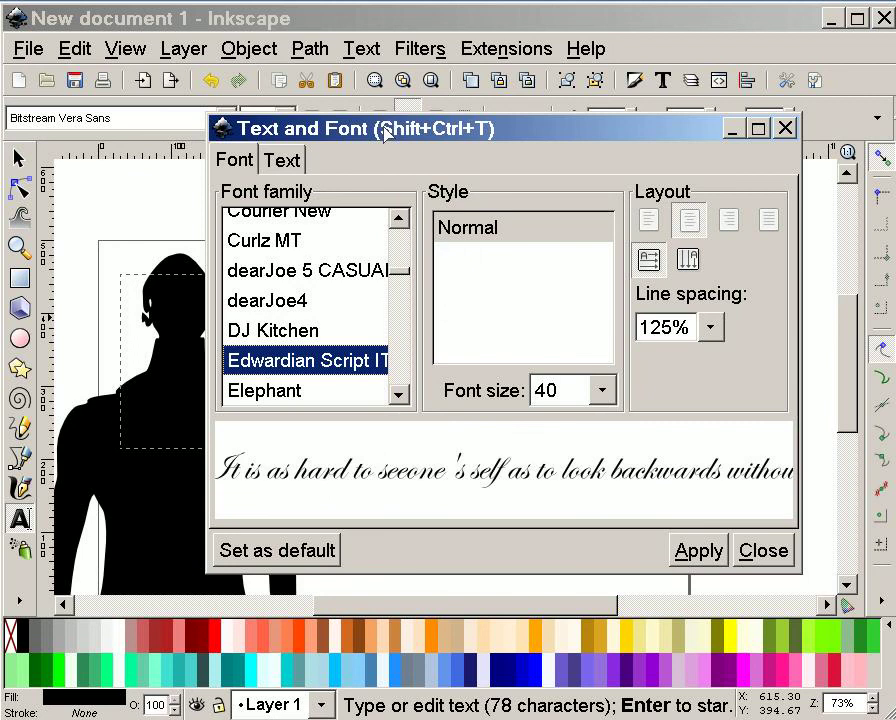
left_click(266, 300)
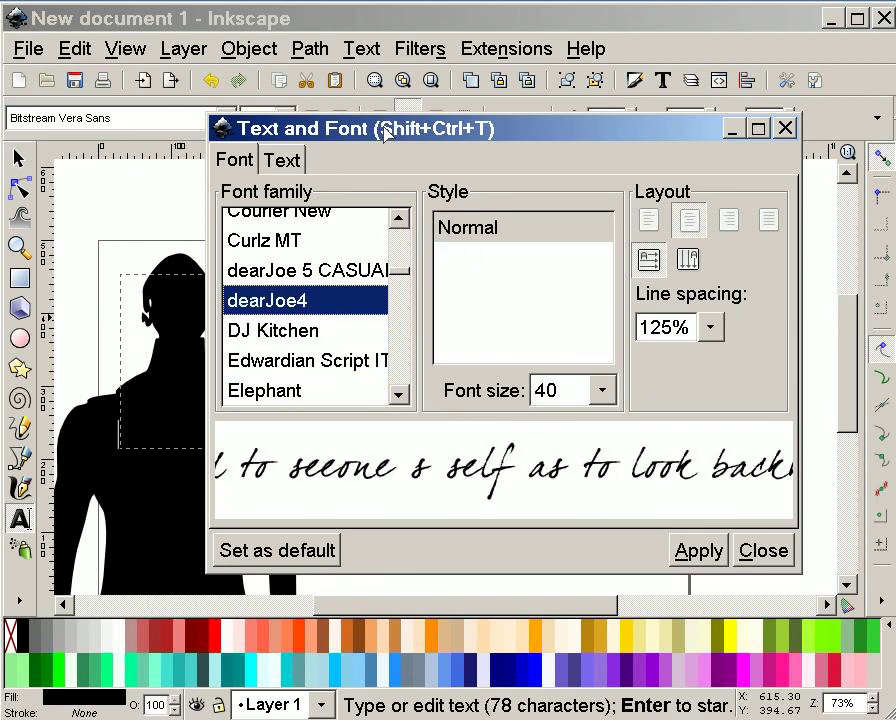
mouse_move(530, 563)
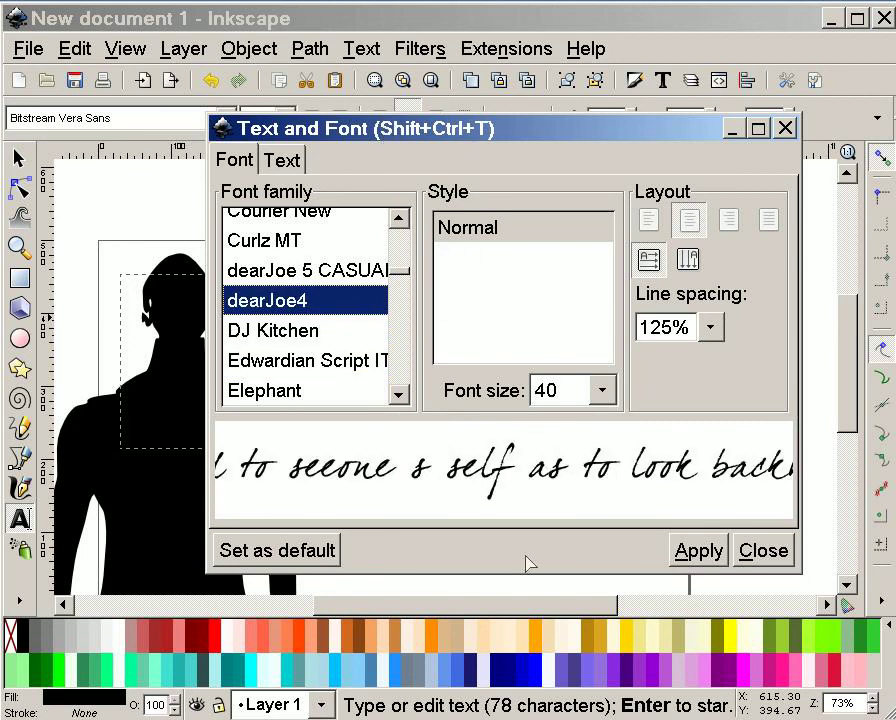
left_click(697, 550)
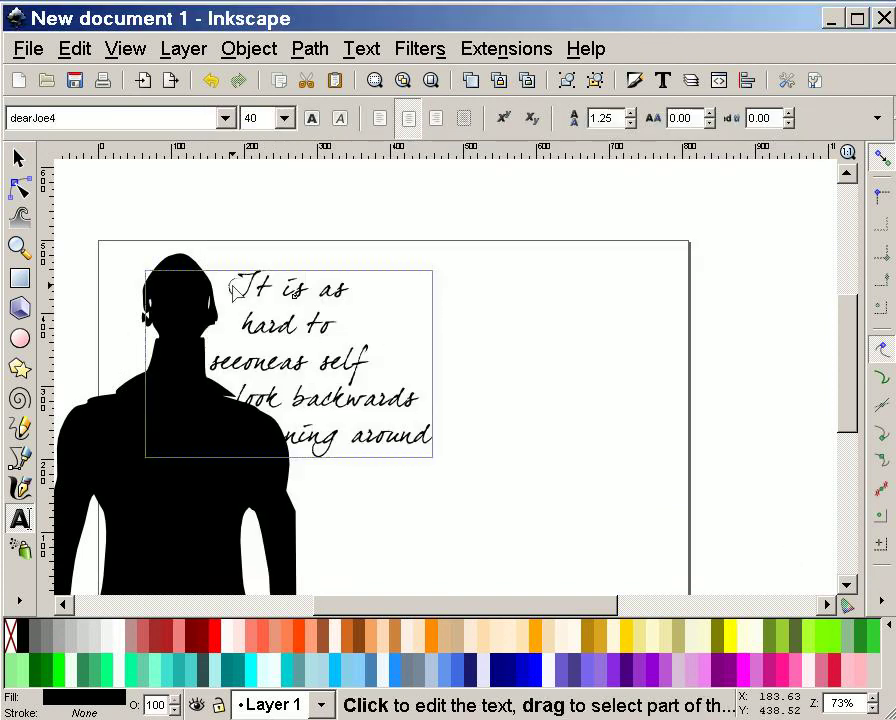
- Switch the page to portrait orientation in Document Properties
left_click(17, 158)
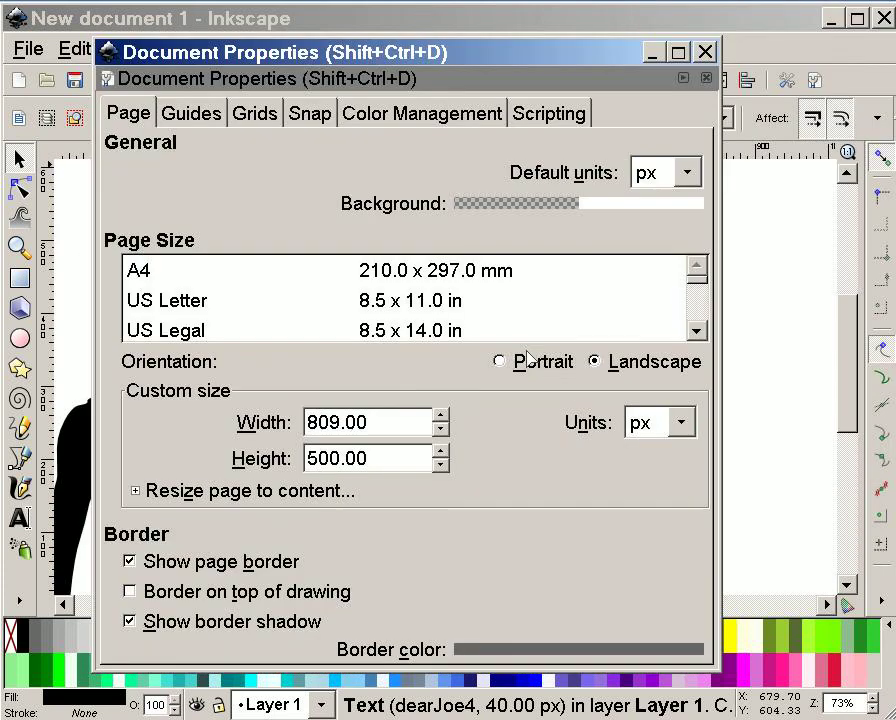
left_click(499, 361)
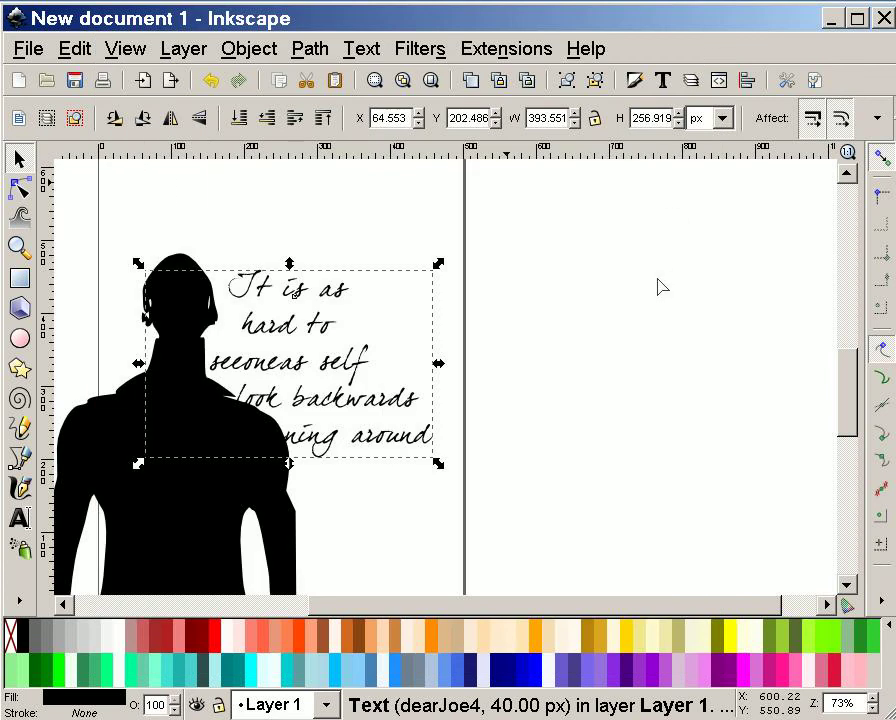
mouse_move(595, 367)
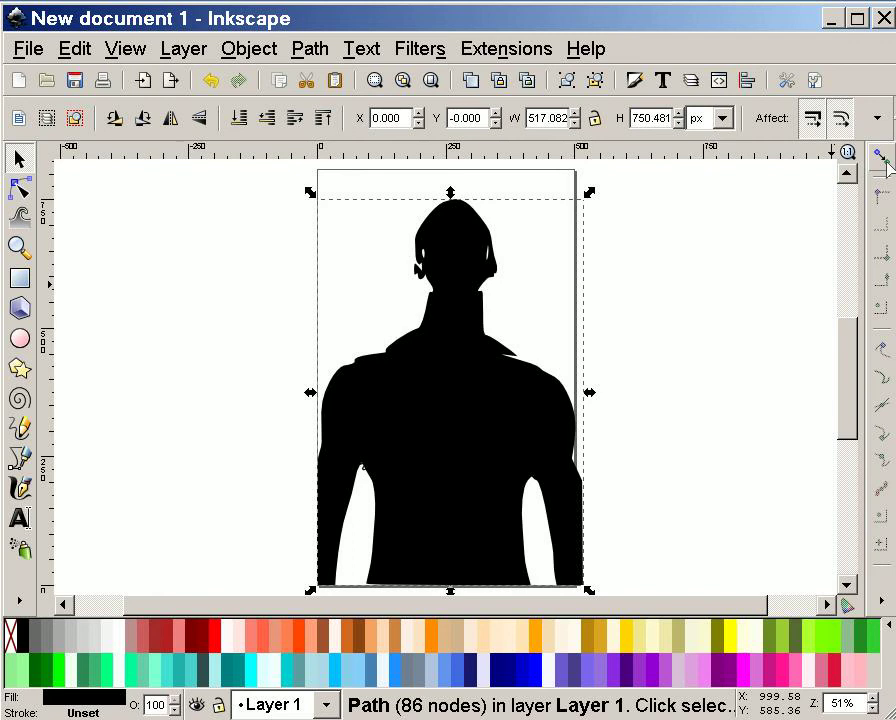
mouse_move(560, 575)
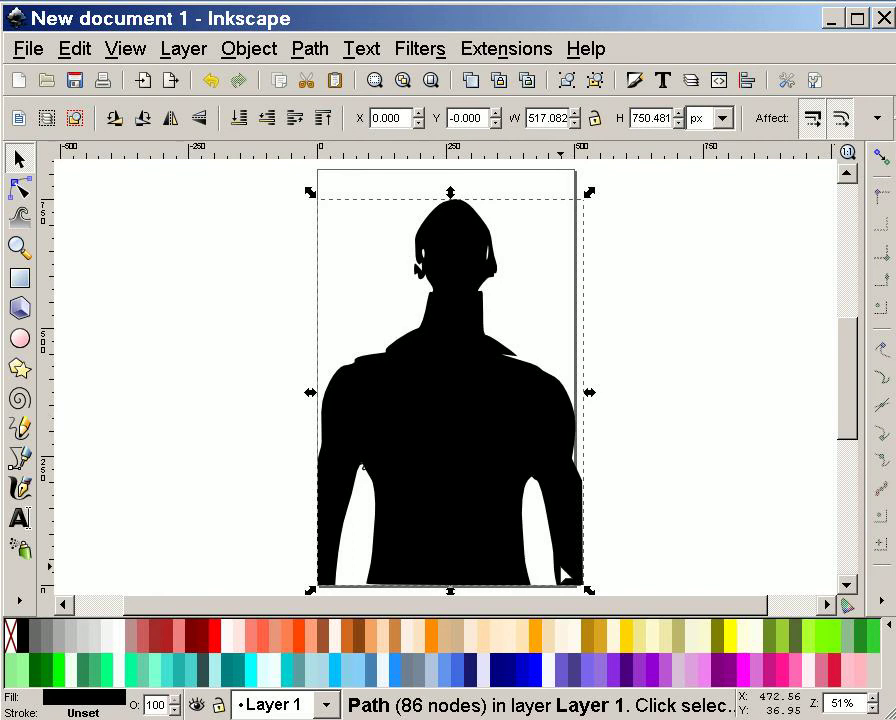
mouse_move(470, 607)
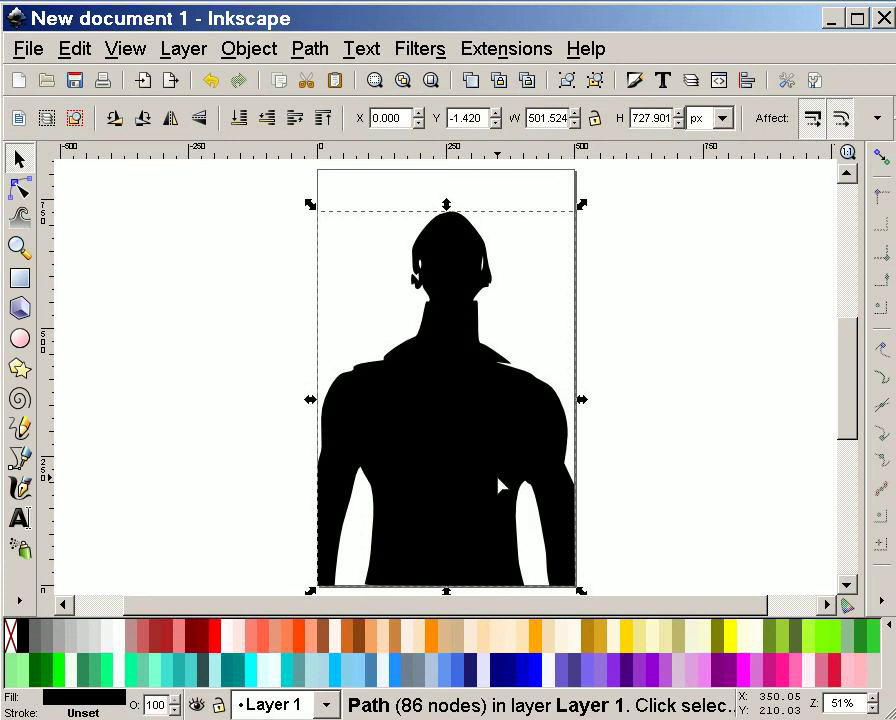
mouse_move(460, 443)
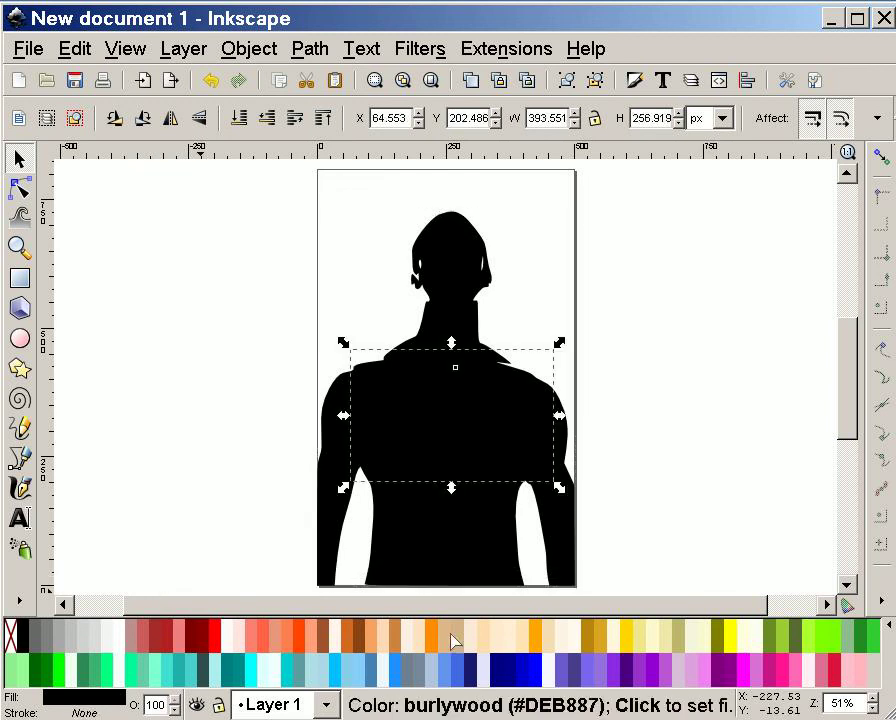
- Fill the selected quote text with the red palette swatch
left_click(218, 635)
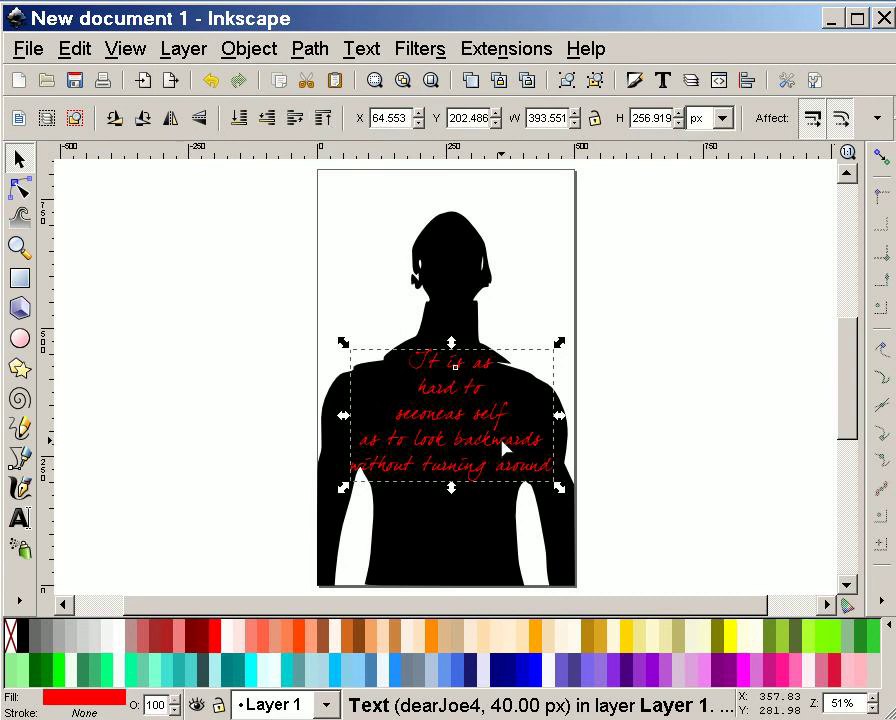
mouse_move(558, 491)
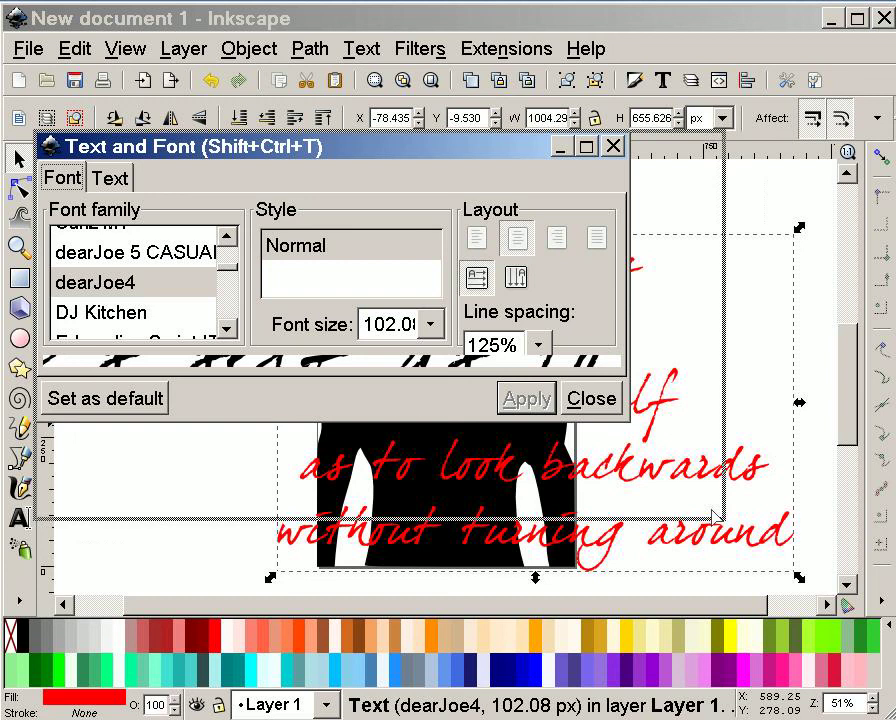
- Set the quote's line spacing to 50% in Text and Font and apply it
left_click(706, 344)
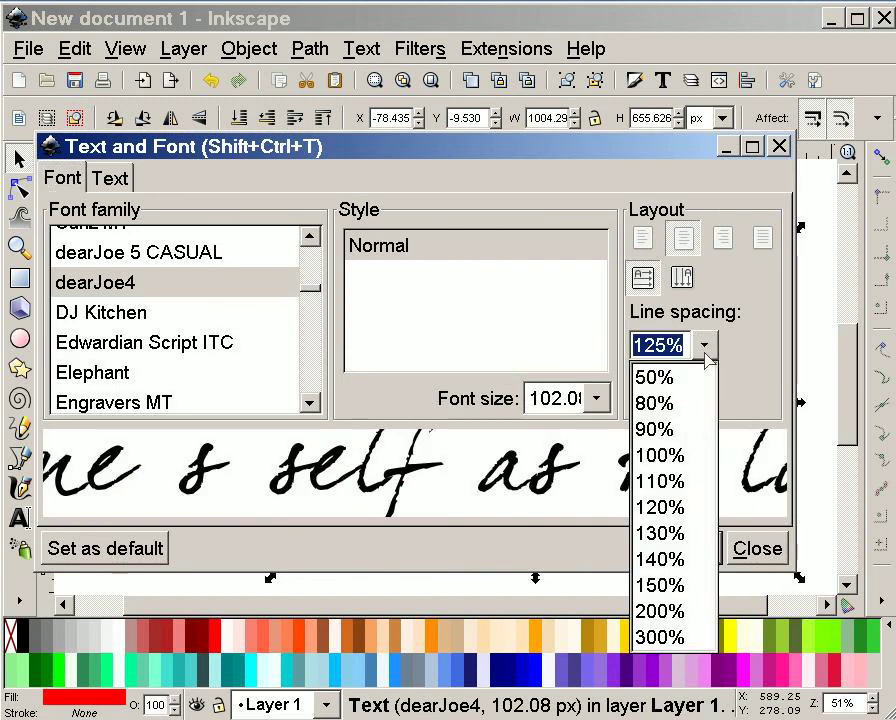
left_click(659, 428)
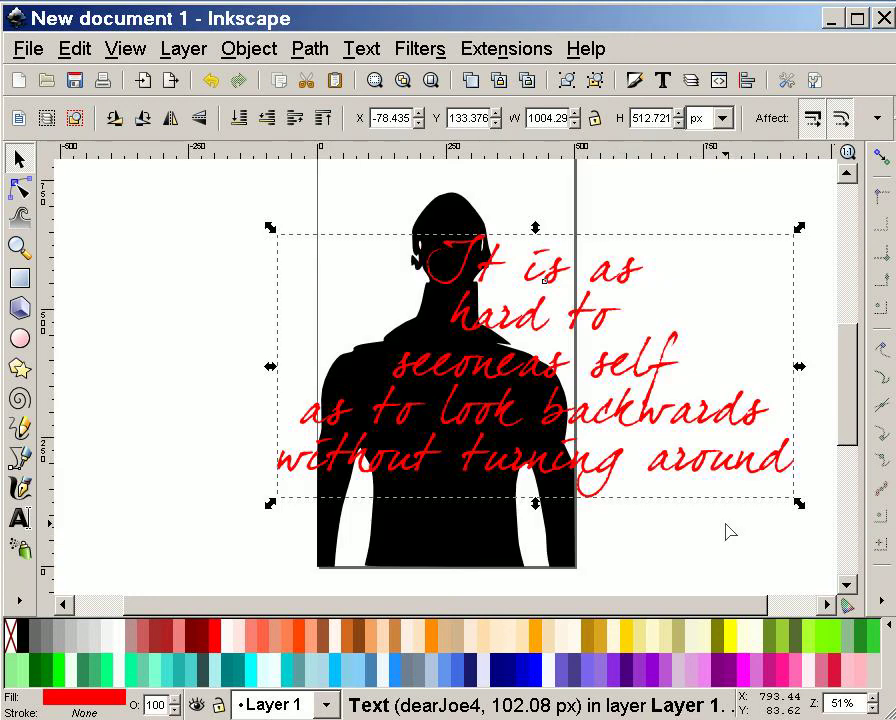
left_click(360, 48)
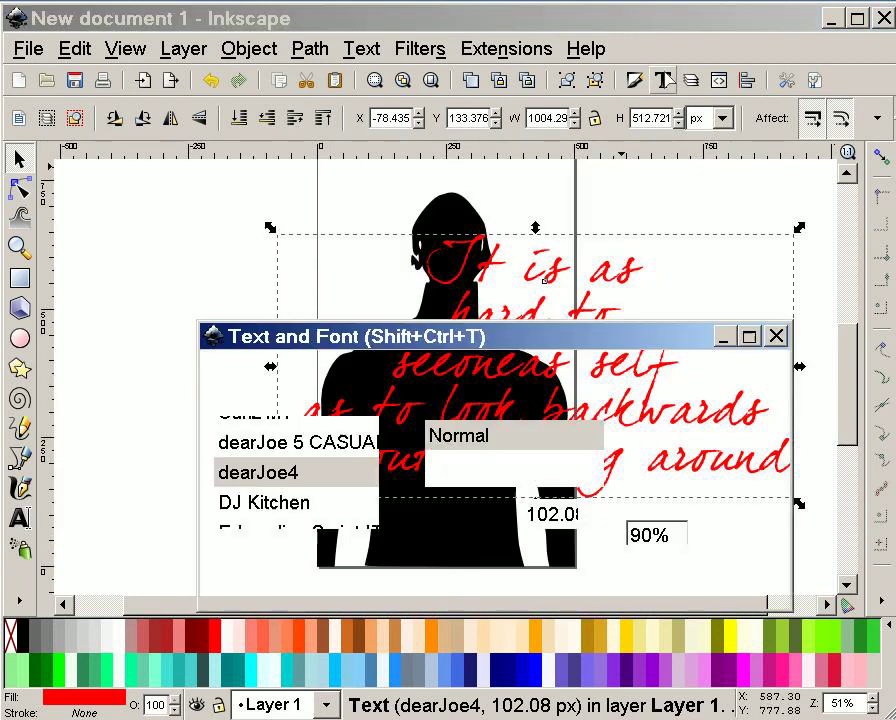
left_click(702, 534)
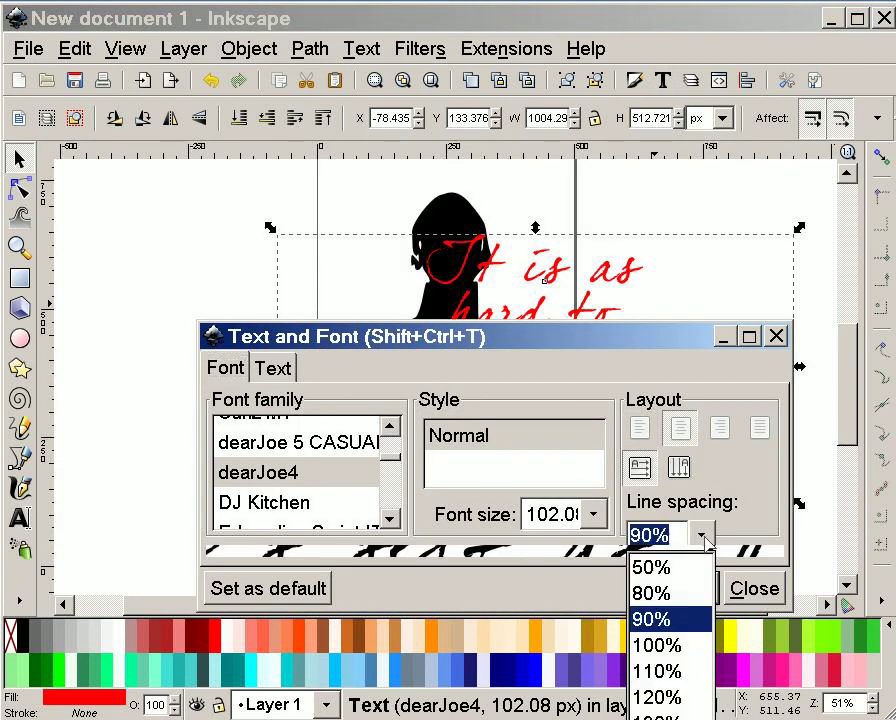
left_click(651, 566)
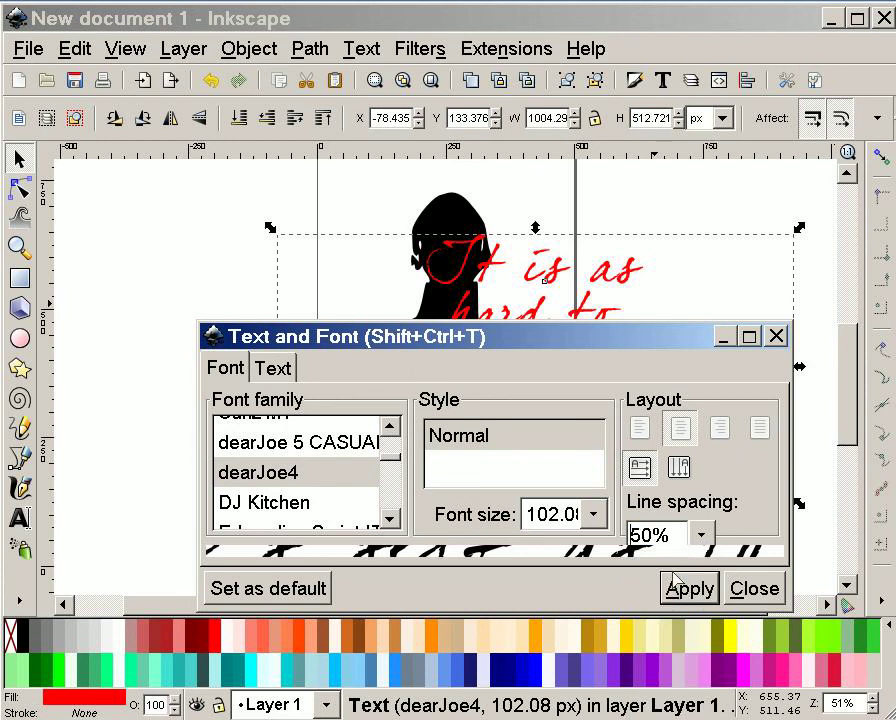
left_click(688, 588)
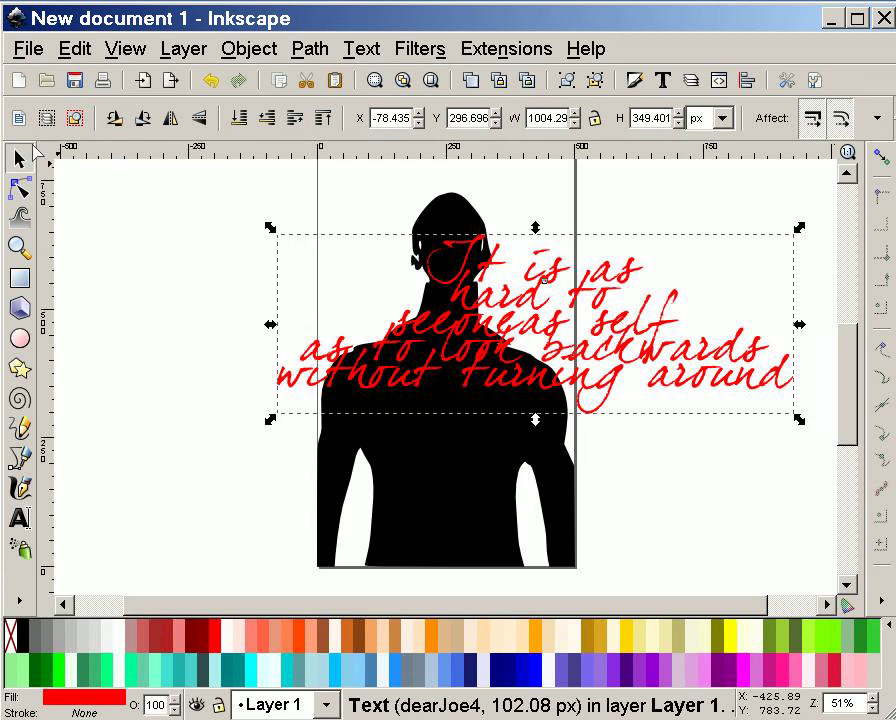
mouse_move(607, 313)
type("to ")
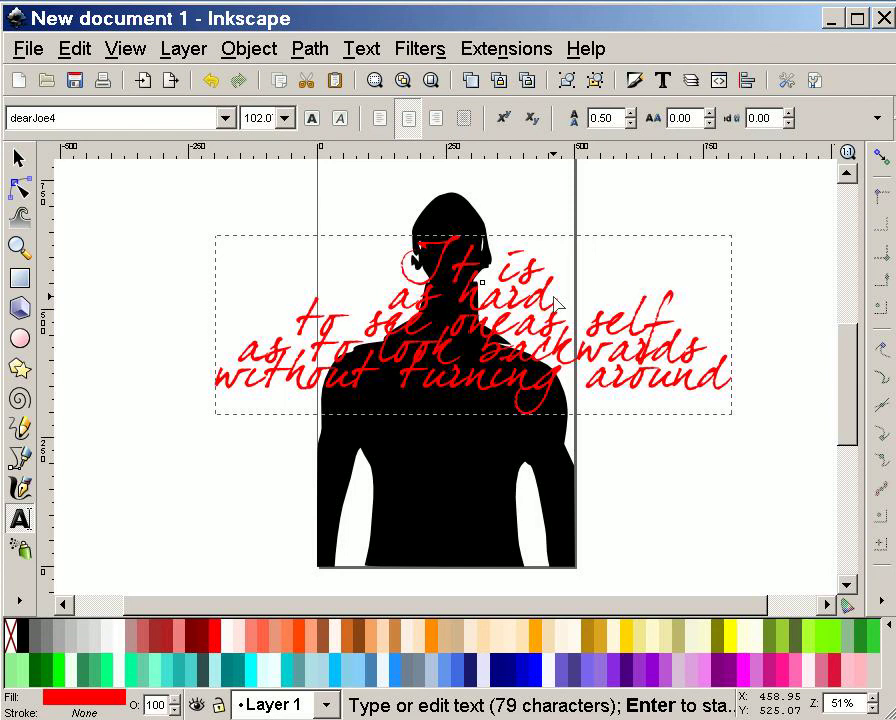
- Rebreak the quote's lines into a narrower seven-line block
key("BackSpace")
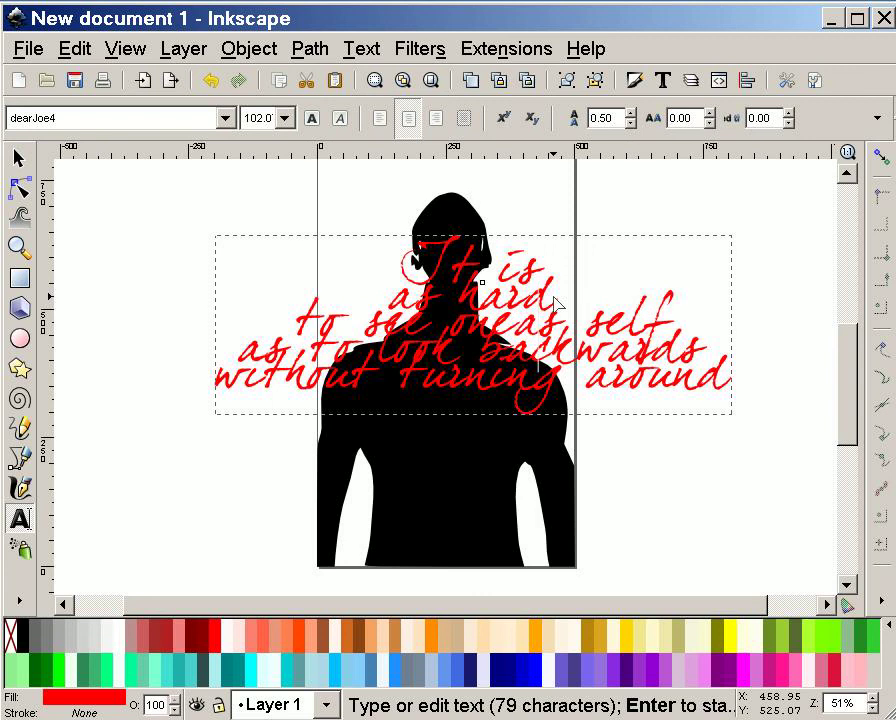
key("BackSpace")
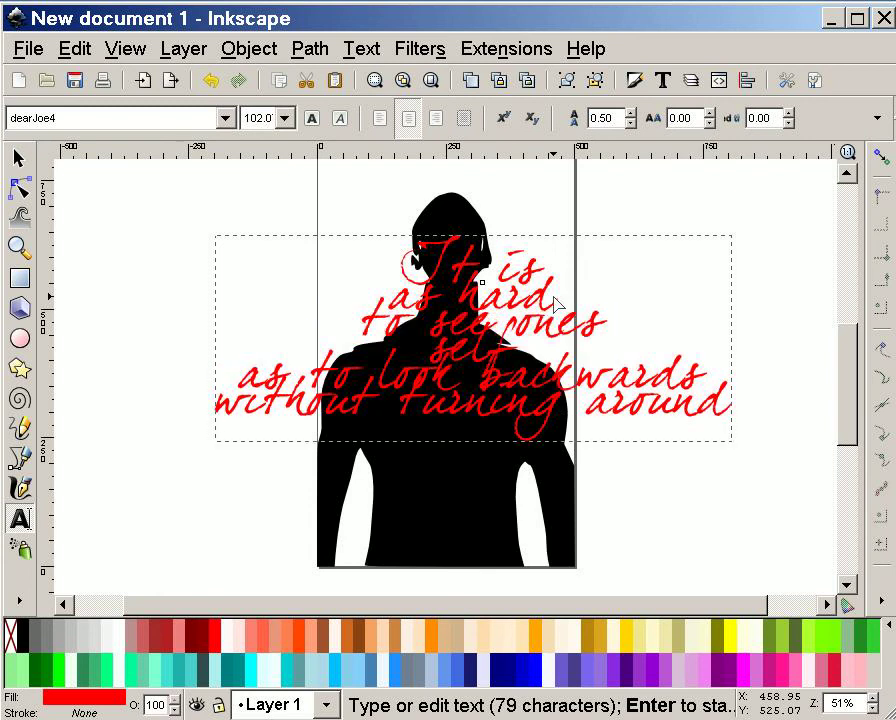
left_click(235, 385)
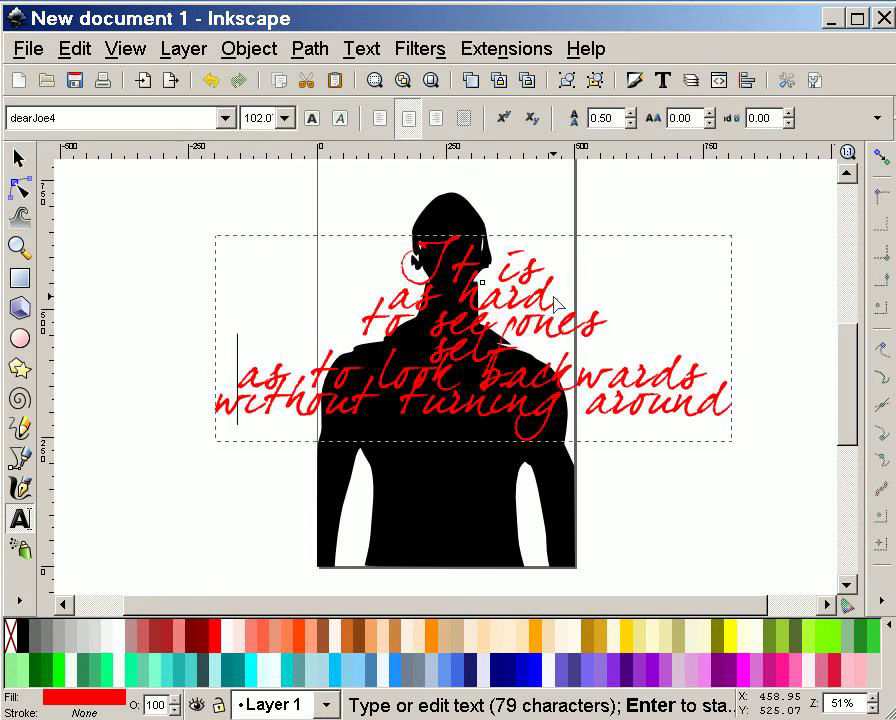
key("BackSpace")
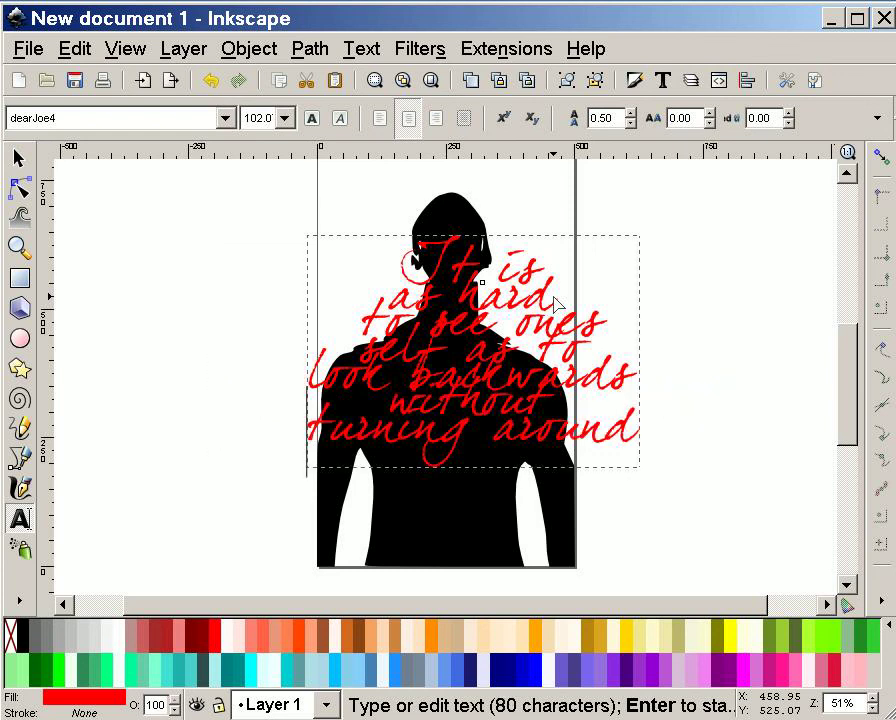
left_click(16, 159)
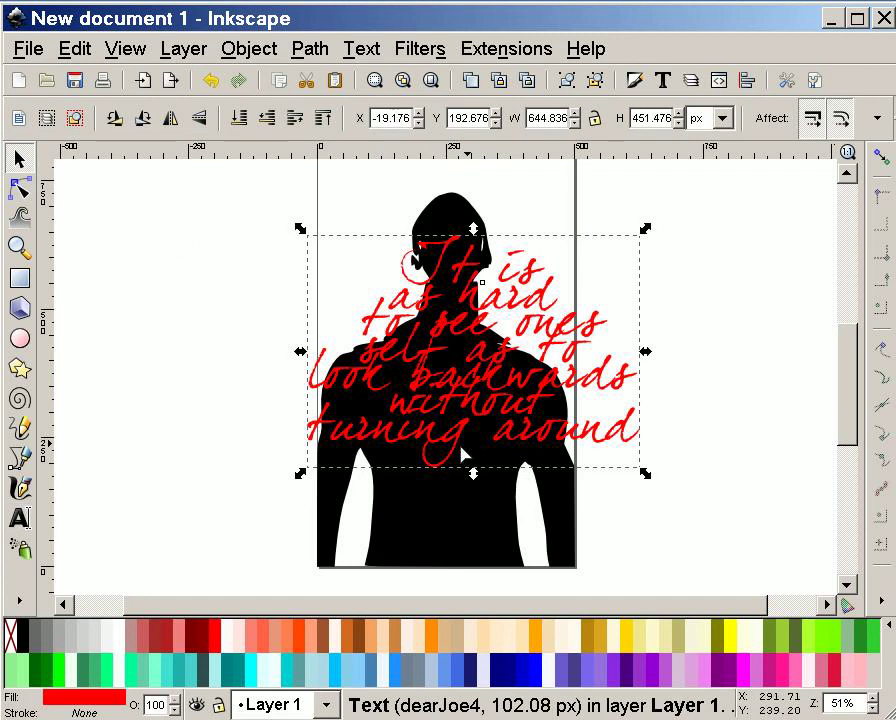
- Move a quote copy, raise the silhouette above the text, then deselect the clipped result
left_click_drag(470, 350, 440, 290)
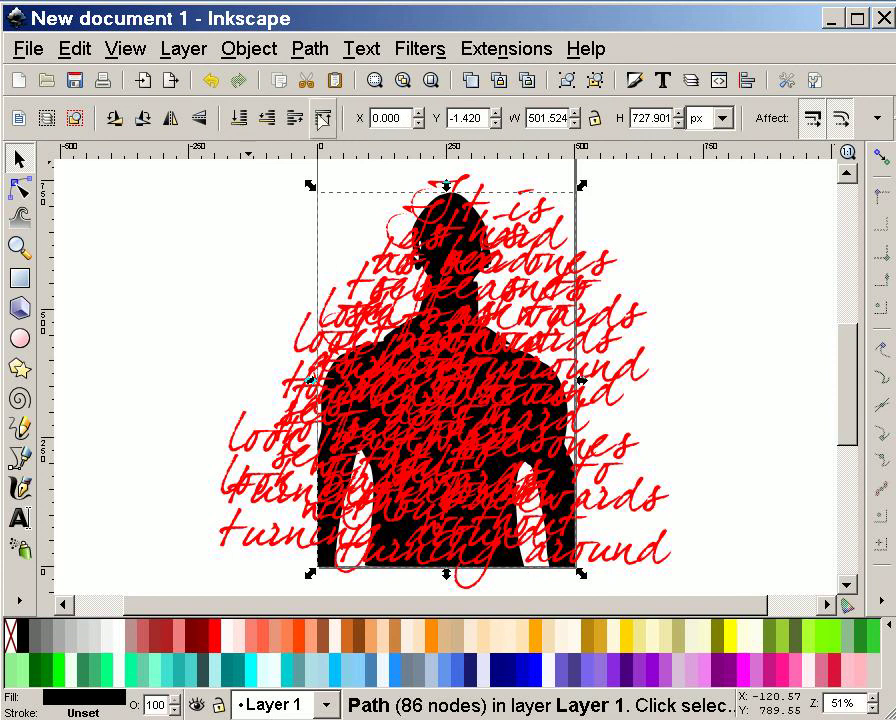
left_click(321, 117)
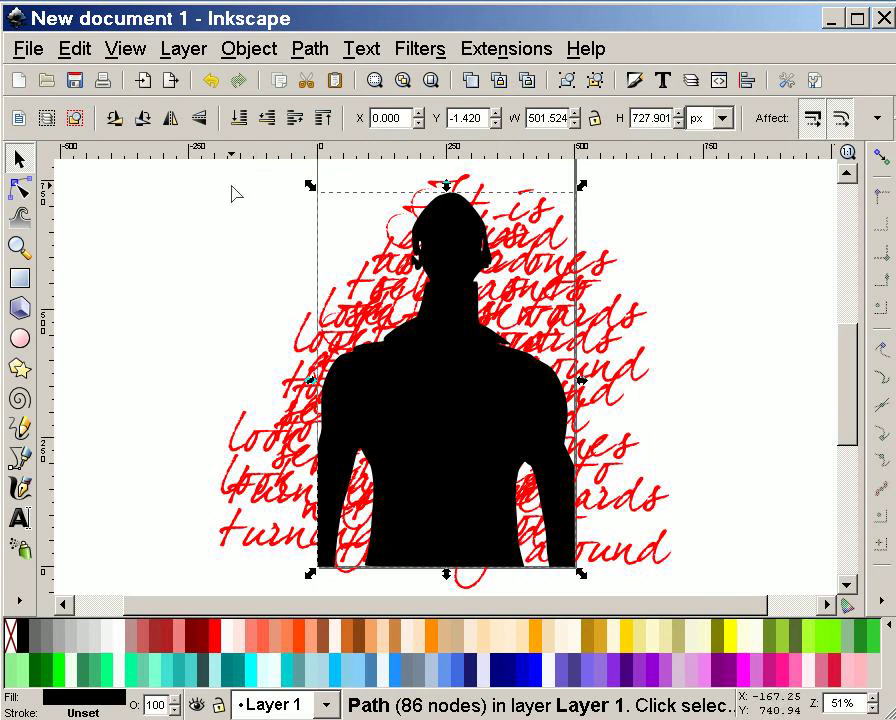
mouse_move(88, 58)
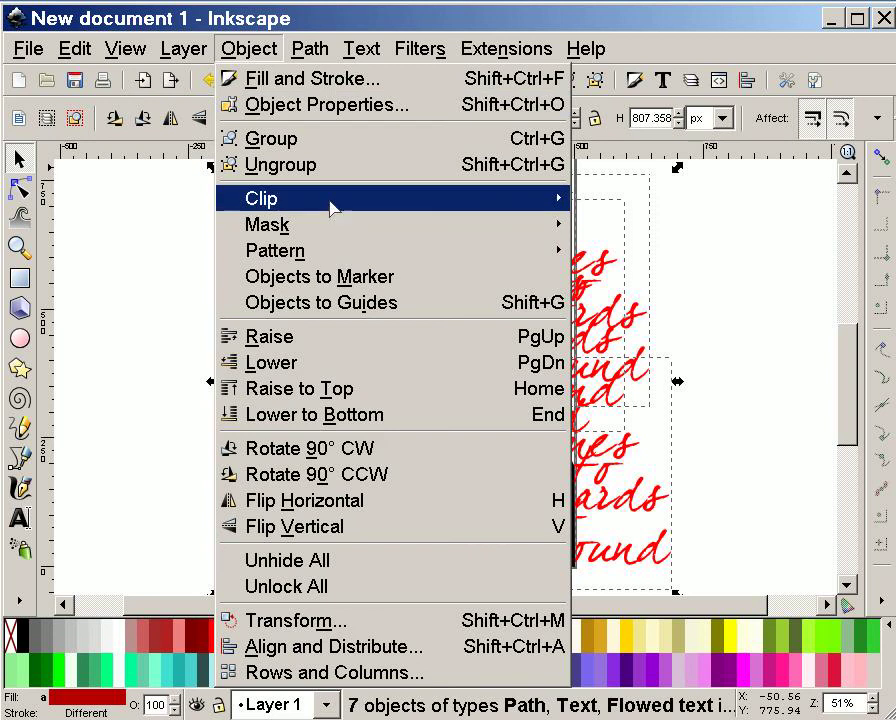
mouse_move(585, 200)
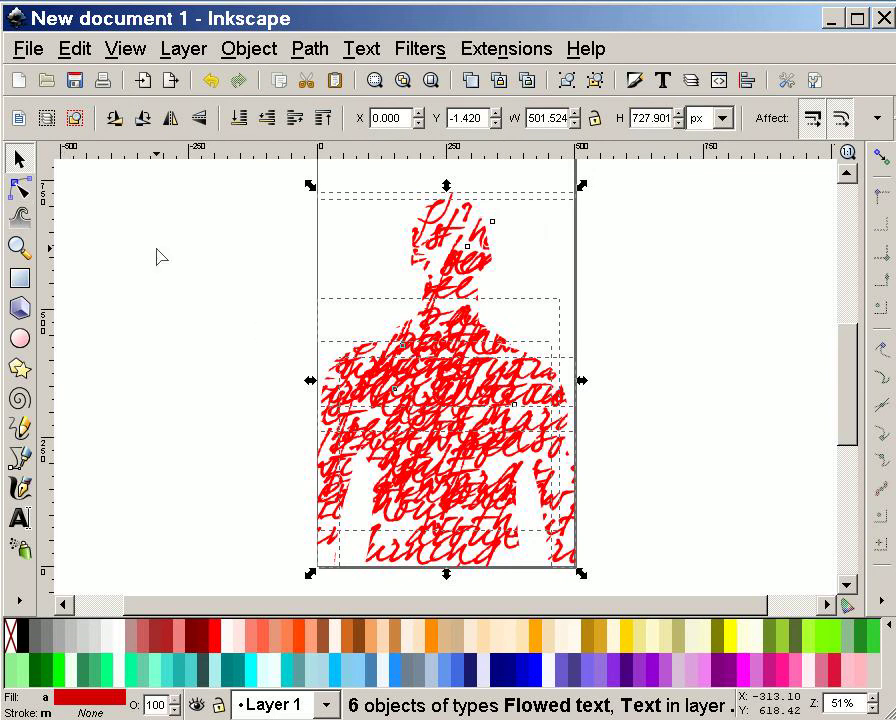
left_click(165, 260)
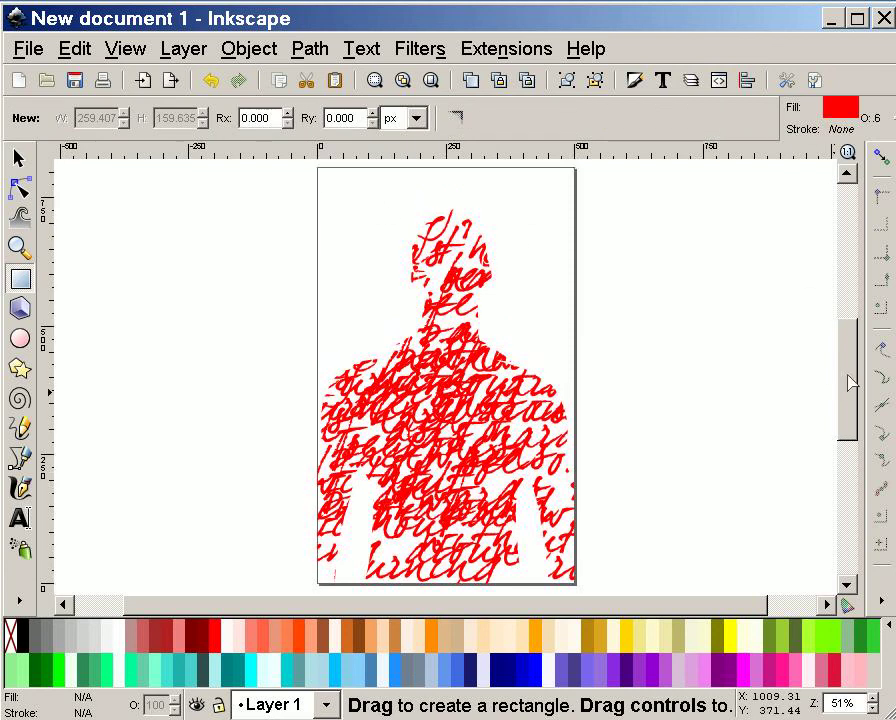
mouse_move(323, 177)
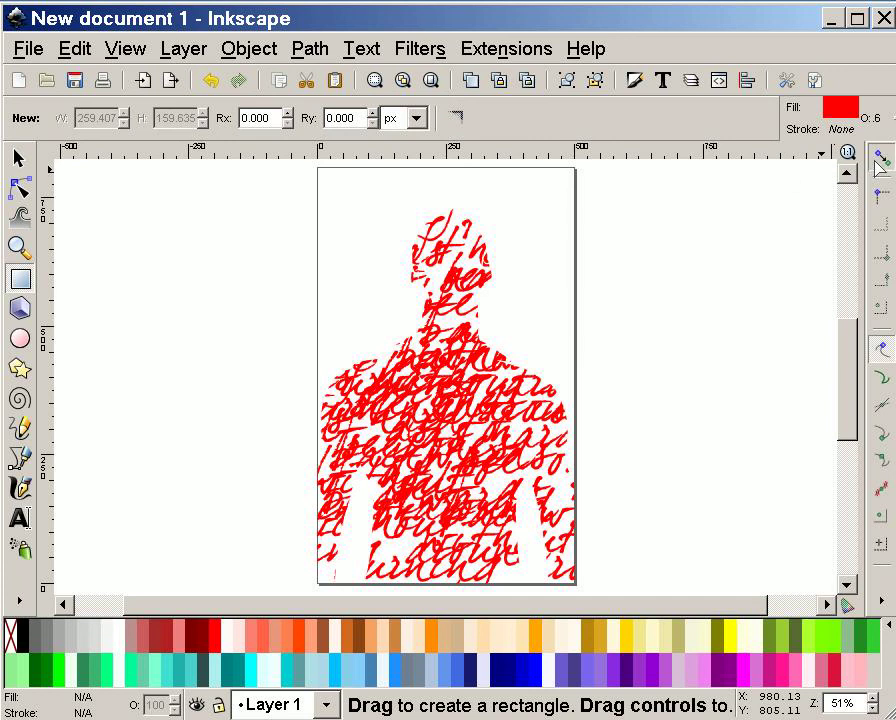
mouse_move(800, 502)
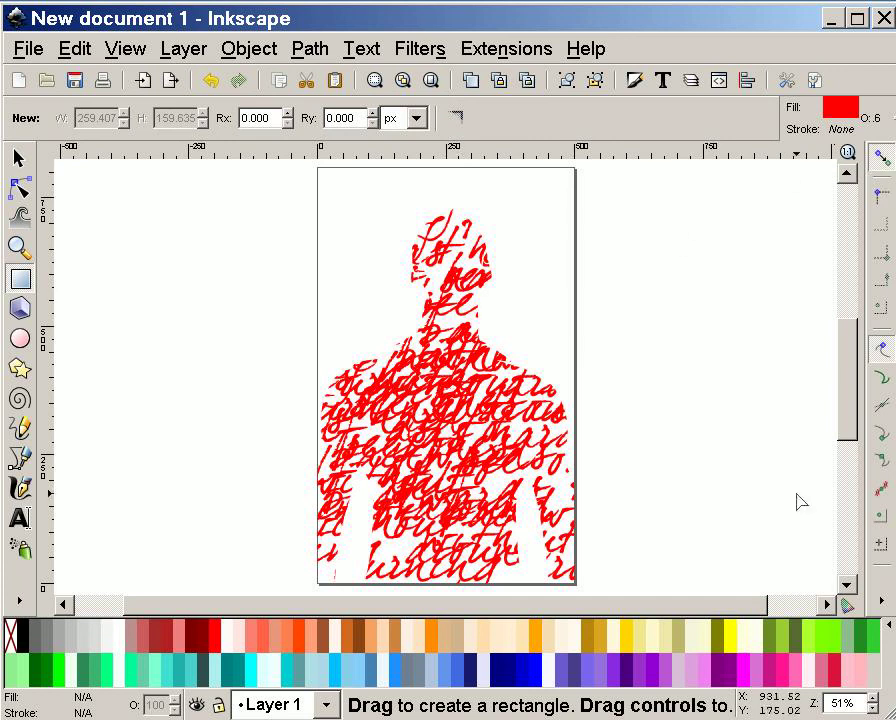
mouse_move(800, 502)
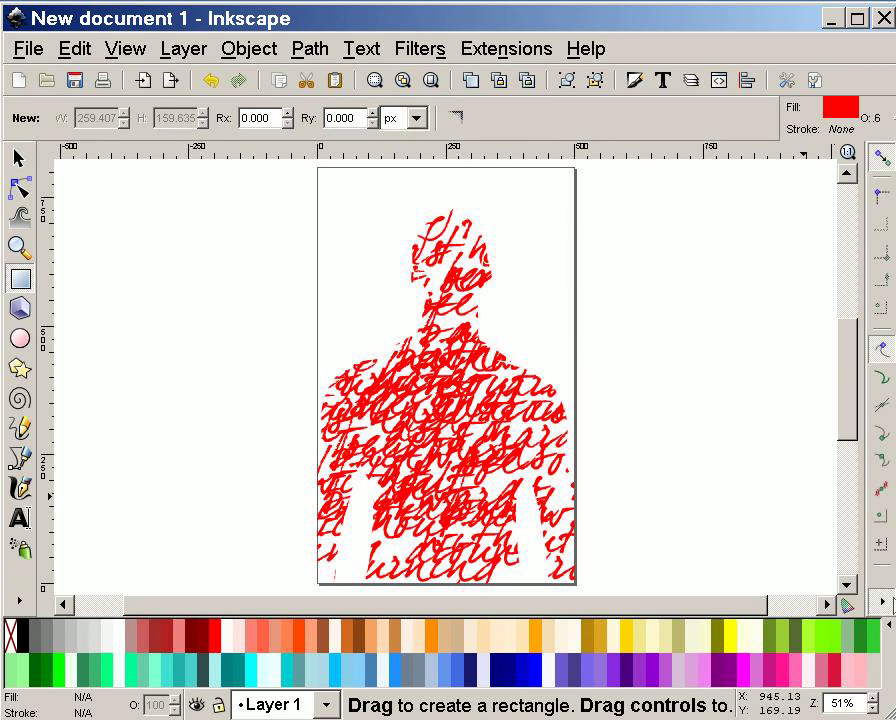
mouse_move(330, 188)
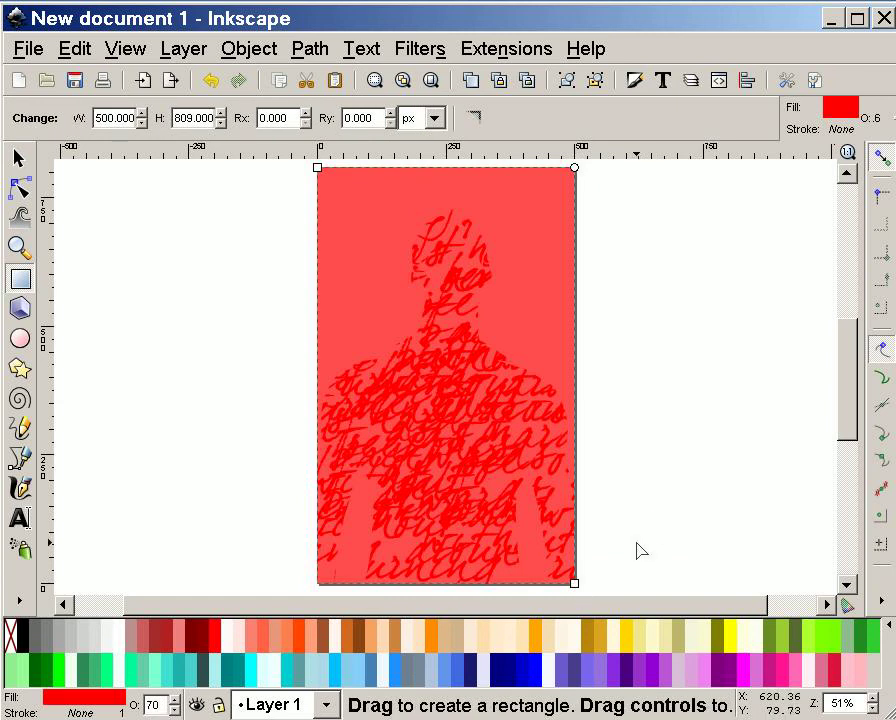
- Pick a toolbox tool to start the page-sized background rectangle
left_click(17, 158)
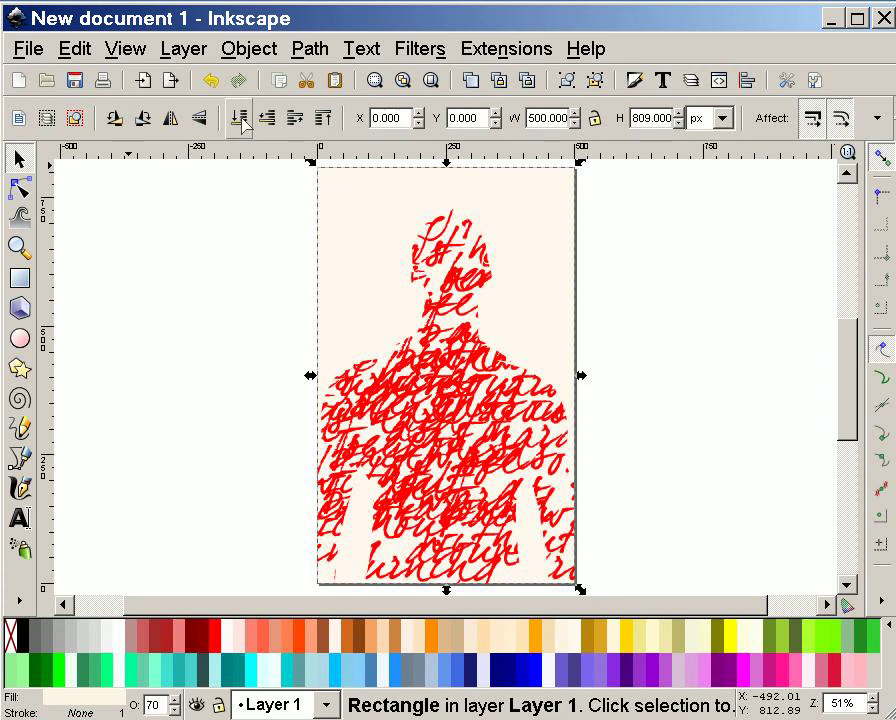
mouse_move(420, 290)
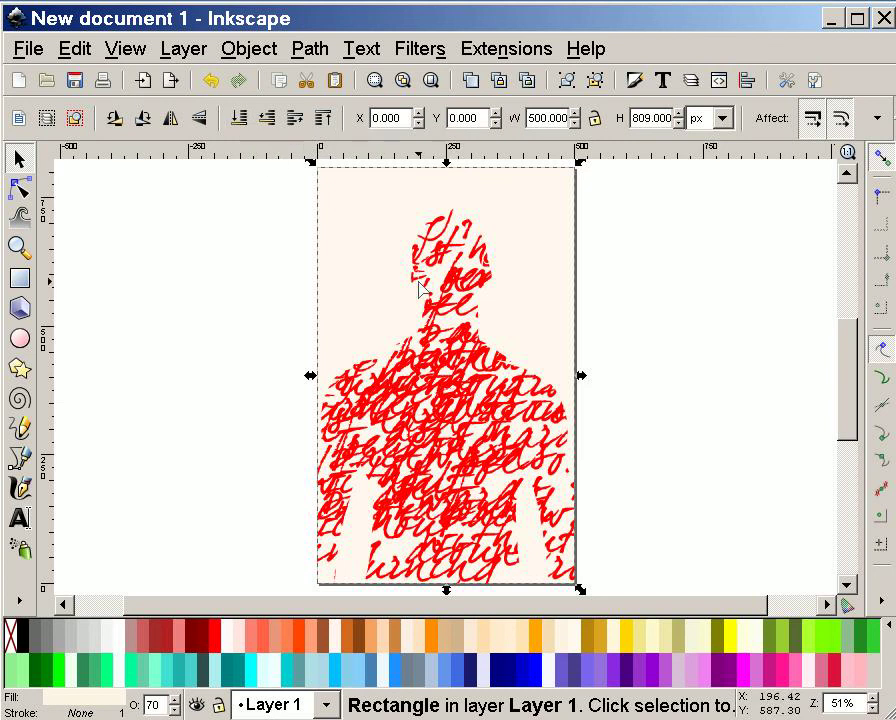
mouse_move(213, 221)
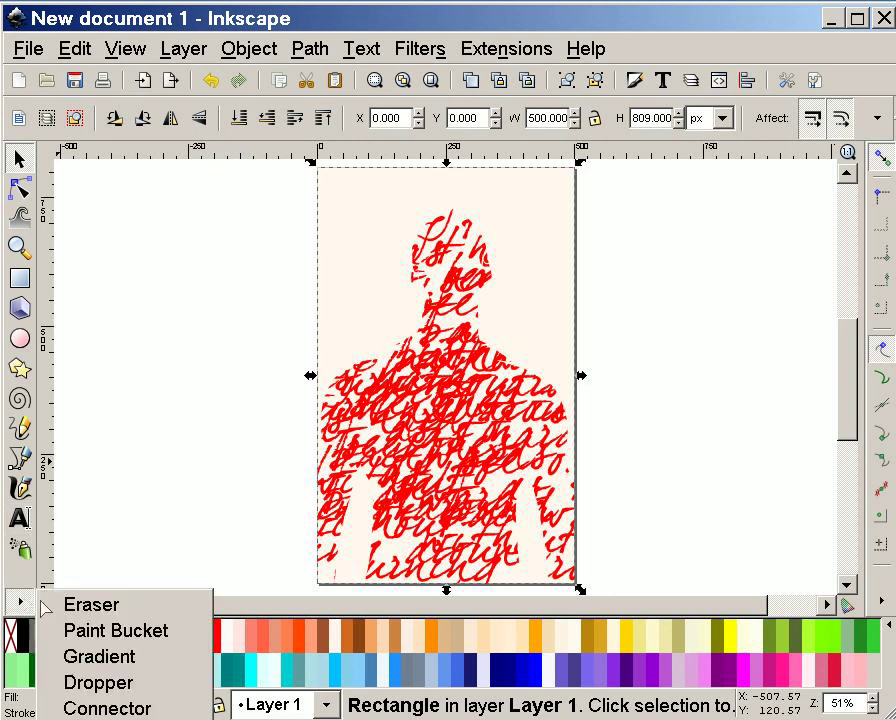
mouse_move(98, 656)
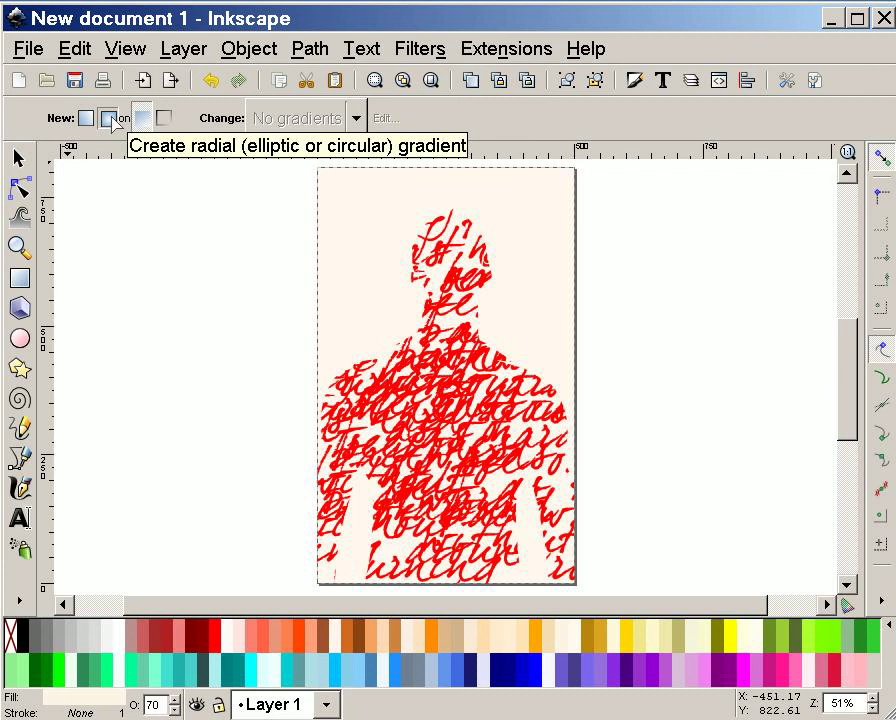
mouse_move(387, 292)
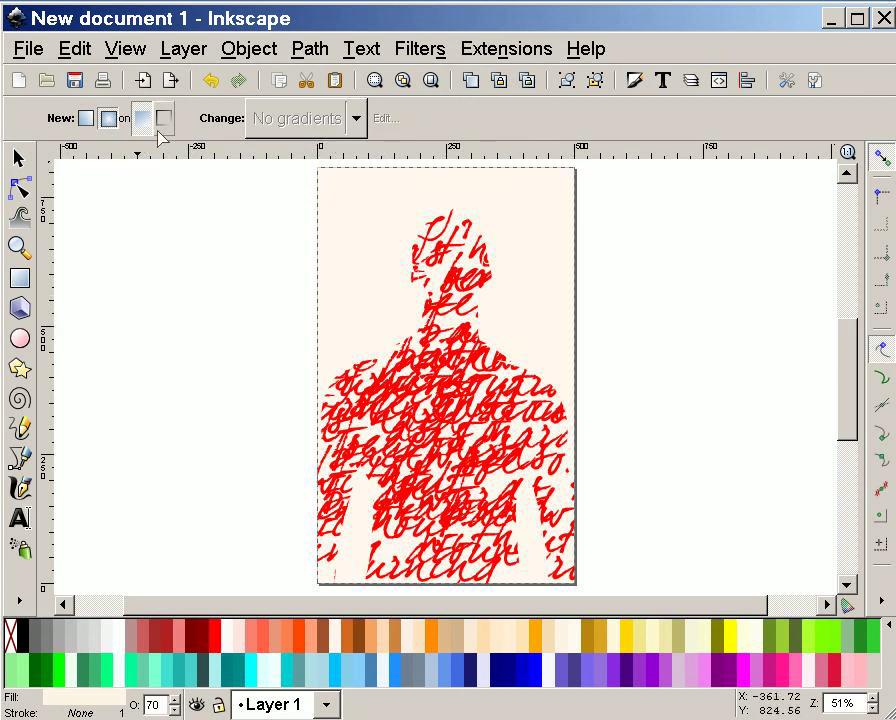
mouse_move(150, 117)
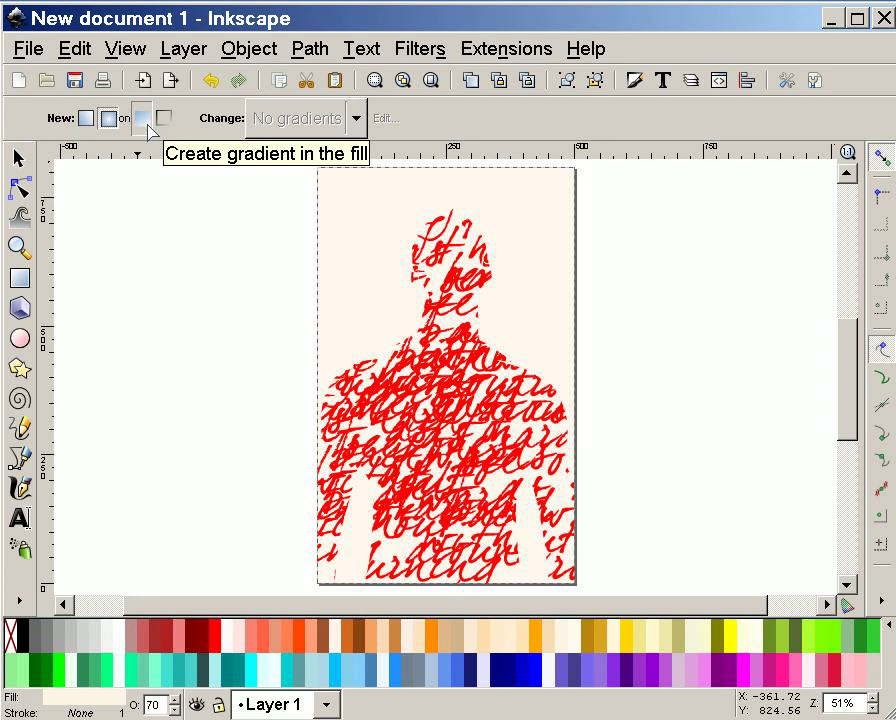
mouse_move(390, 325)
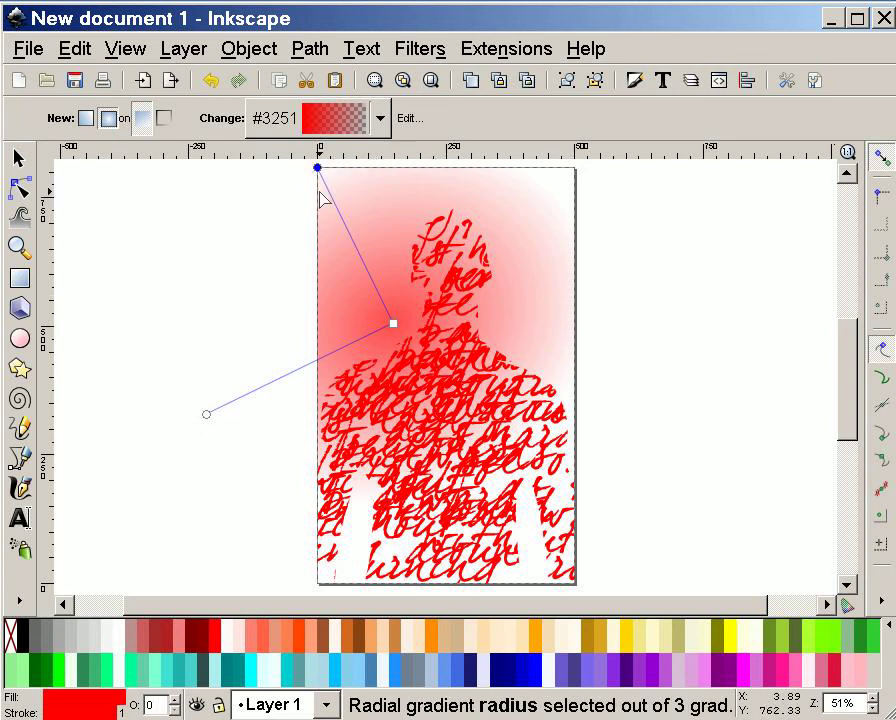
- Place a radial gradient across the background rectangle, add middle stops and select one
left_click_drag(318, 167, 557, 167)
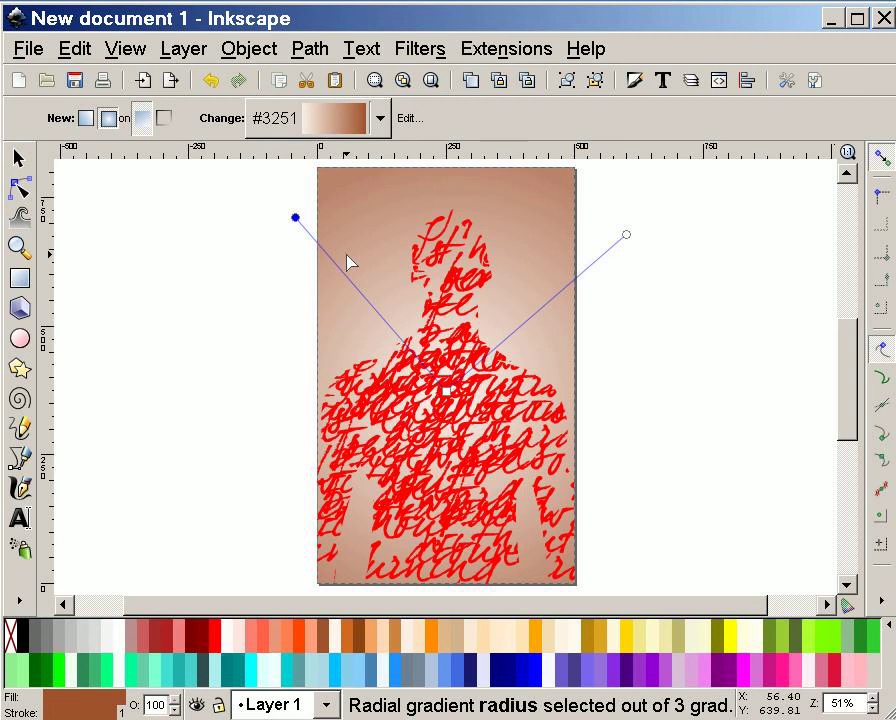
mouse_move(340, 275)
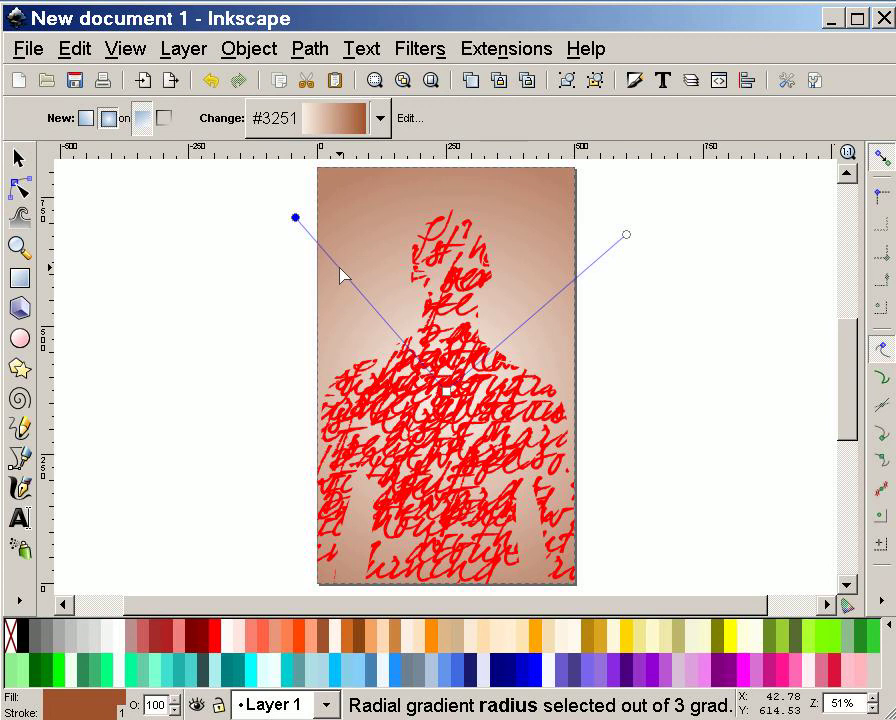
left_click(385, 345)
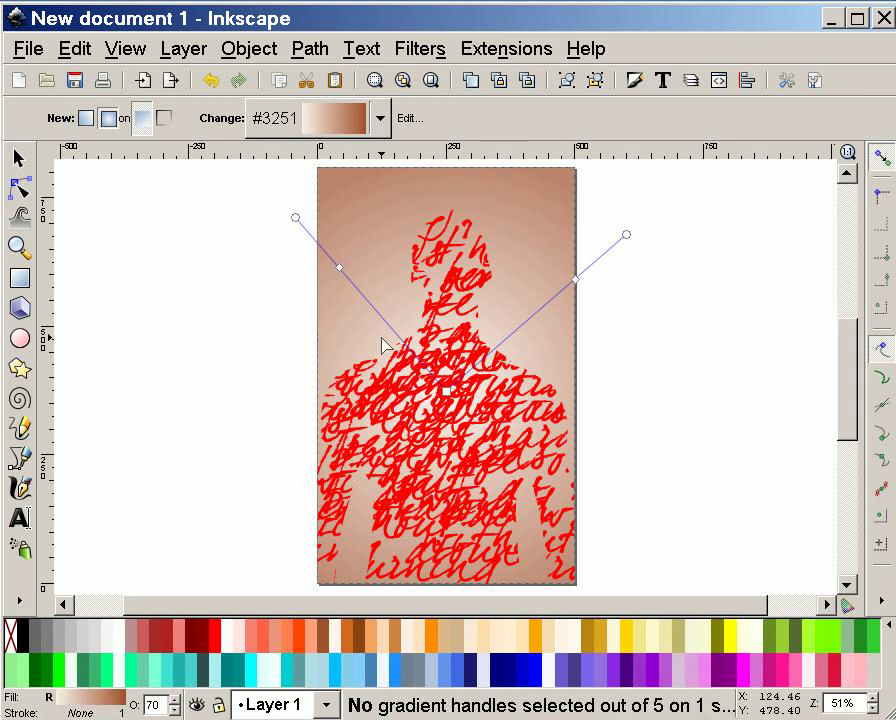
left_click(340, 270)
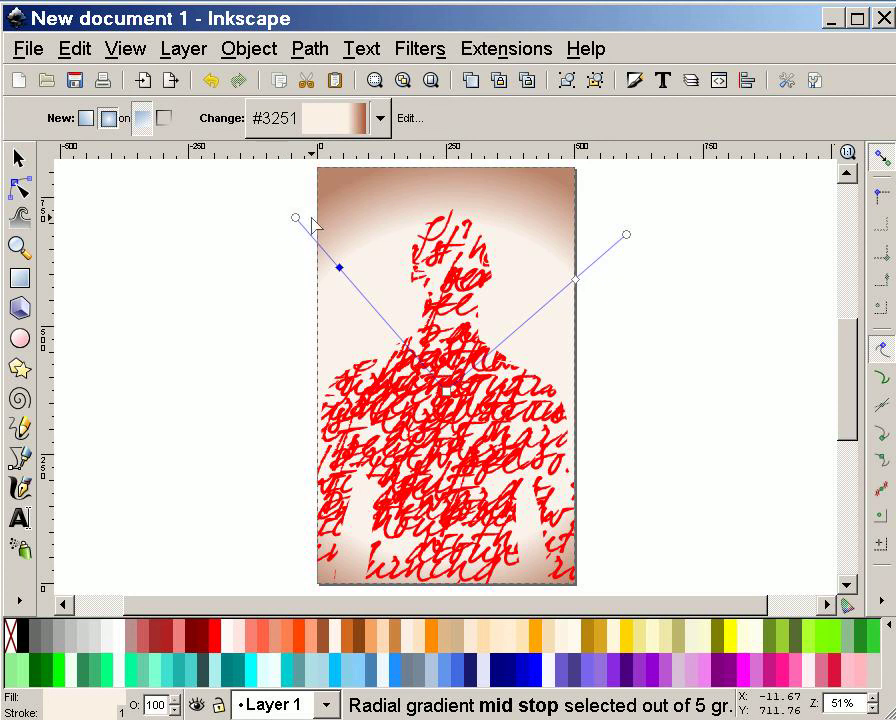
- Widen both gradient radii outward toward the corners and select the second middle stop
left_click_drag(338, 267, 268, 181)
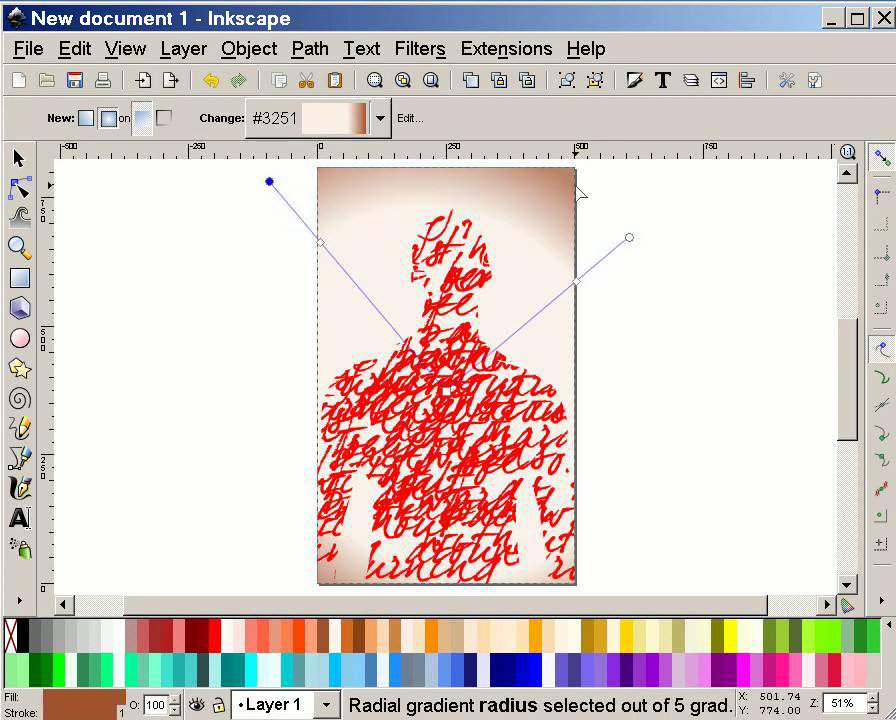
left_click_drag(629, 238, 664, 202)
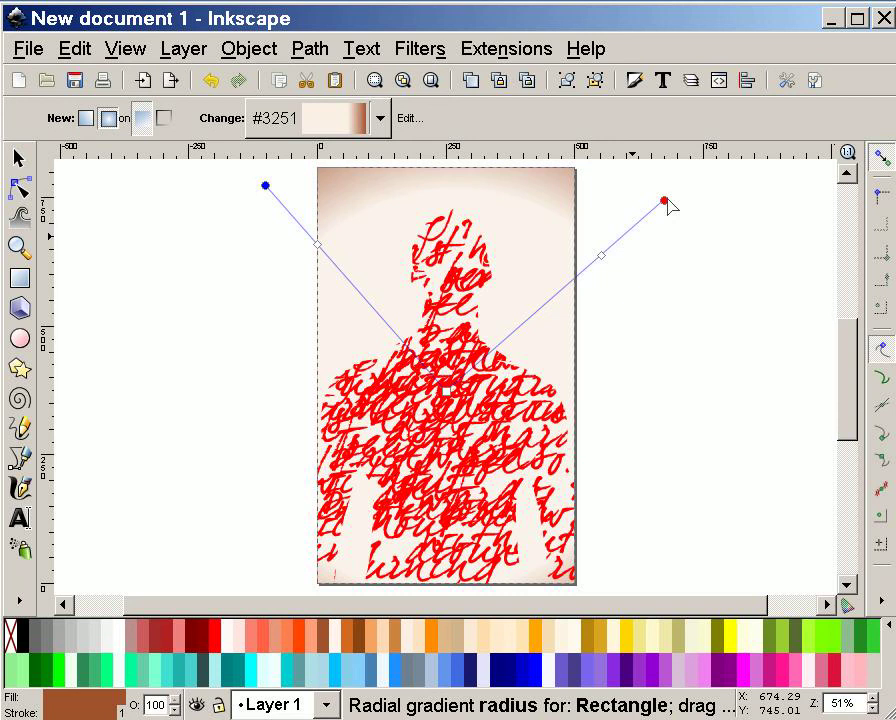
left_click_drag(663, 203, 652, 217)
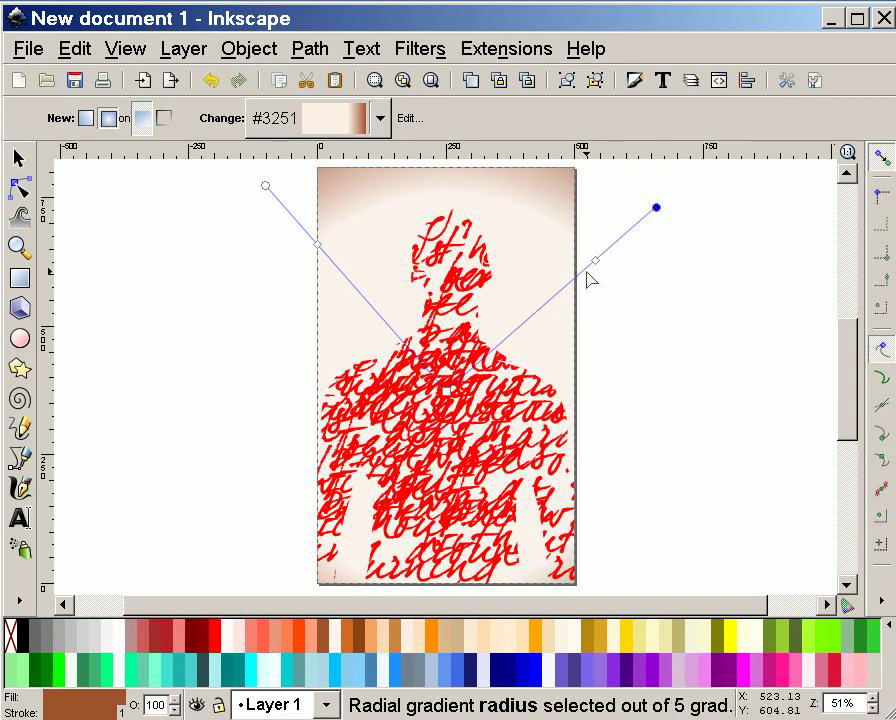
left_click(596, 262)
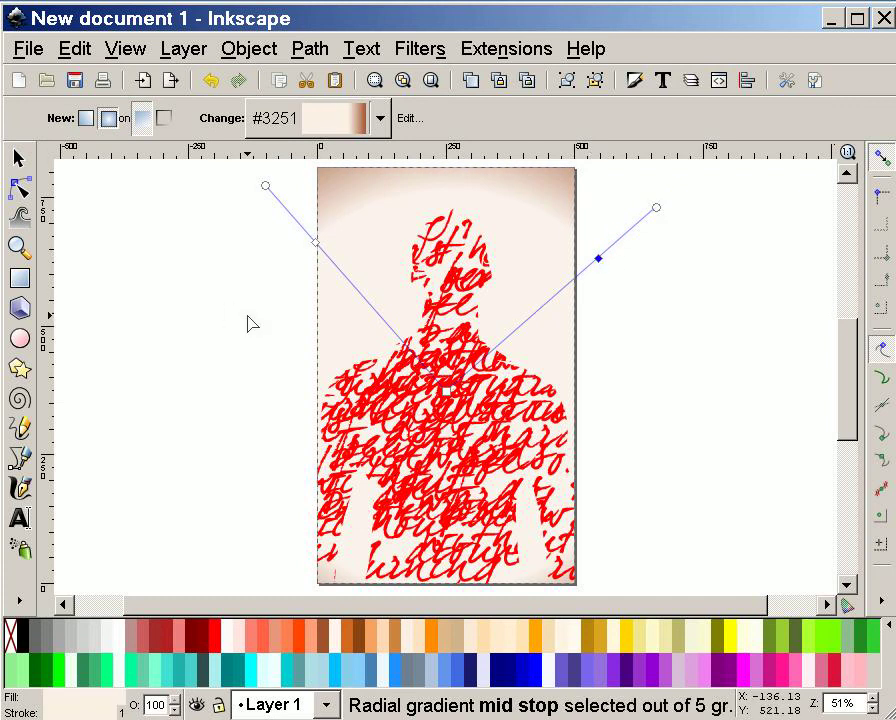
mouse_move(167, 193)
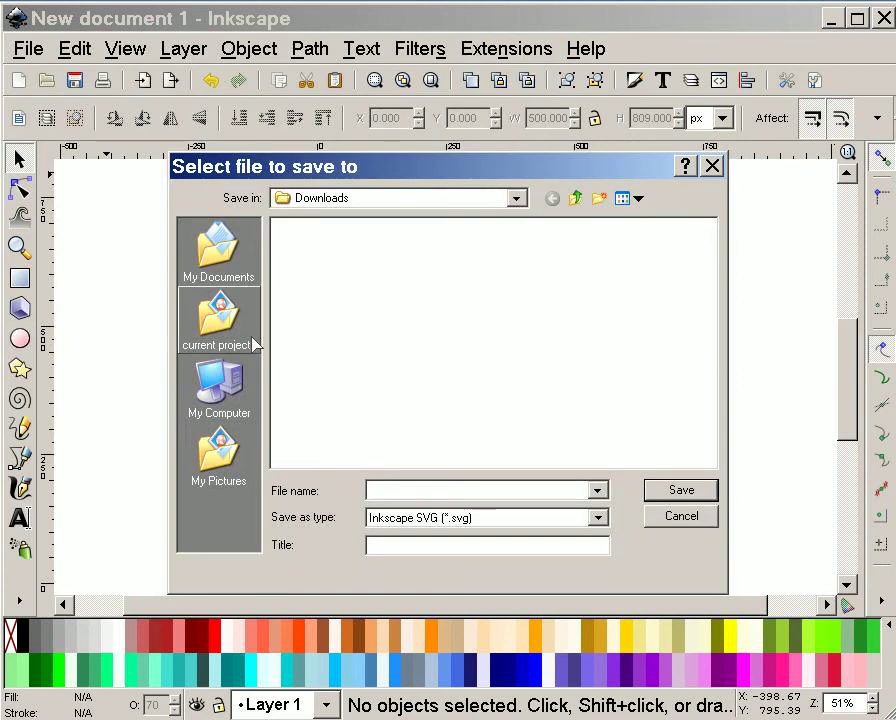
- Save the drawing as 20110310.svg in My Dropbox\365 Sketches\201103
left_click(218, 388)
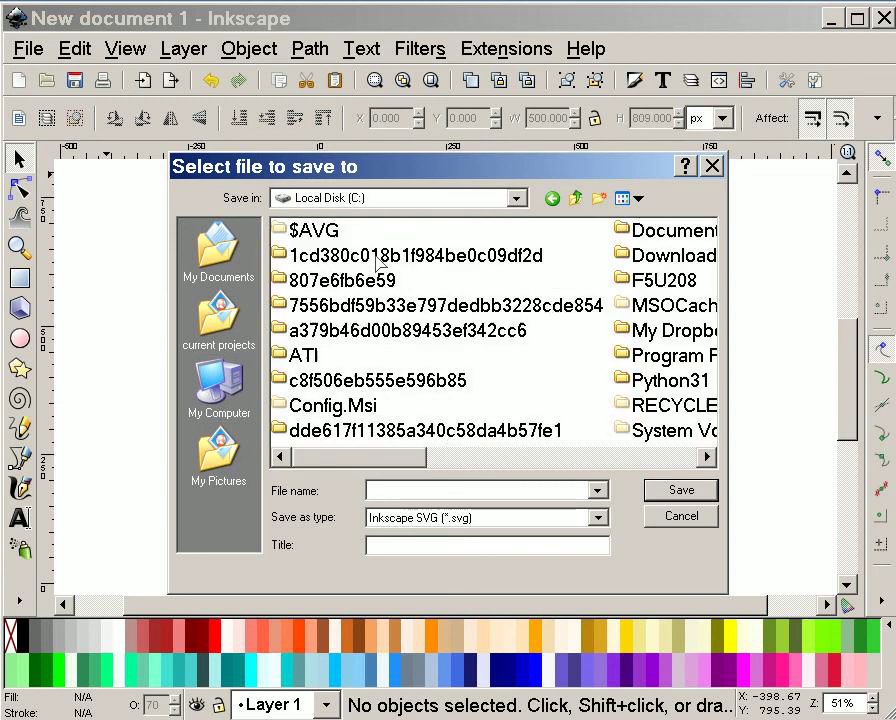
double_click(664, 331)
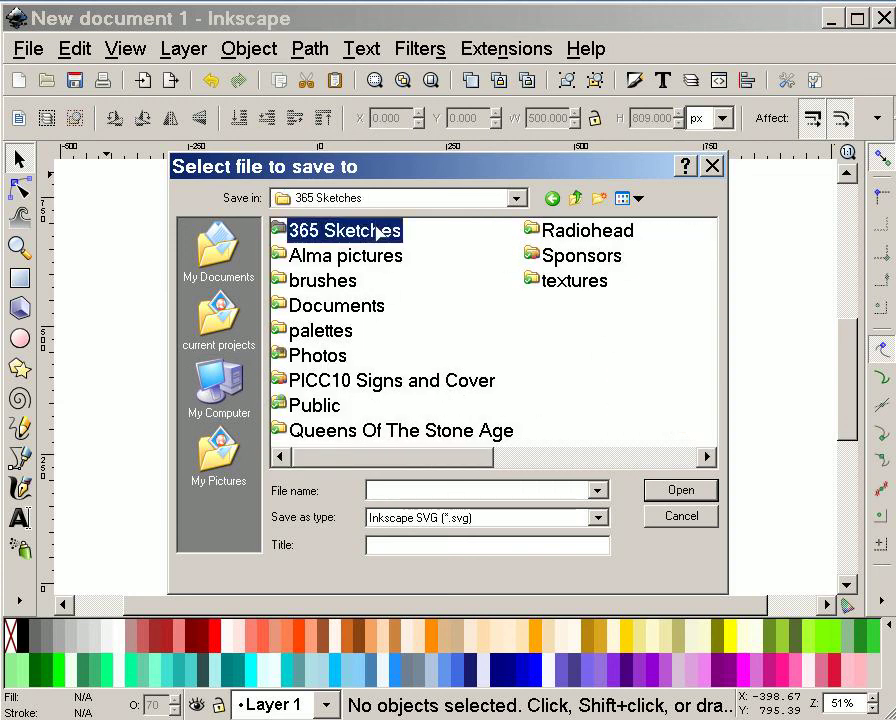
double_click(342, 230)
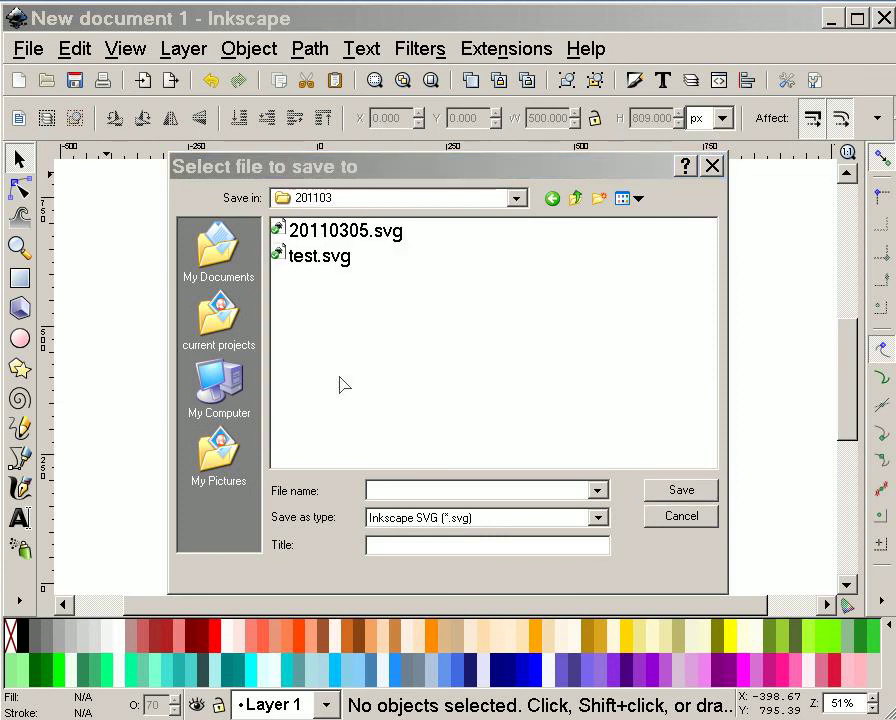
mouse_move(380, 232)
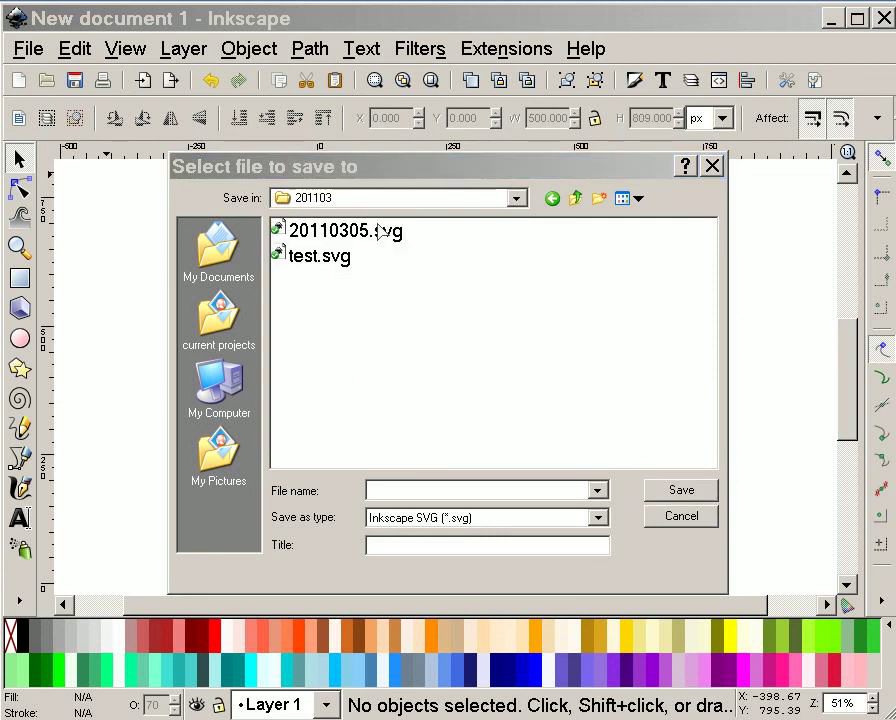
left_click(345, 230)
type("20110310.svg")
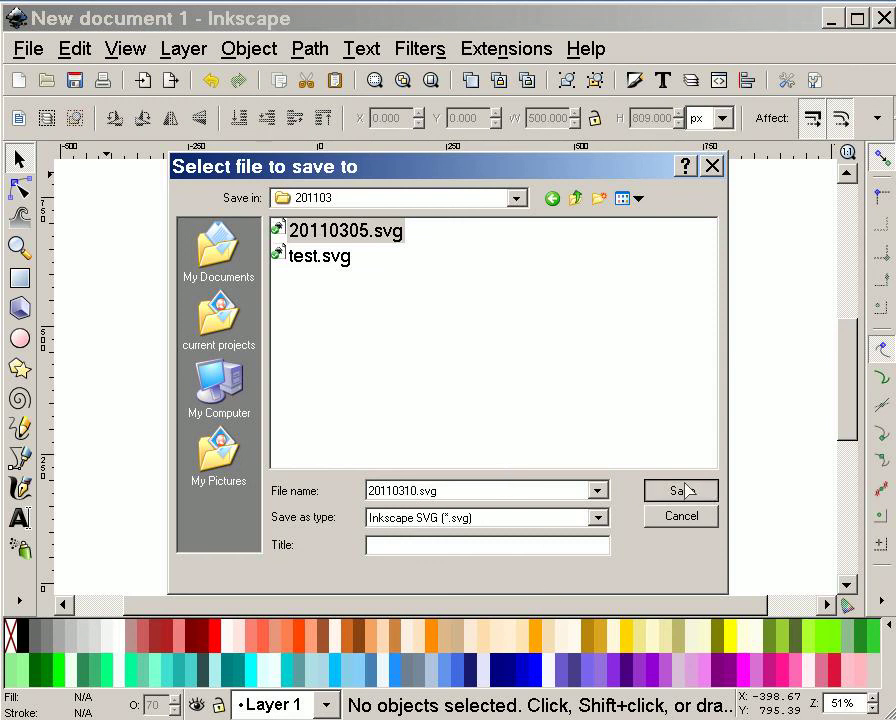
left_click(675, 490)
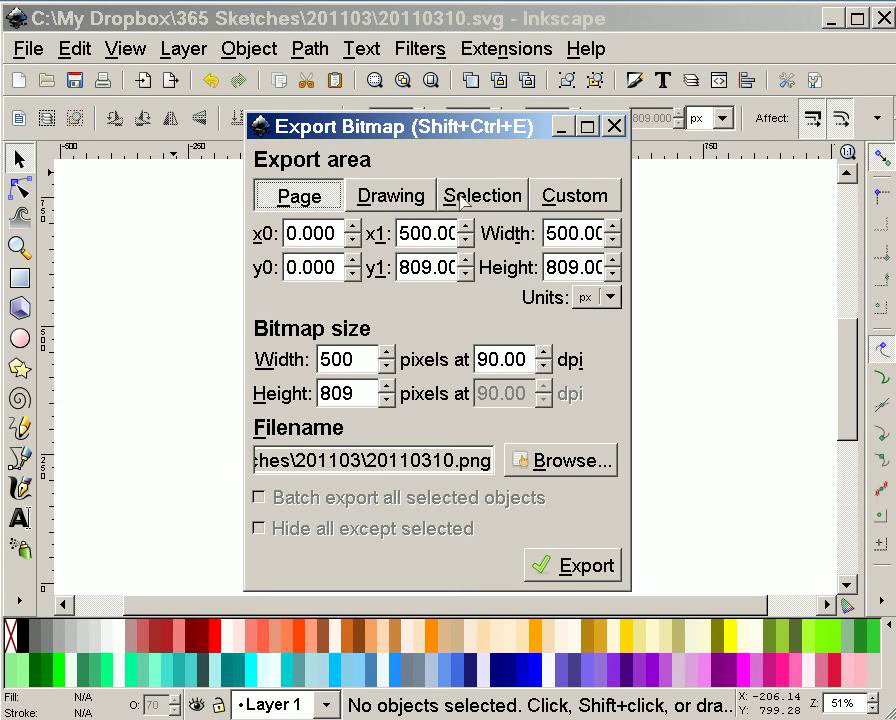
mouse_move(368, 448)
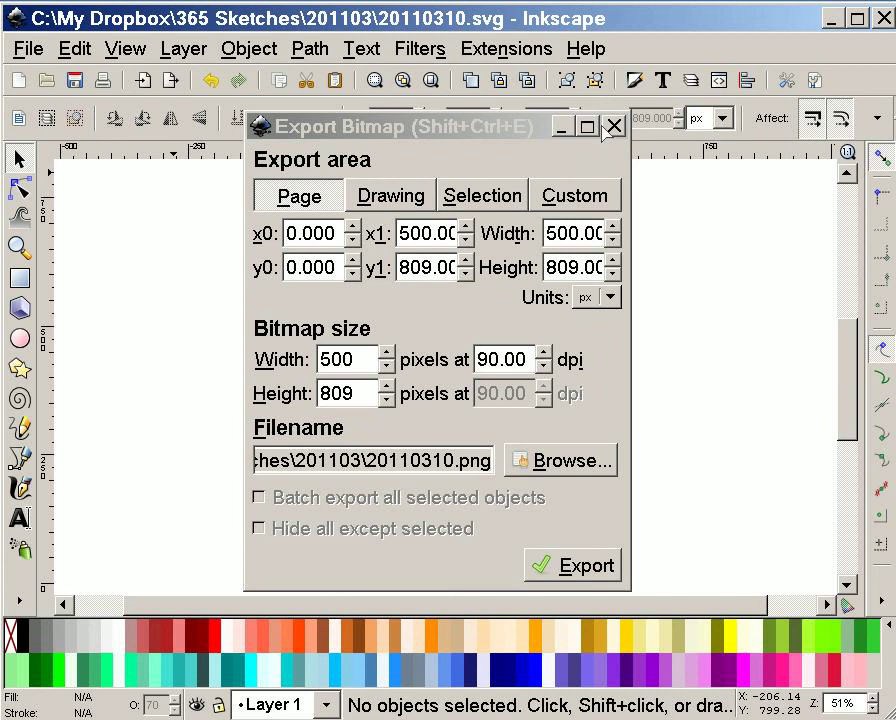
- Close the Export Bitmap settings, keeping the Page area and filename 20110310.png
left_click(614, 126)
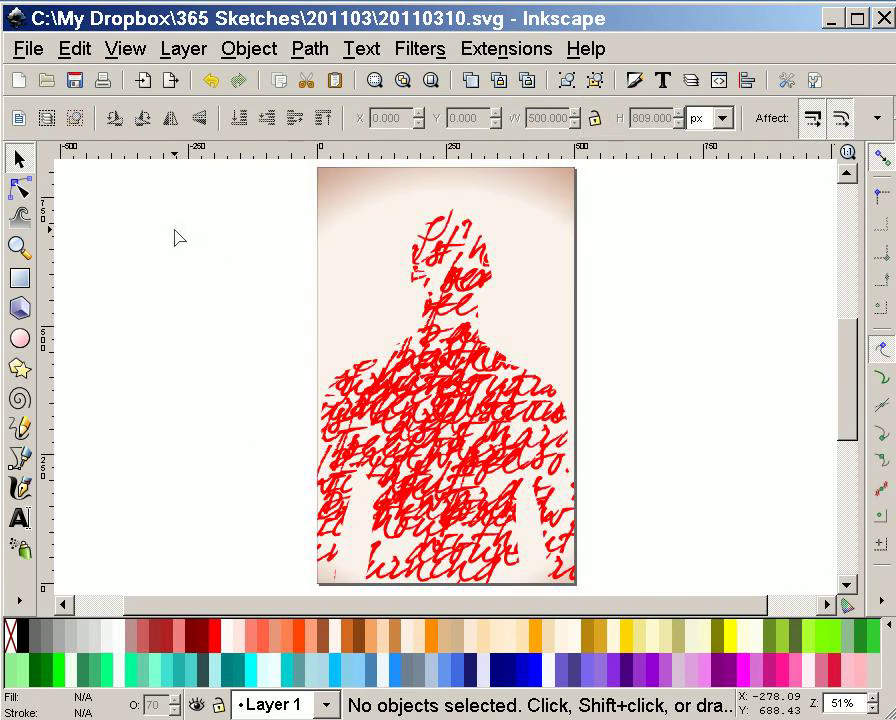
mouse_move(180, 237)
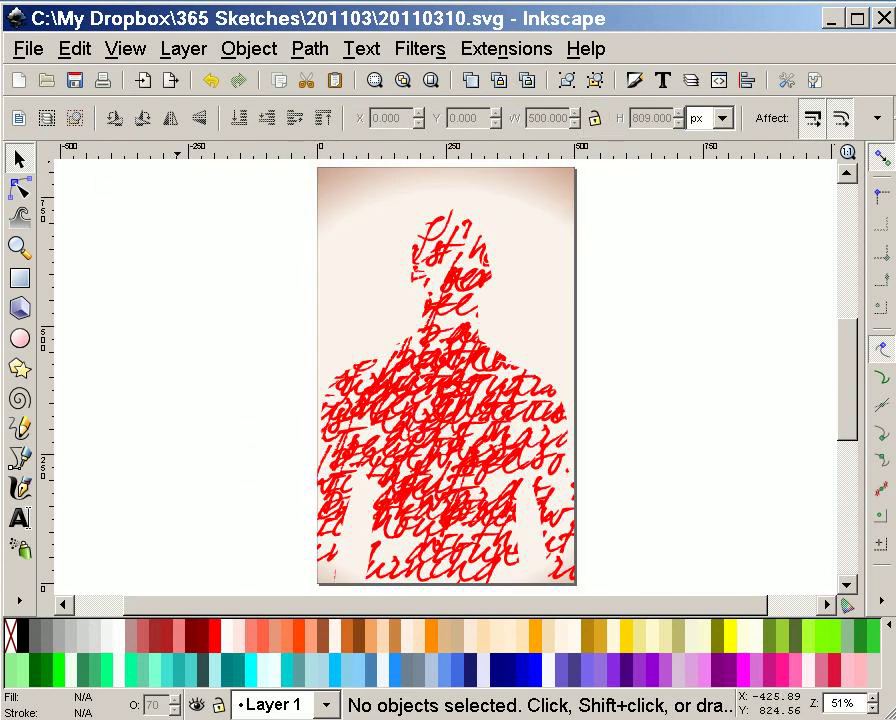